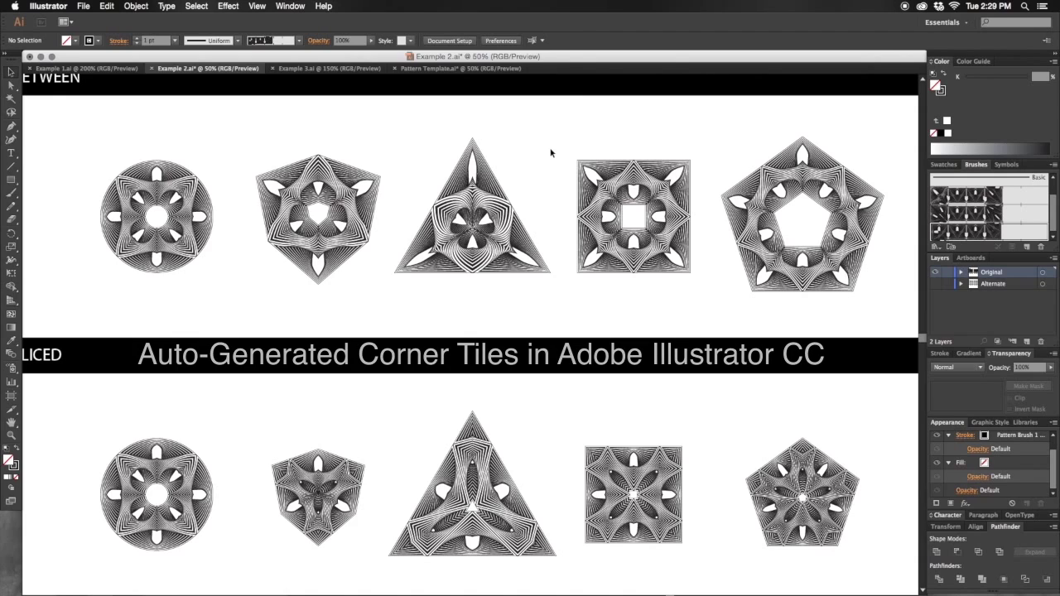
pyautogui.moveTo(543, 164)
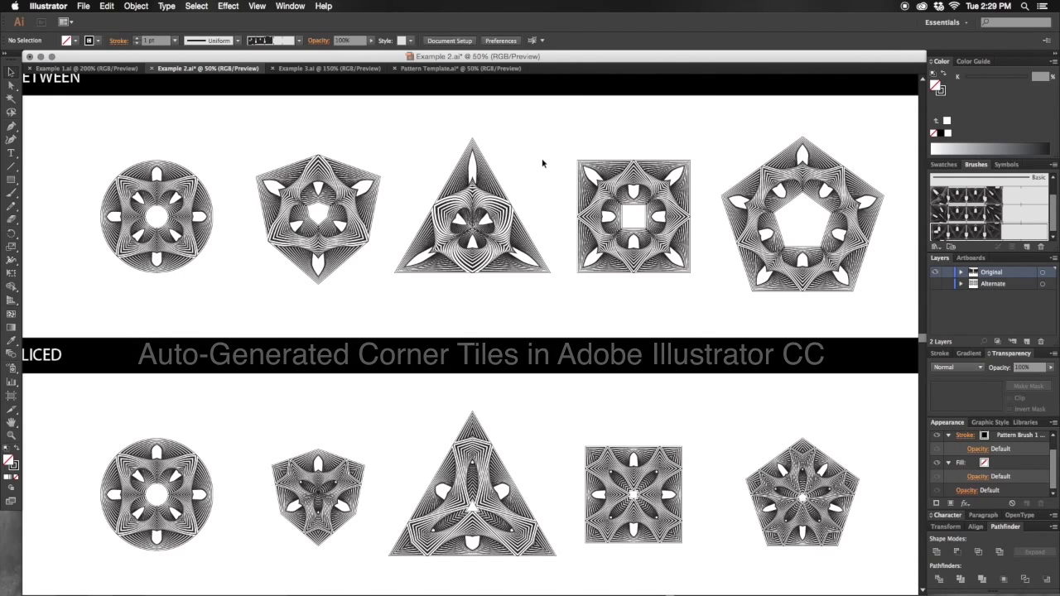
# Switch from the corner-tile examples to the Pattern Template.ai document tab.
pyautogui.hscroll(3)
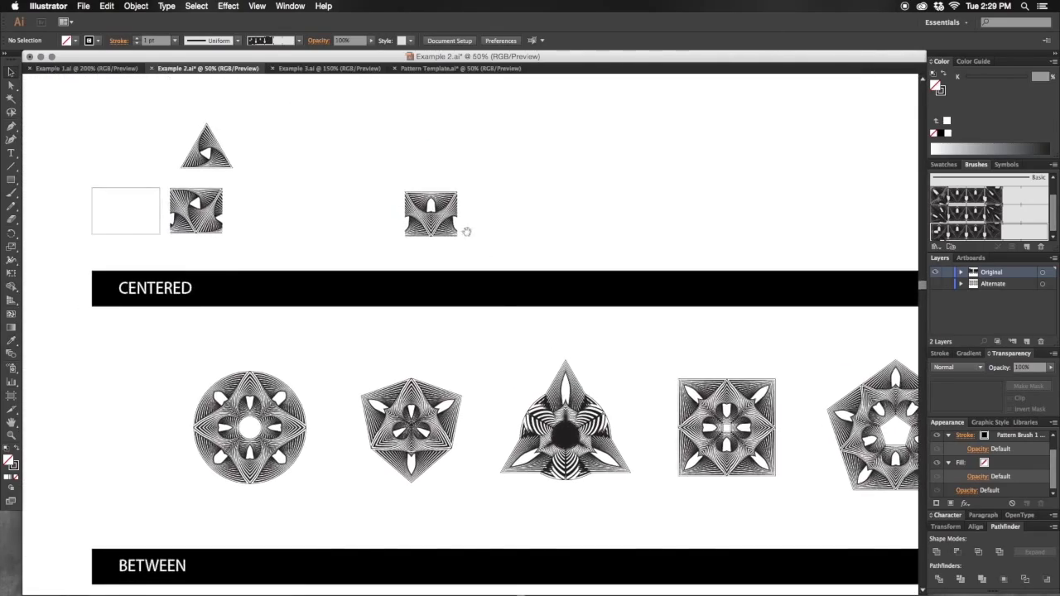
pyautogui.moveTo(454, 179)
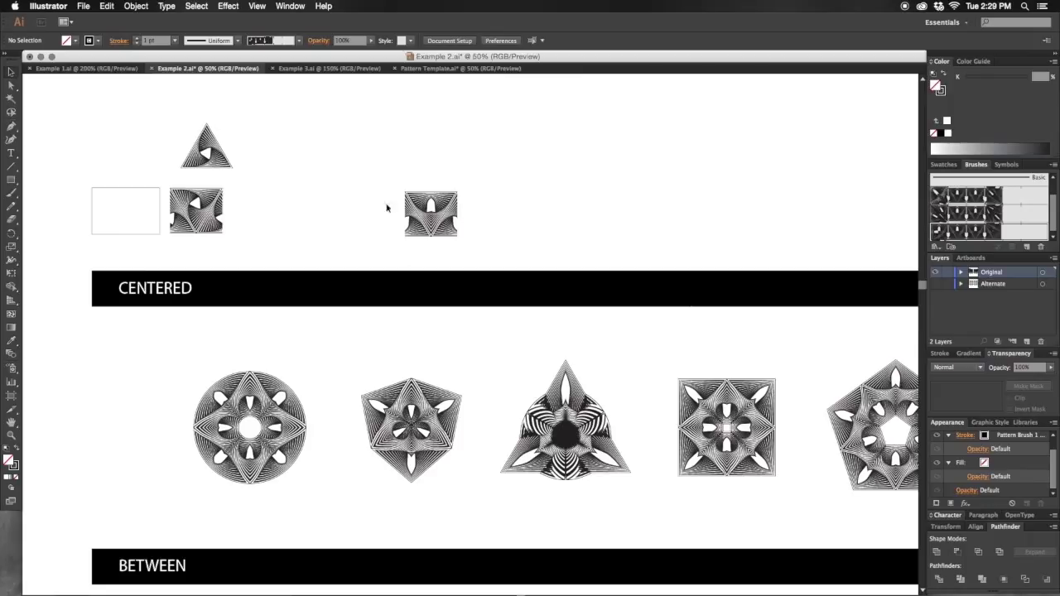
pyautogui.moveTo(552, 128)
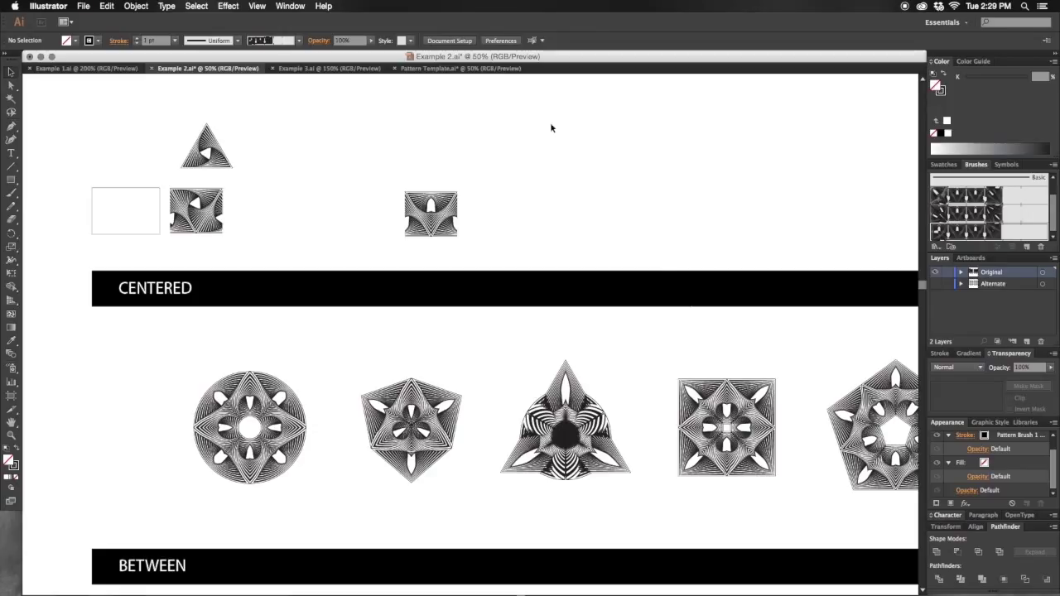
pyautogui.click(461, 68)
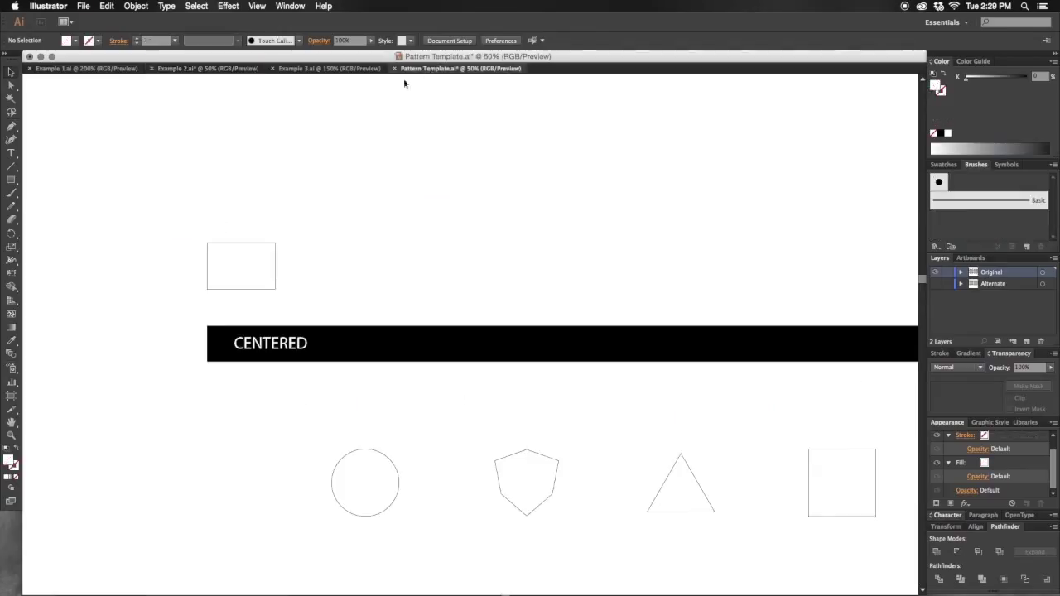
pyautogui.moveTo(490, 189)
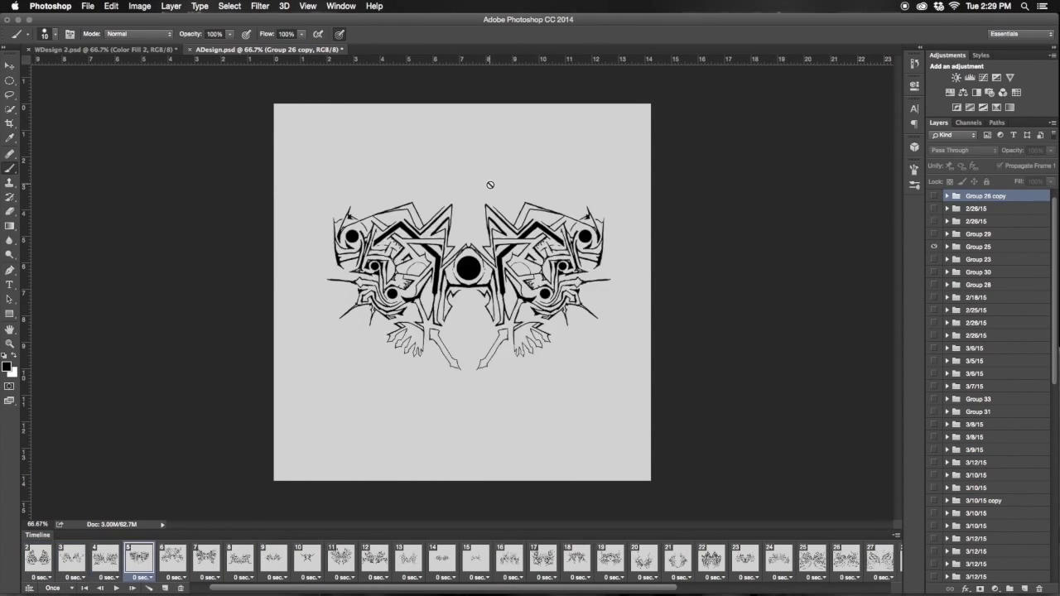
# Step through the timeline frames until the V-shaped knotwork design is shown.
pyautogui.click(342, 560)
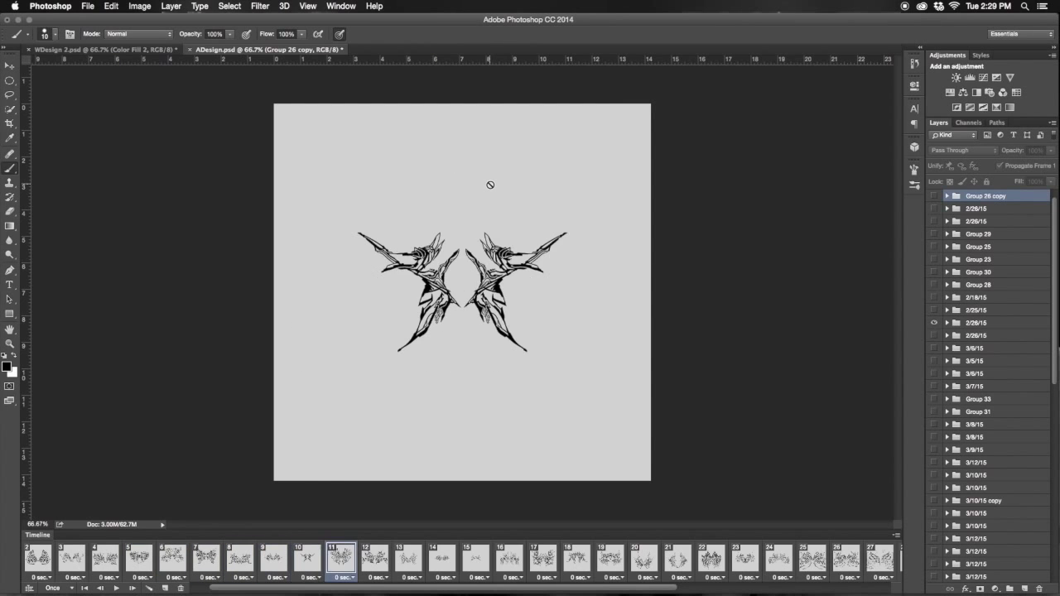
pyautogui.click(509, 560)
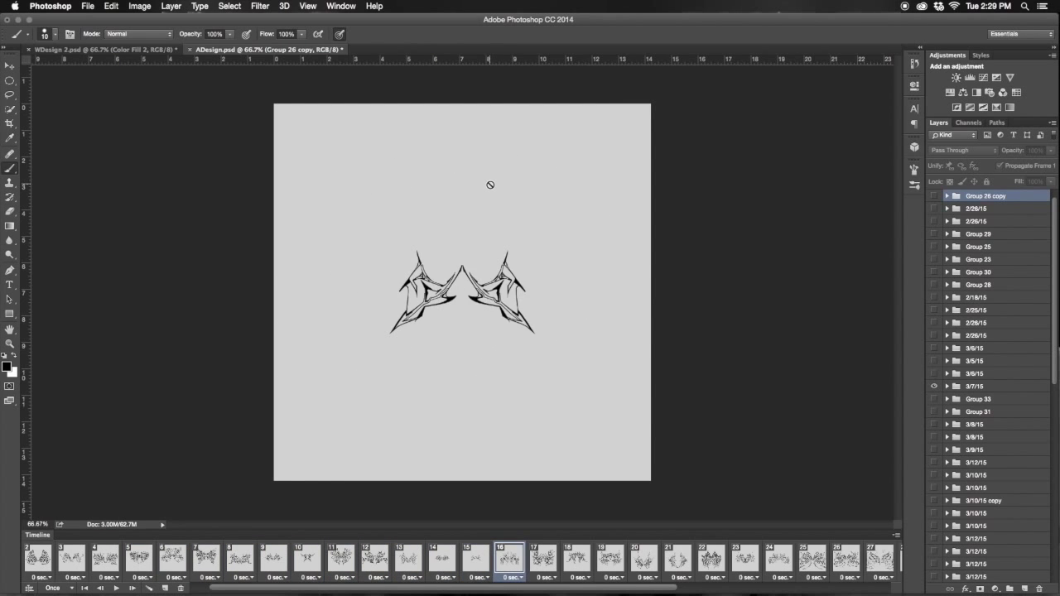
pyautogui.click(643, 560)
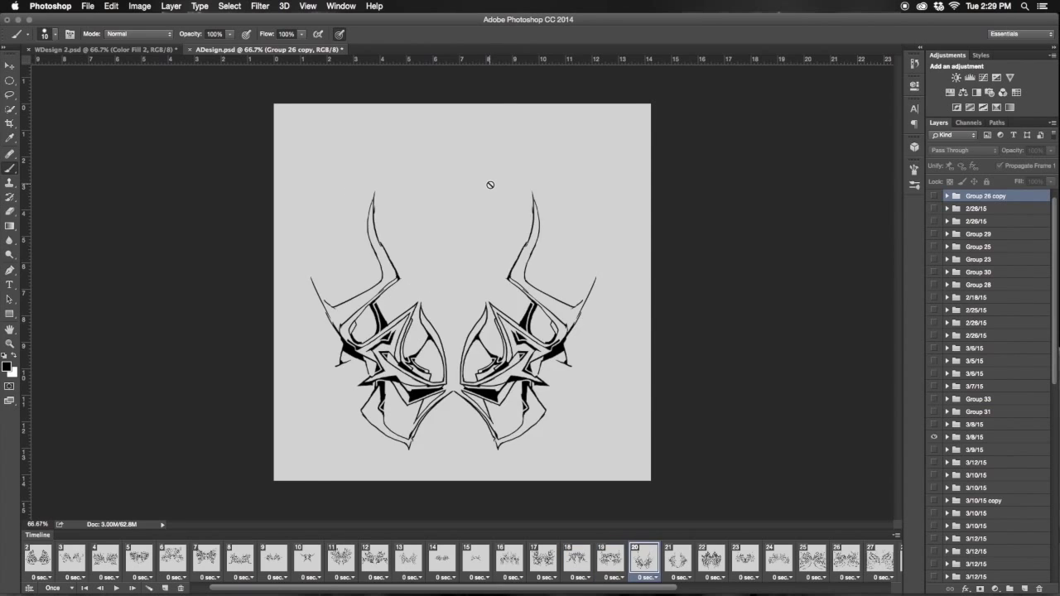
pyautogui.click(779, 560)
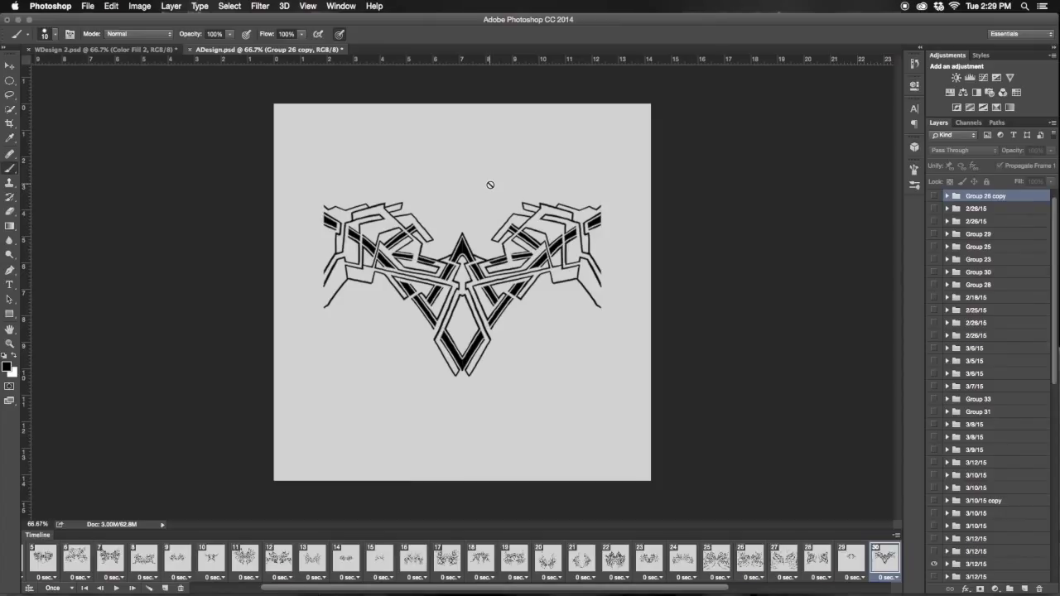
# Select the V-shaped design's layer group in the Layers panel.
pyautogui.scroll(-3)
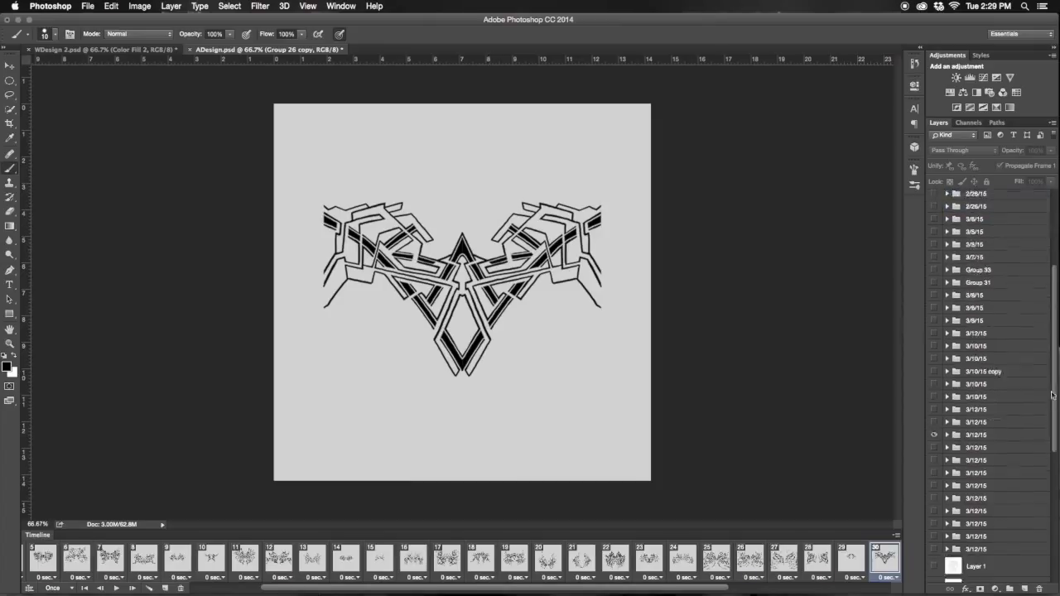
pyautogui.click(978, 414)
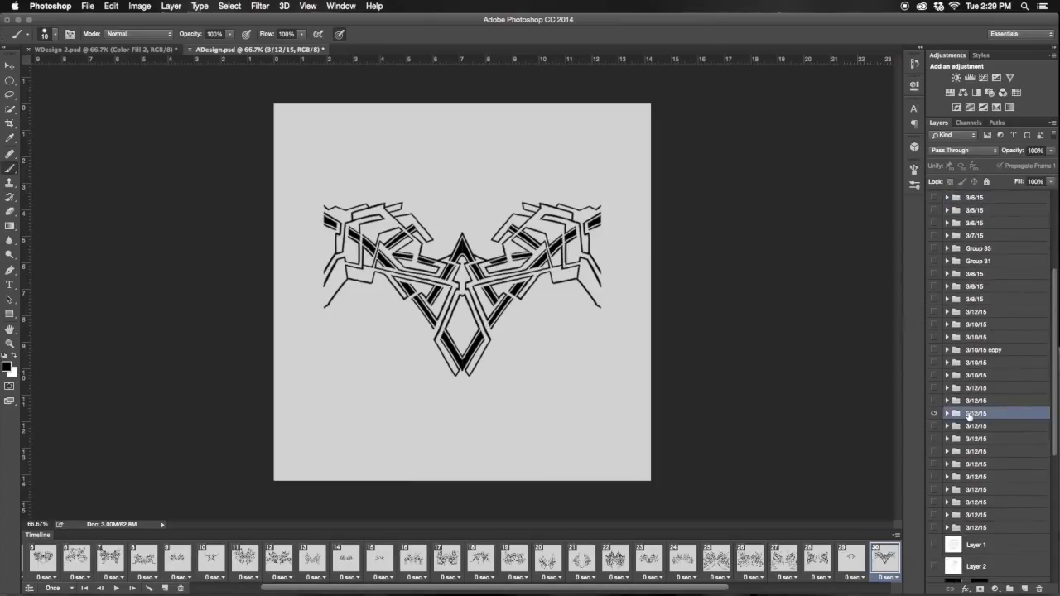
pyautogui.click(978, 417)
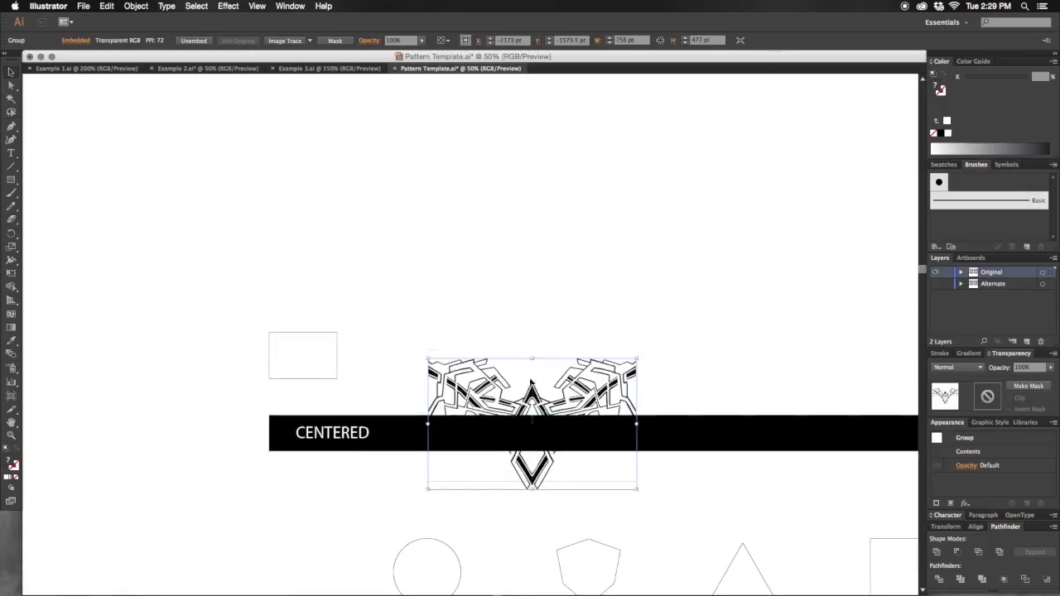
# Move the design above the CENTERED bar and Image Trace it with a preset, ignoring white.
pyautogui.moveTo(532, 423); pyautogui.dragTo(487, 301)
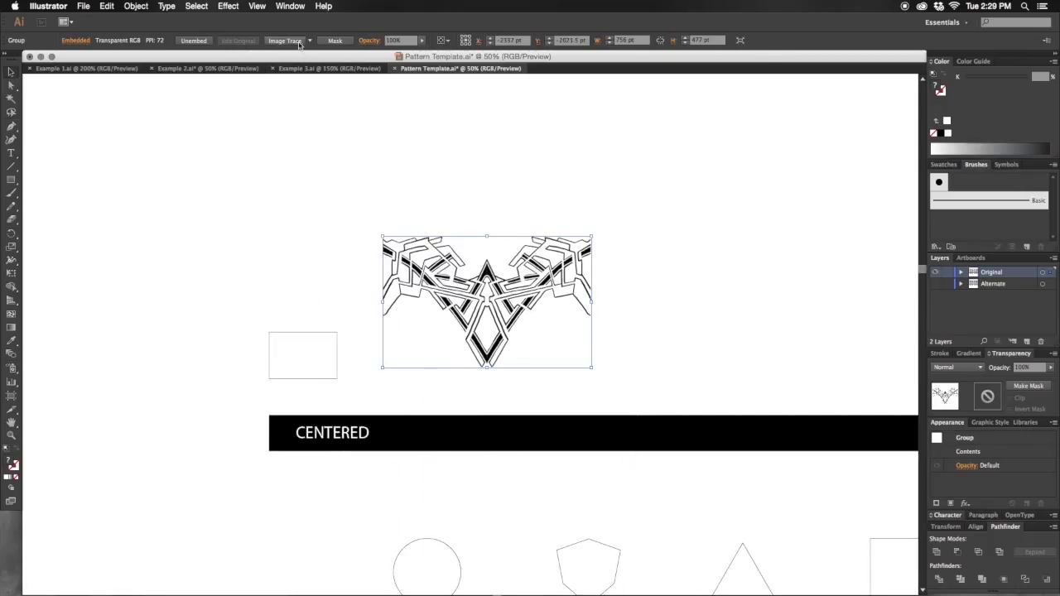
pyautogui.click(285, 40)
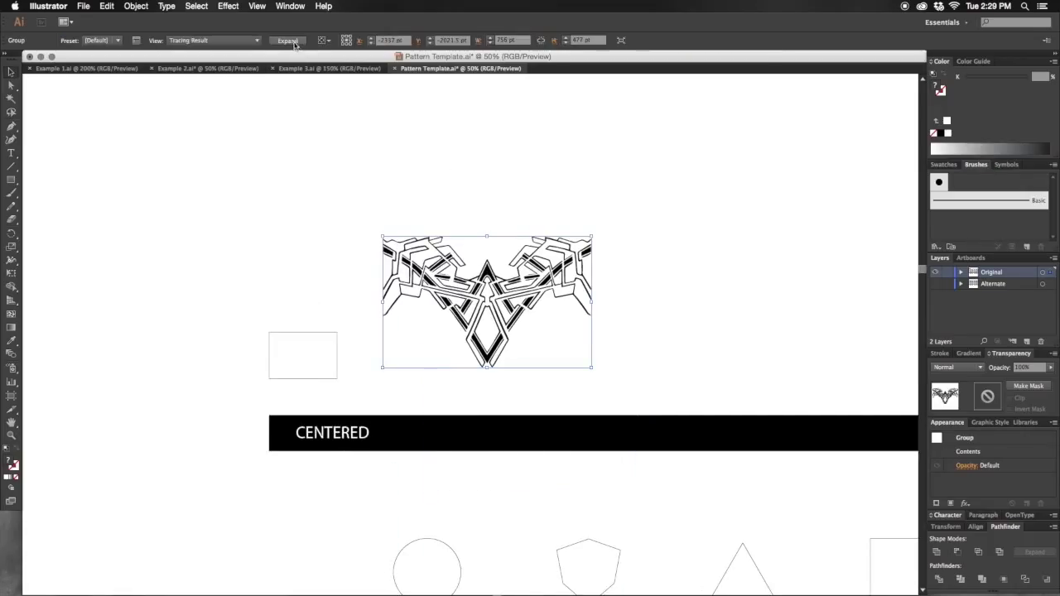
pyautogui.click(119, 40)
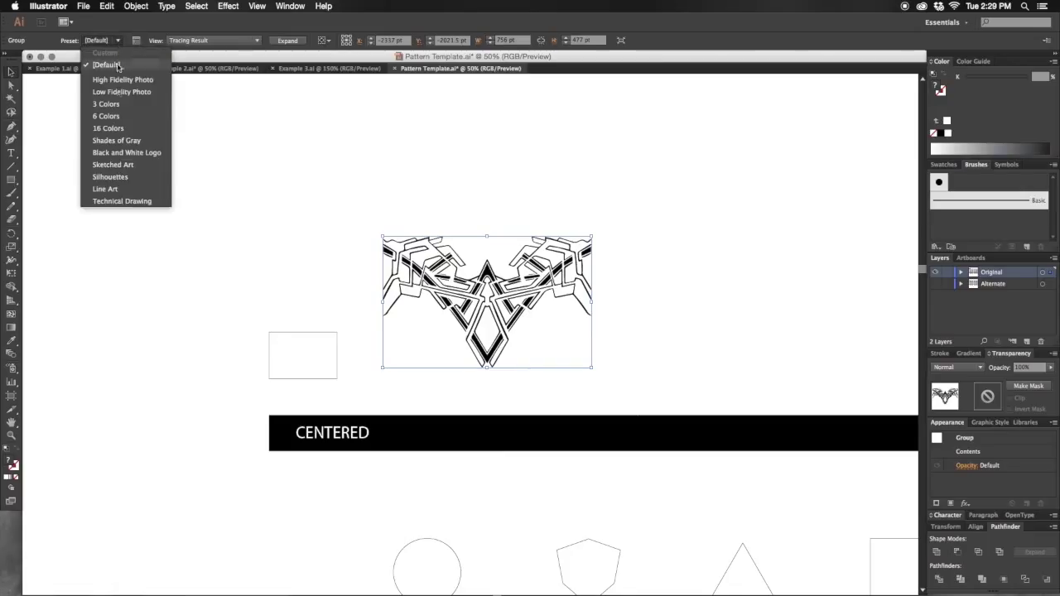
pyautogui.click(110, 176)
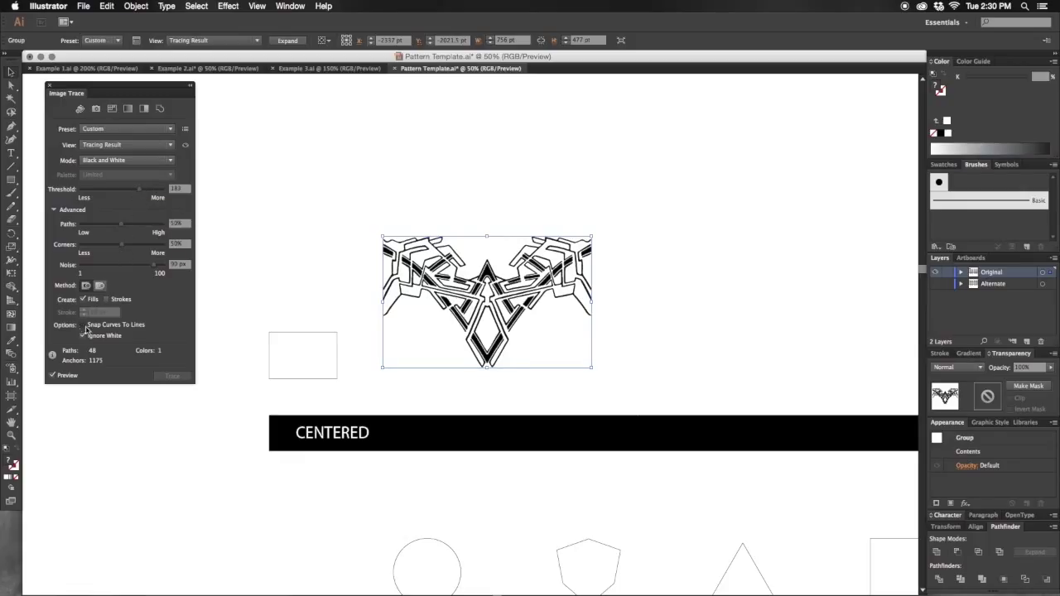
pyautogui.click(83, 334)
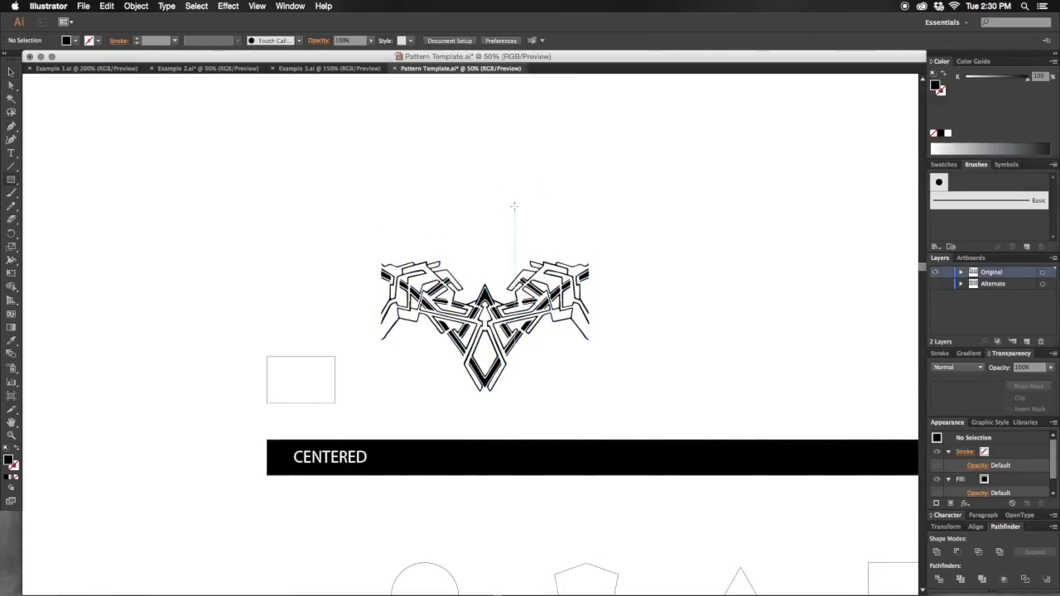
# Cover the design's right half with a rectangle and crop the artwork to it.
pyautogui.moveTo(513, 207); pyautogui.dragTo(550, 381)
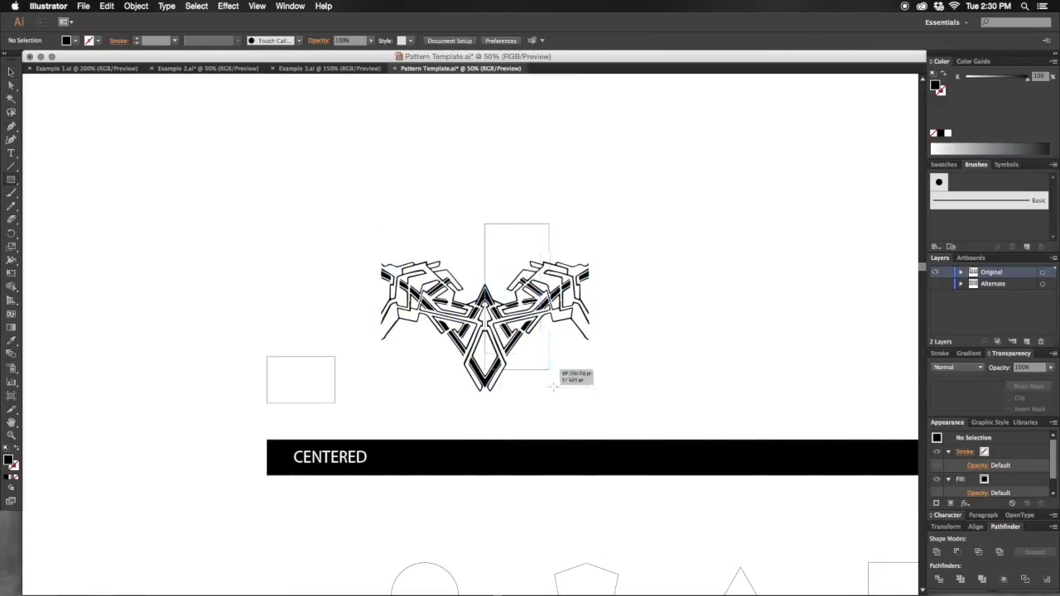
pyautogui.moveTo(487, 225); pyautogui.dragTo(590, 419)
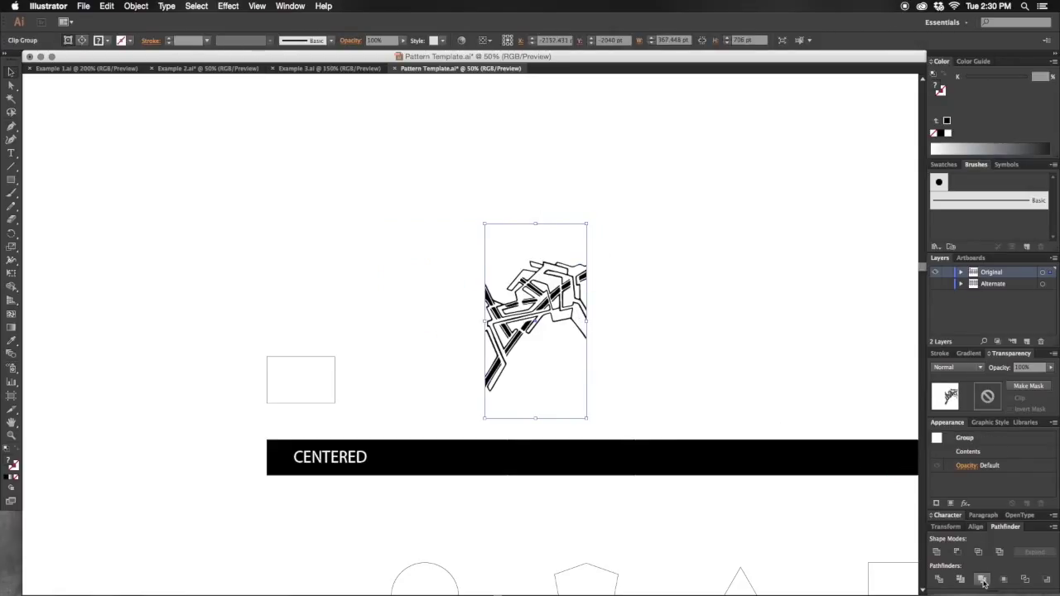
pyautogui.click(984, 580)
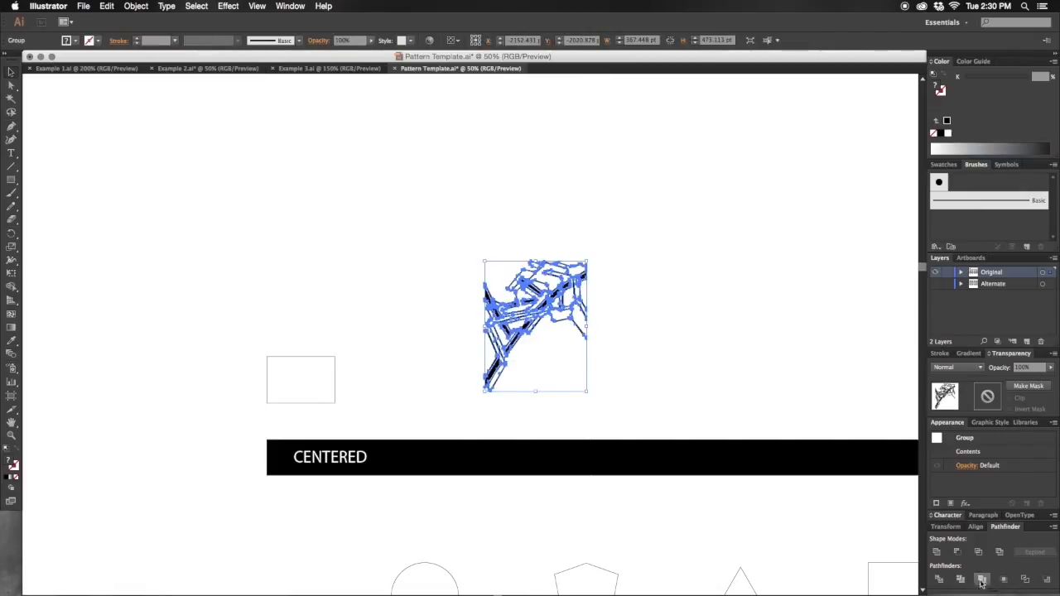
pyautogui.moveTo(547, 257)
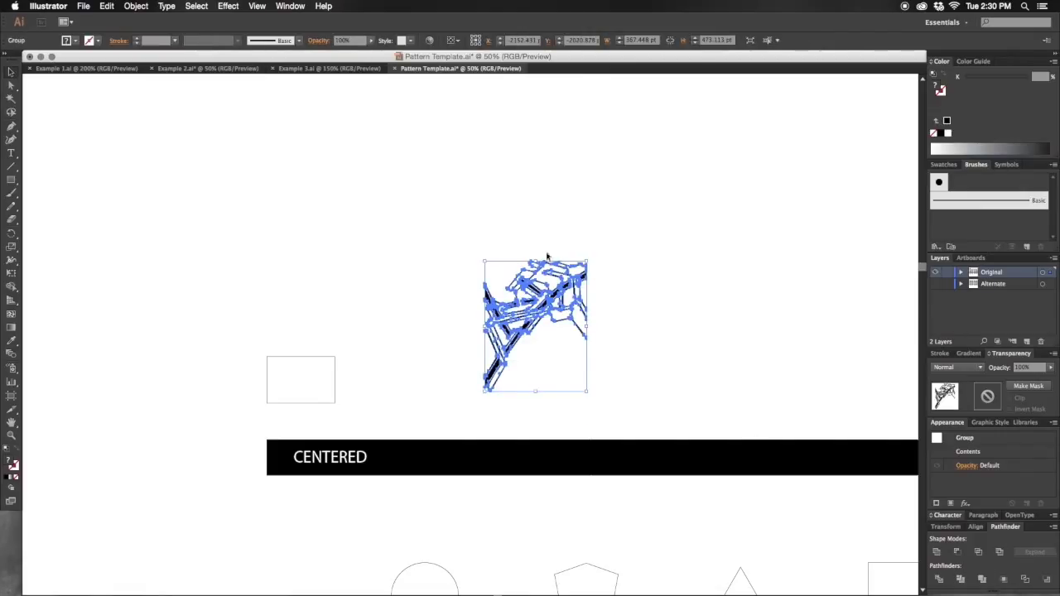
# Inside the cropped group, select leftover pieces via Select > Same and clean them up.
pyautogui.doubleClick(533, 323)
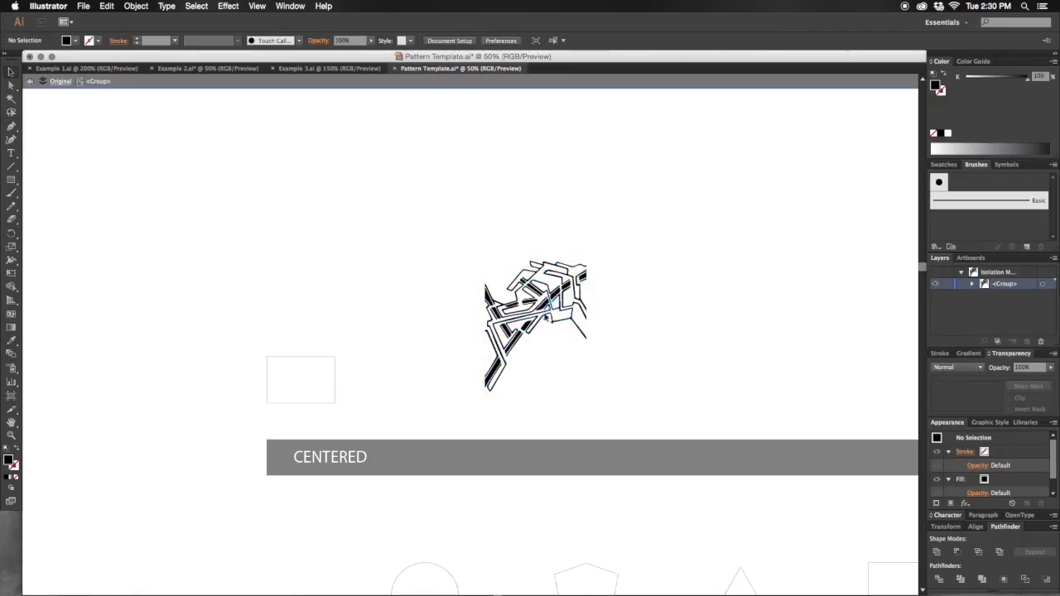
pyautogui.click(494, 373)
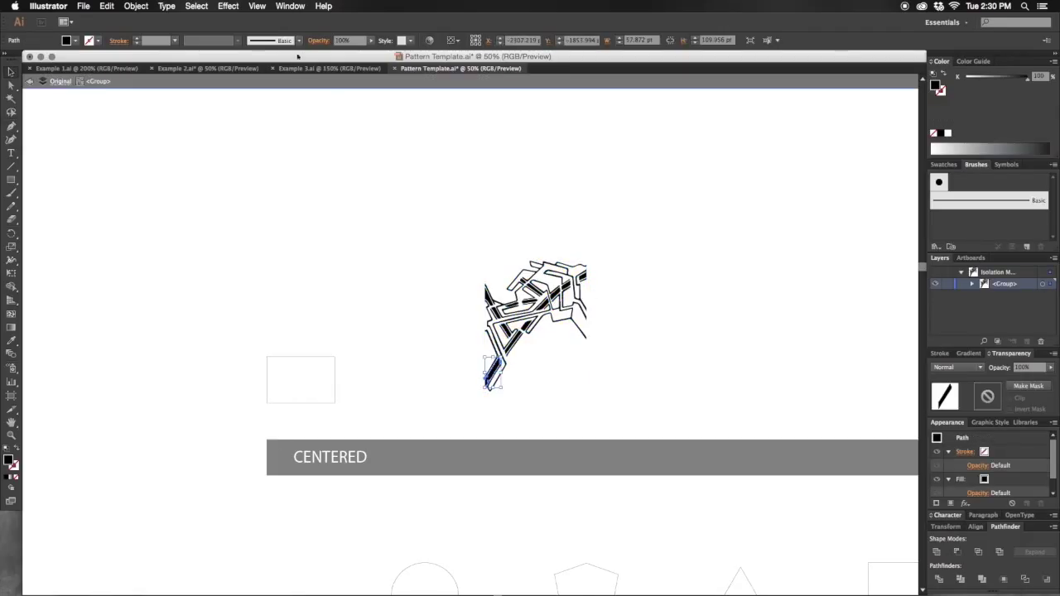
pyautogui.click(196, 7)
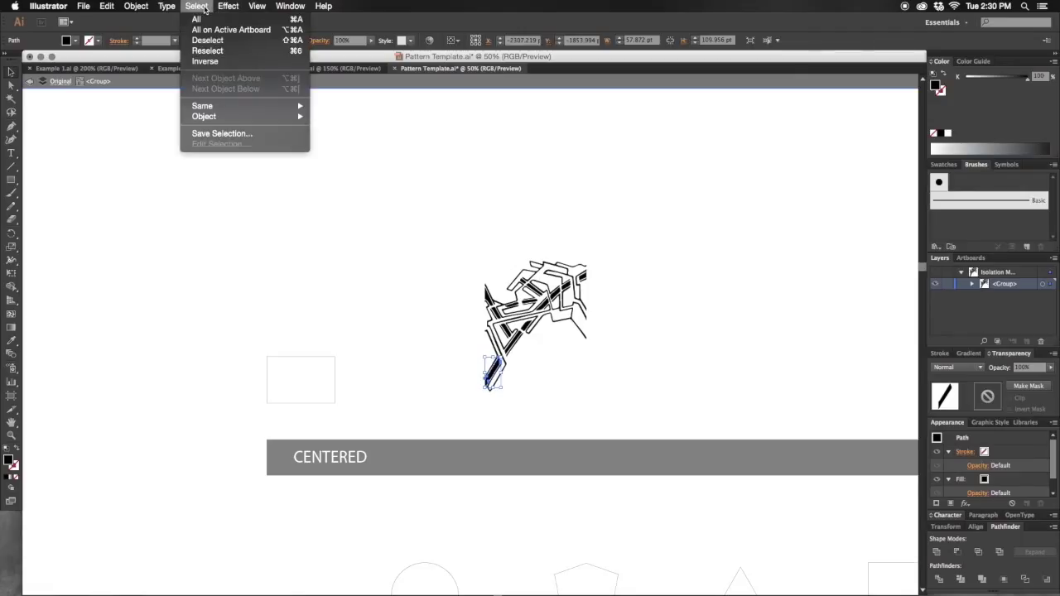
pyautogui.moveTo(347, 127)
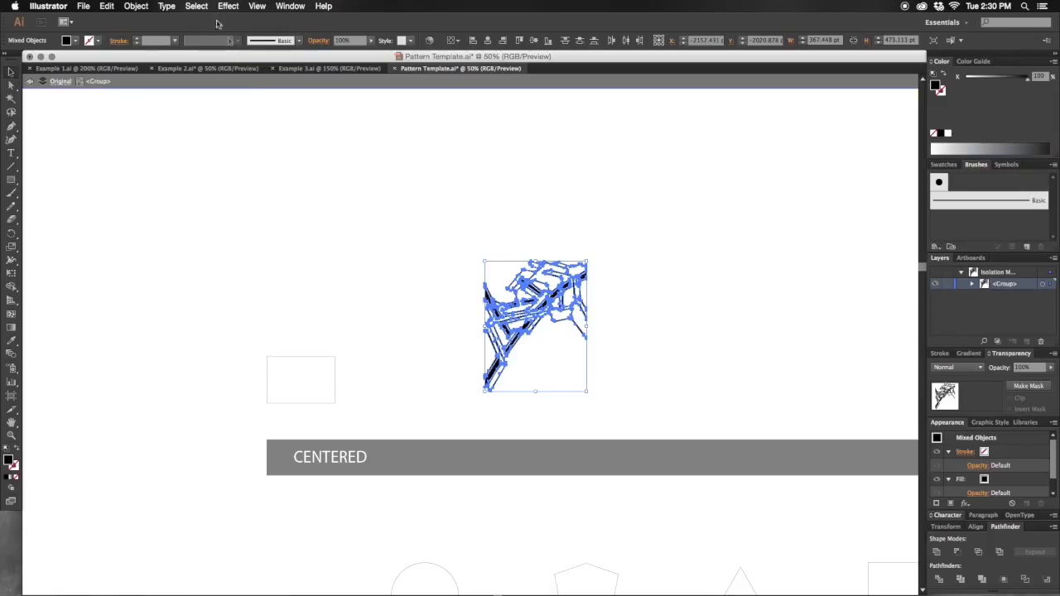
pyautogui.click(196, 7)
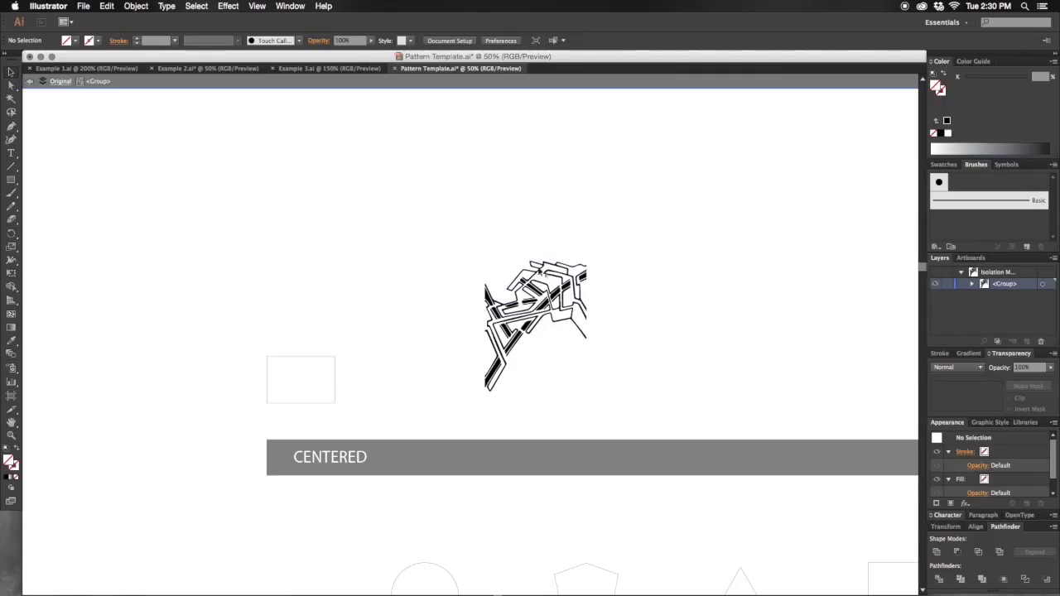
pyautogui.moveTo(454, 232)
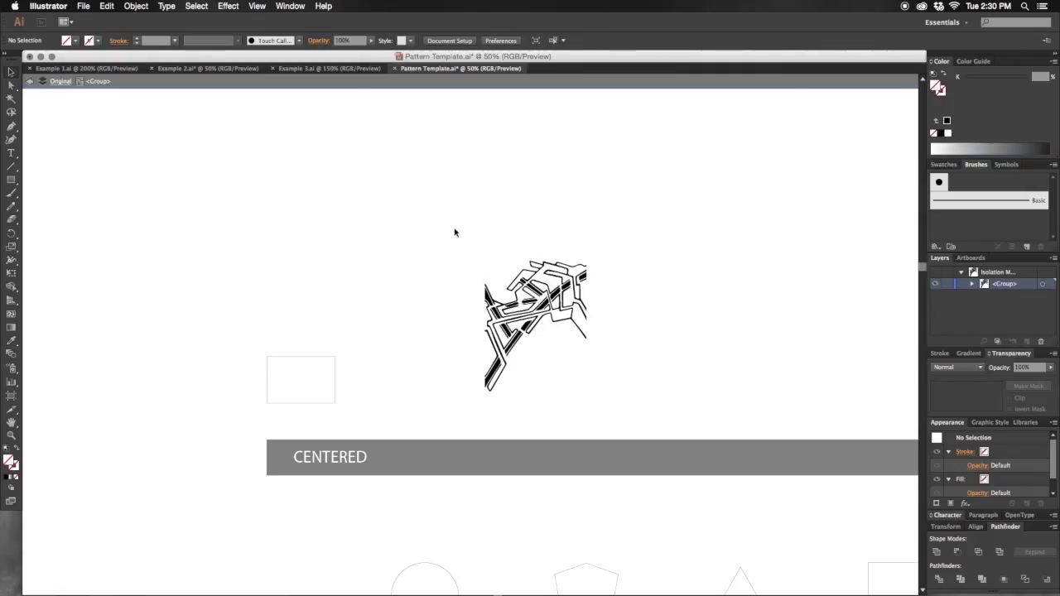
pyautogui.click(534, 323)
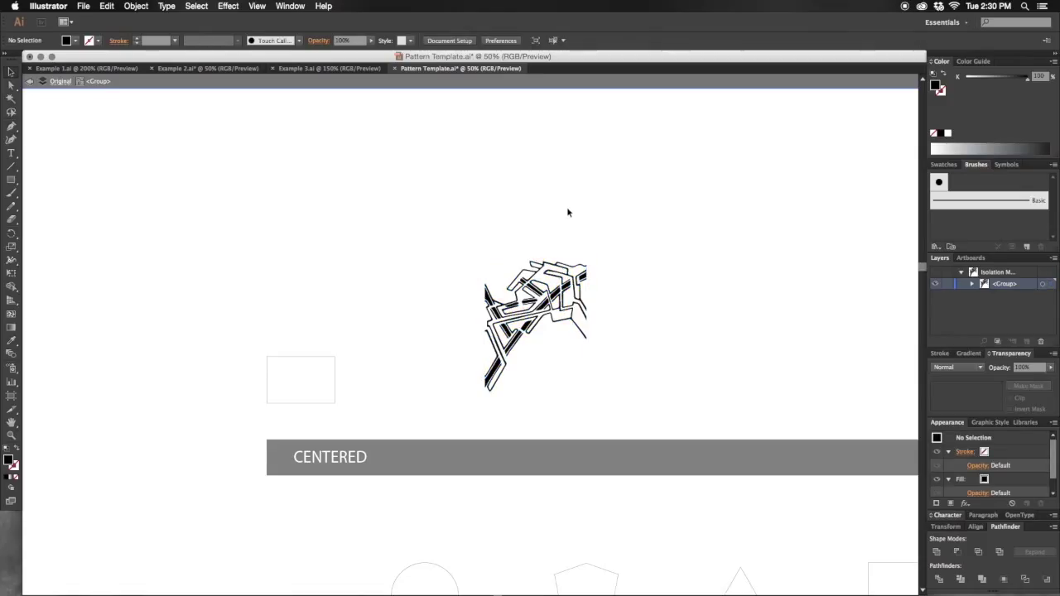
pyautogui.click(533, 323)
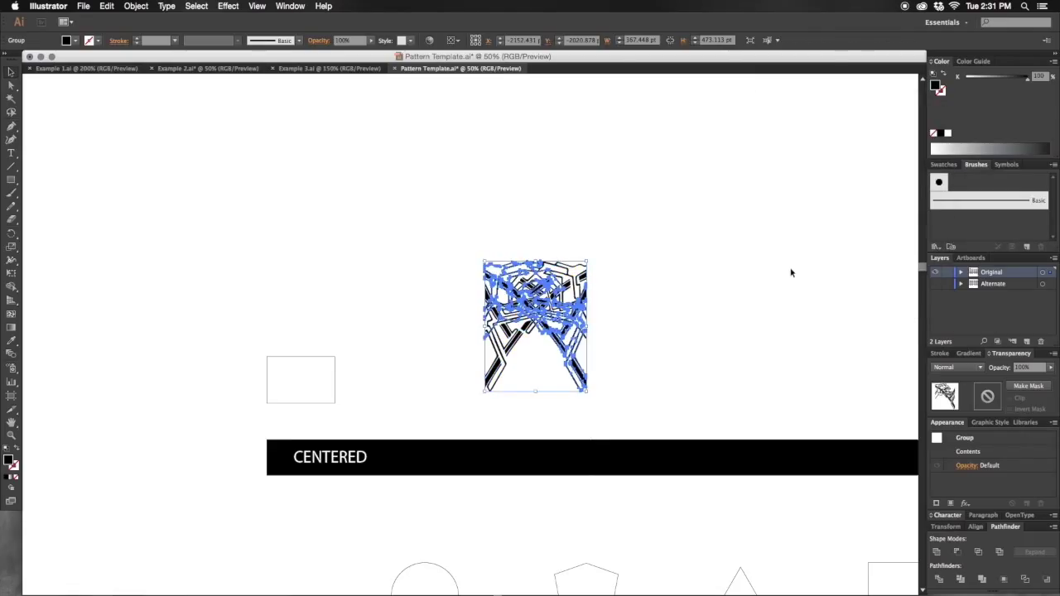
# Scale the winged knotwork motif down to a small tile above the CENTERED bar.
pyautogui.moveTo(533, 323); pyautogui.dragTo(414, 323)
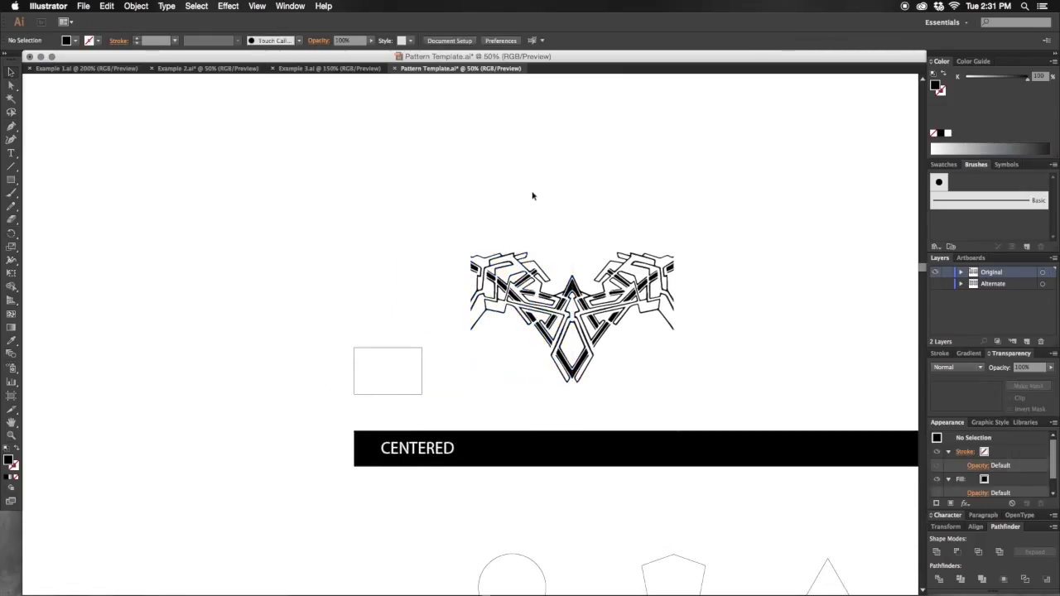
pyautogui.click(572, 315)
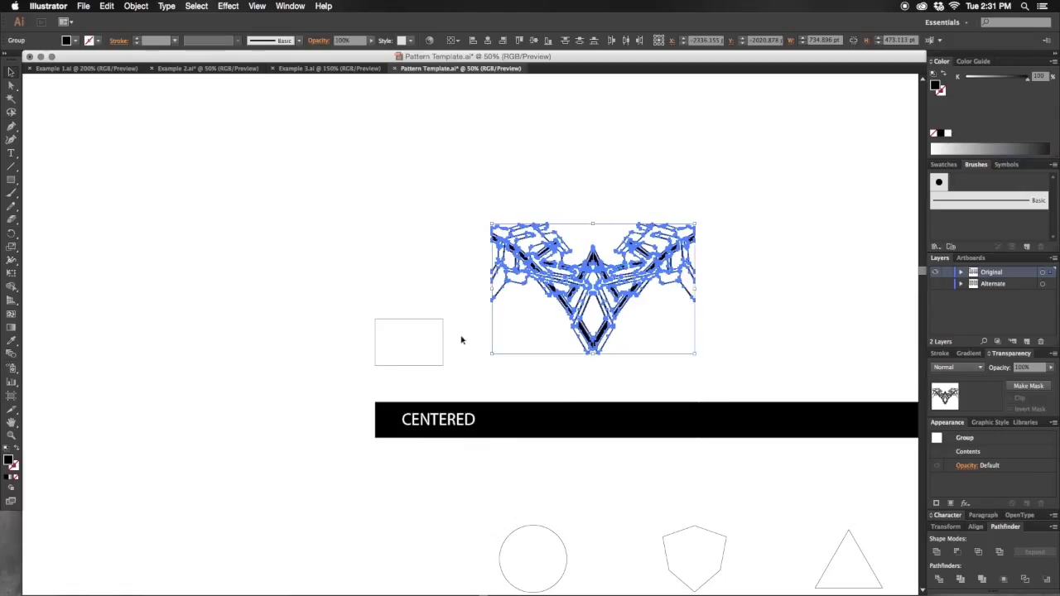
pyautogui.moveTo(434, 324)
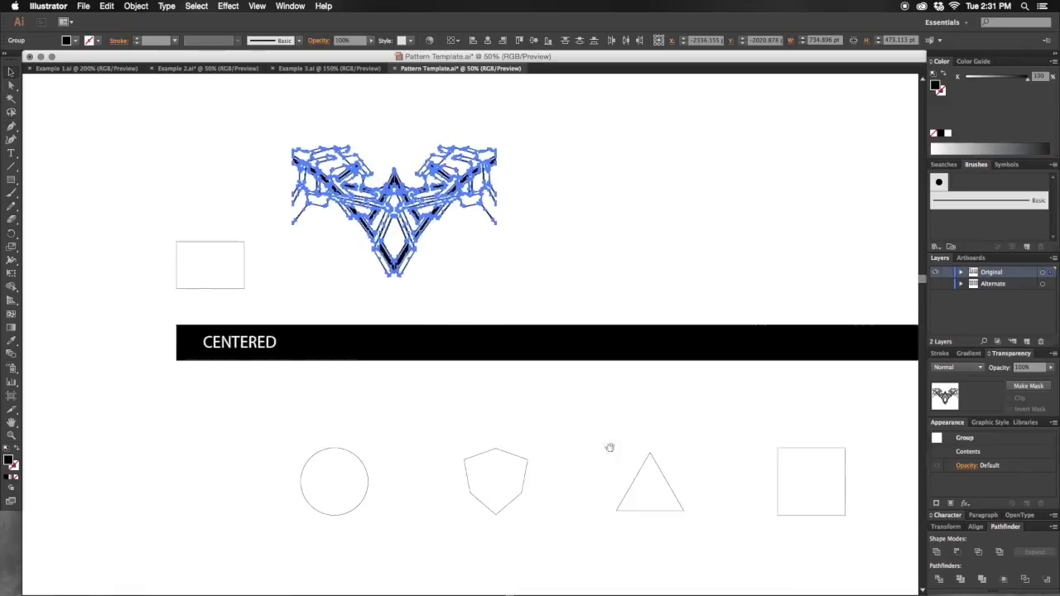
pyautogui.click(394, 212)
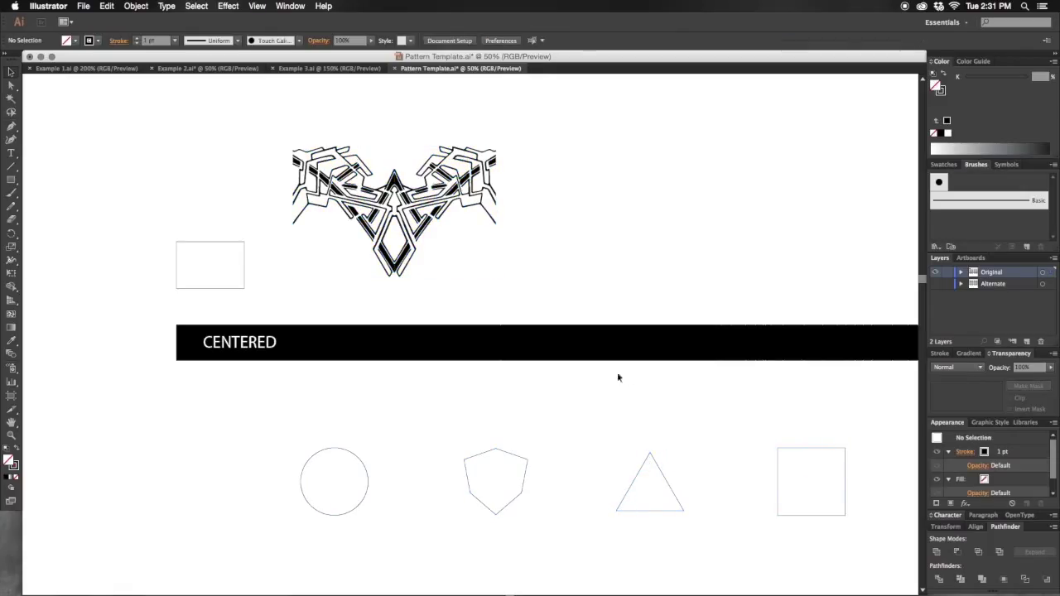
pyautogui.click(395, 212)
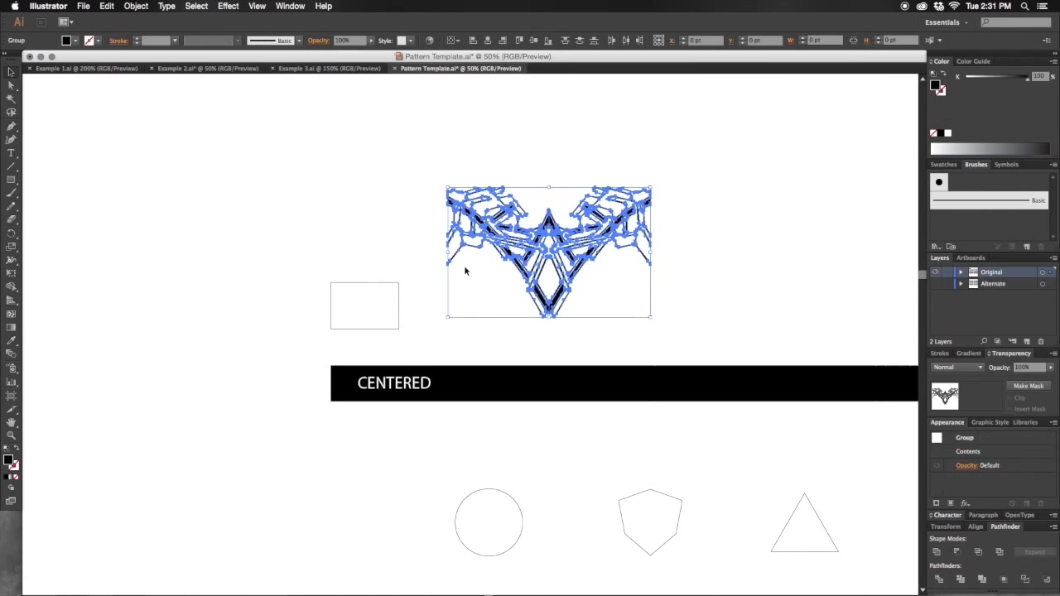
pyautogui.moveTo(547, 252); pyautogui.dragTo(613, 240)
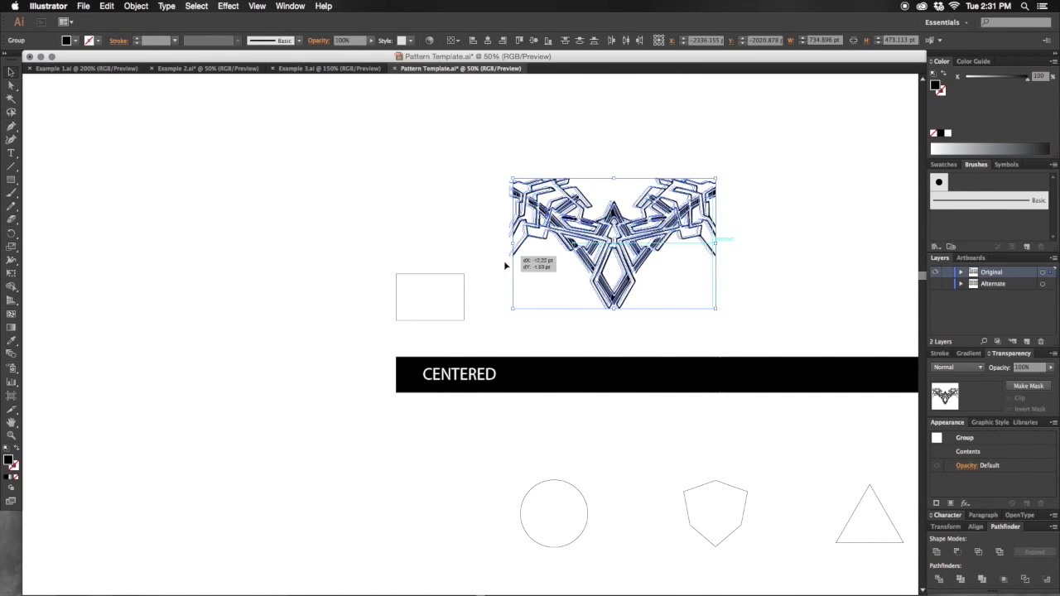
pyautogui.moveTo(613, 240); pyautogui.dragTo(497, 312)
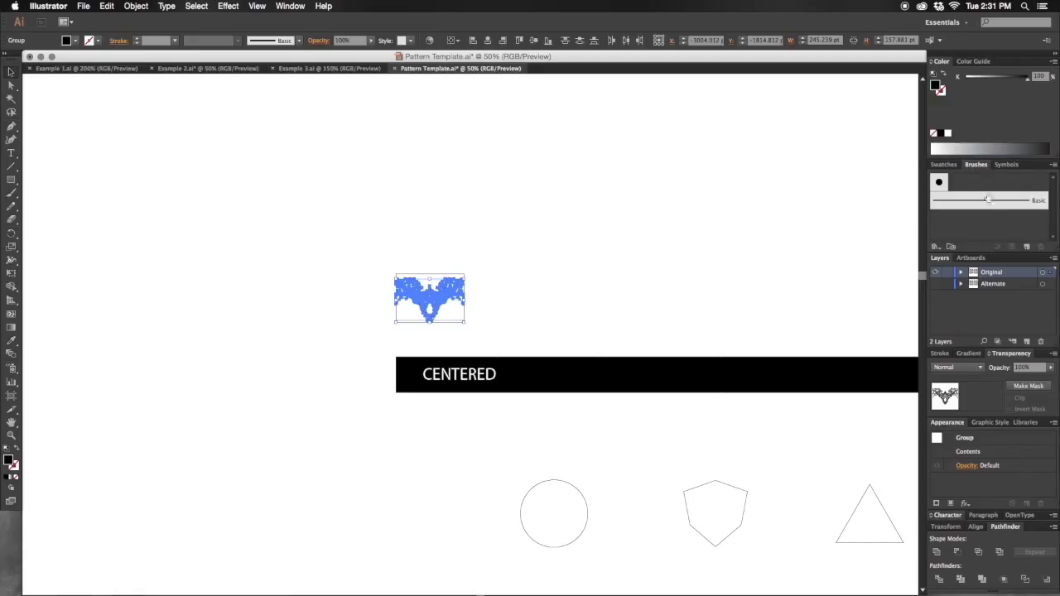
# Create a new Pattern Brush from the tile and name it Centered.
pyautogui.click(1027, 247)
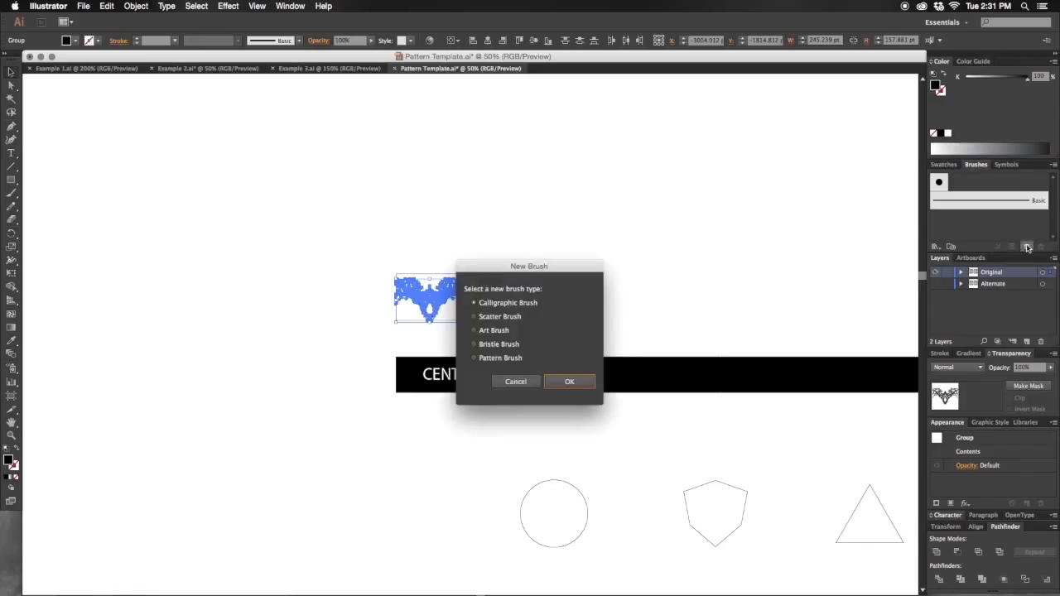
pyautogui.click(473, 358)
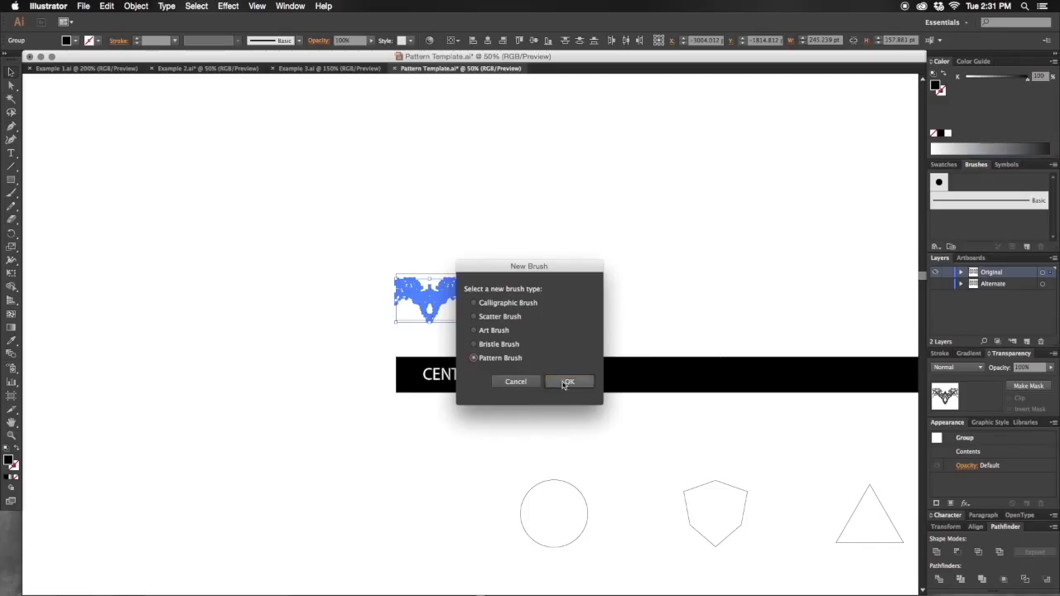
pyautogui.click(568, 381)
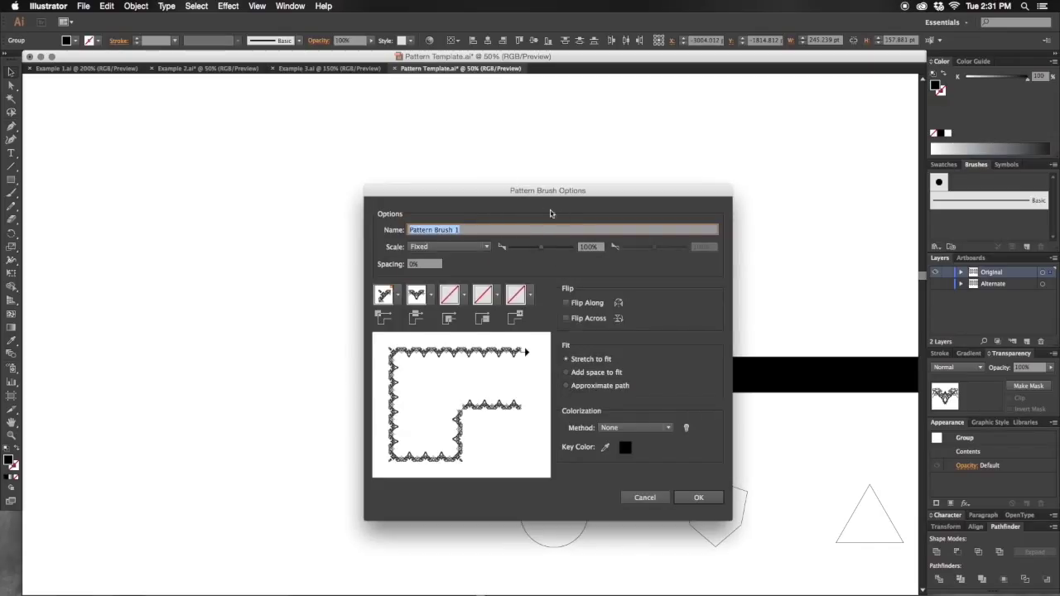
pyautogui.moveTo(477, 384)
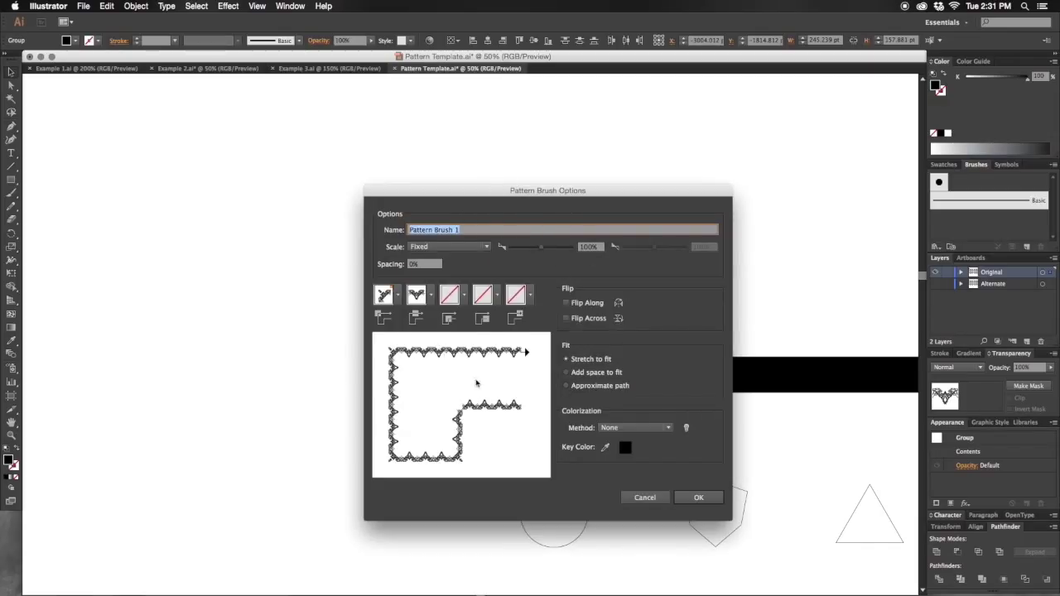
pyautogui.moveTo(536, 279)
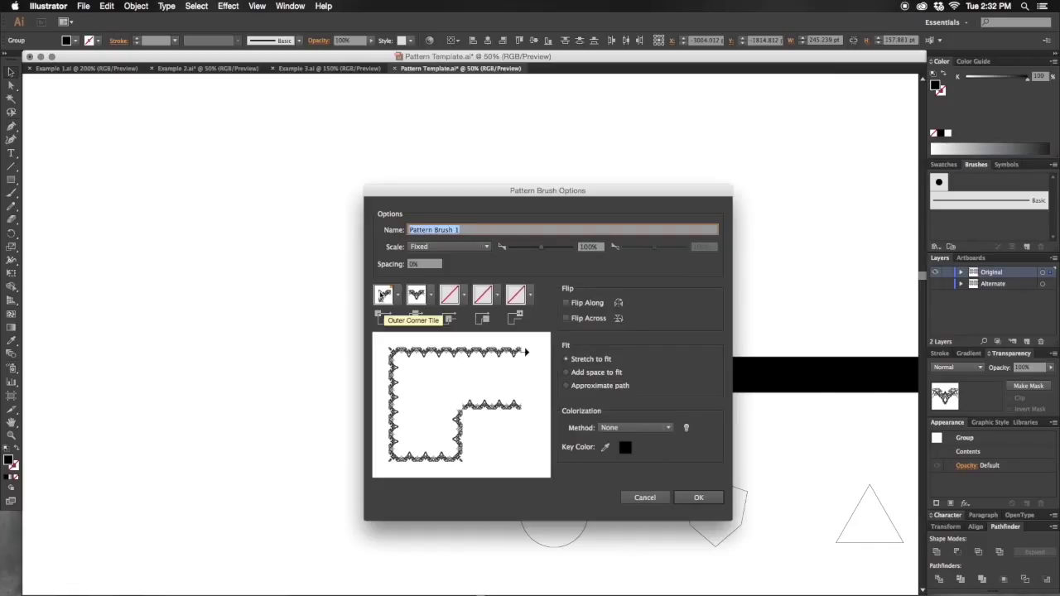
pyautogui.moveTo(450, 295)
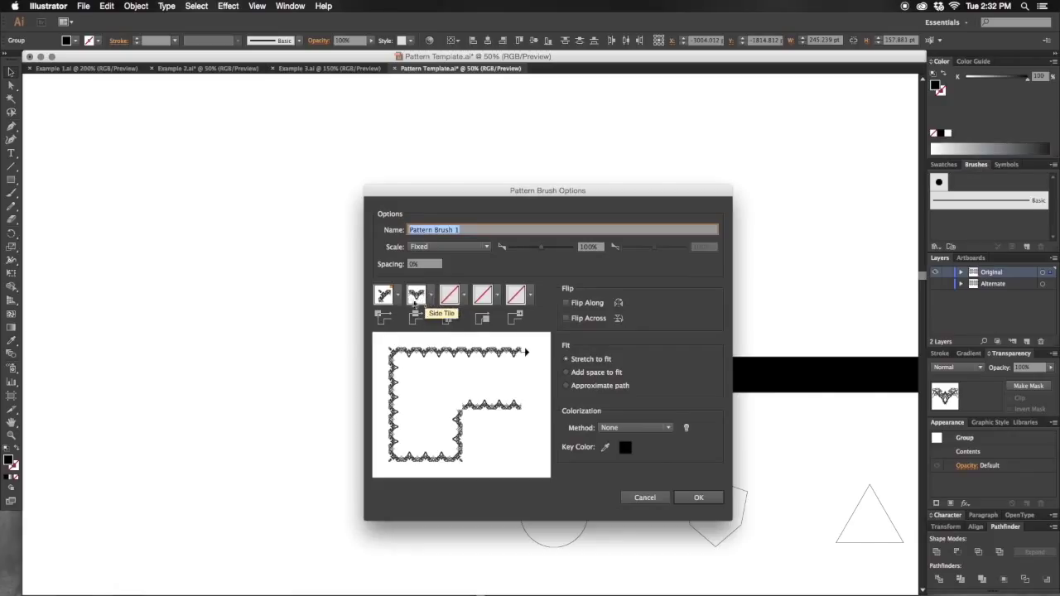
pyautogui.moveTo(385, 318)
pyautogui.write('Ce')
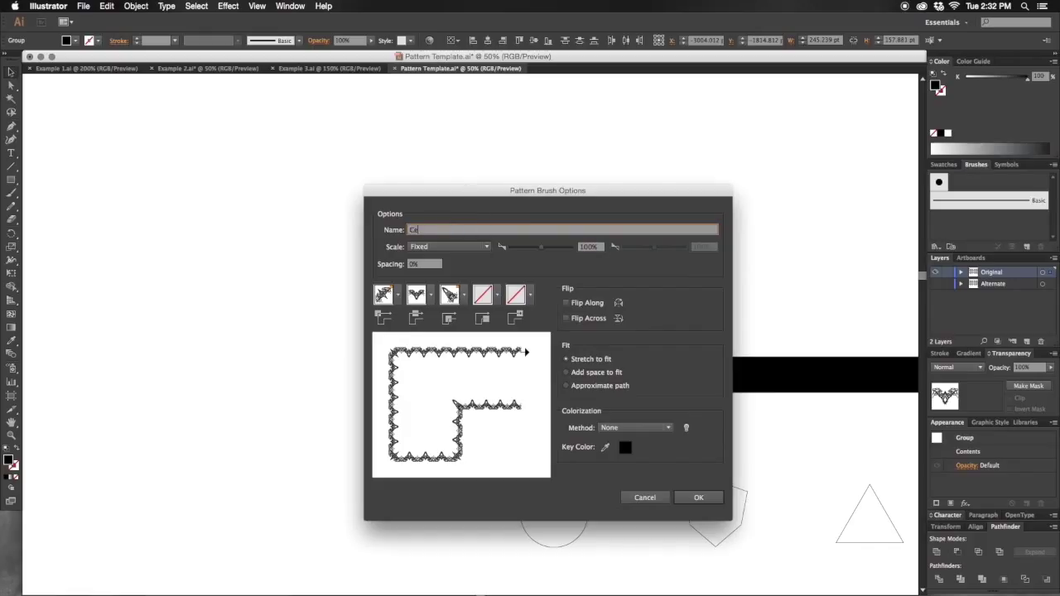
pyautogui.write('ntered')
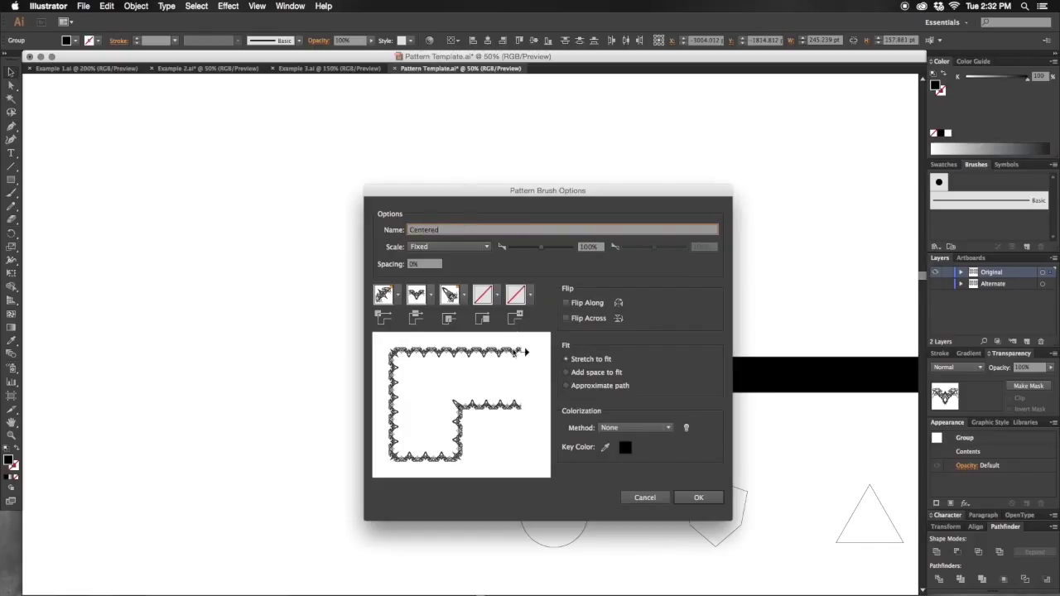
pyautogui.moveTo(631, 408)
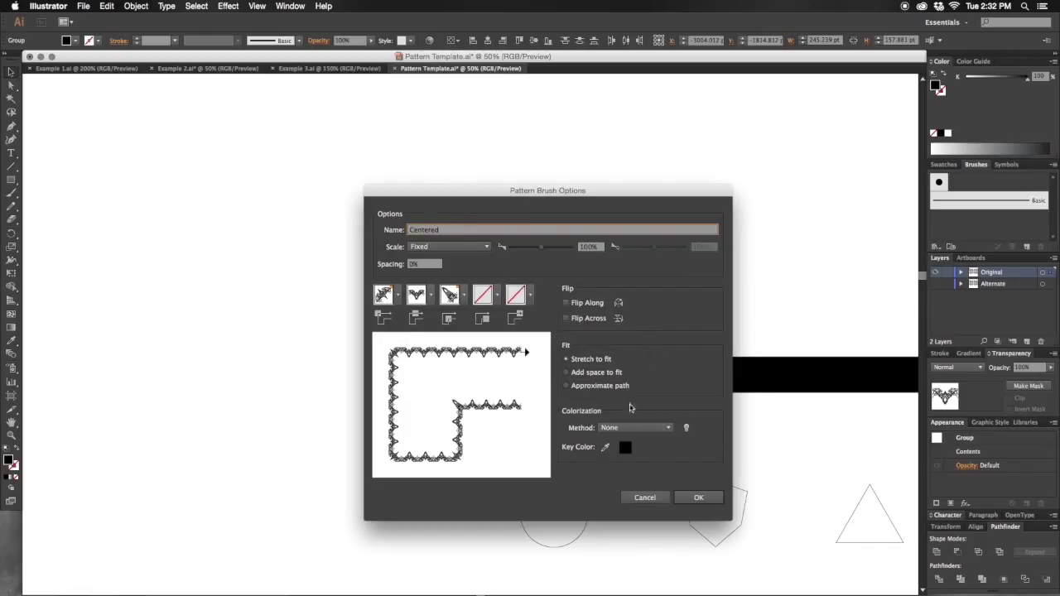
pyautogui.click(699, 497)
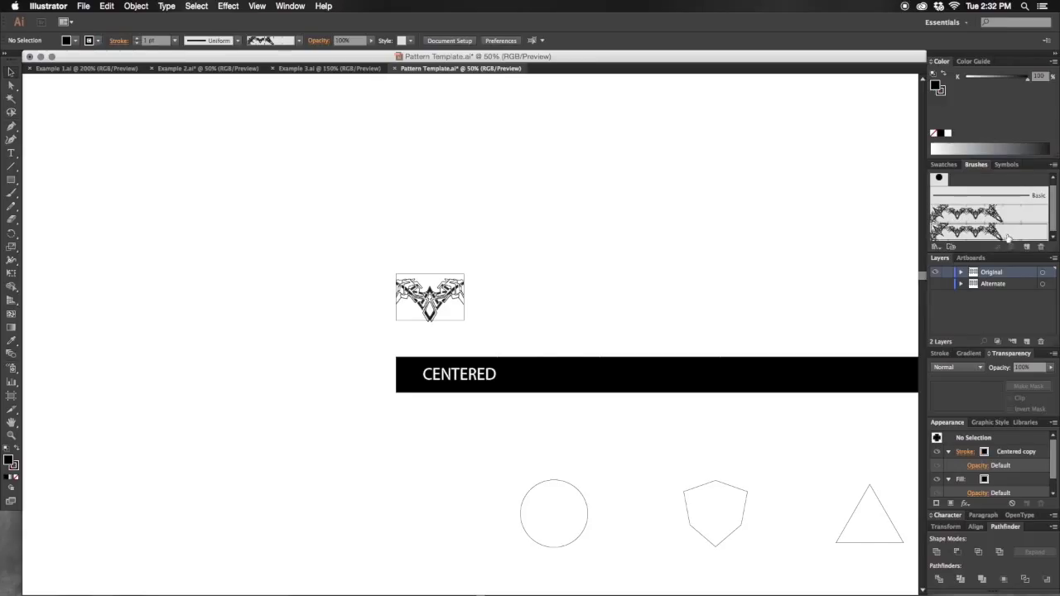
# Set the first duplicate brush's outer corner tile to Auto-Between and confirm.
pyautogui.doubleClick(991, 215)
pyautogui.write('Betwee')
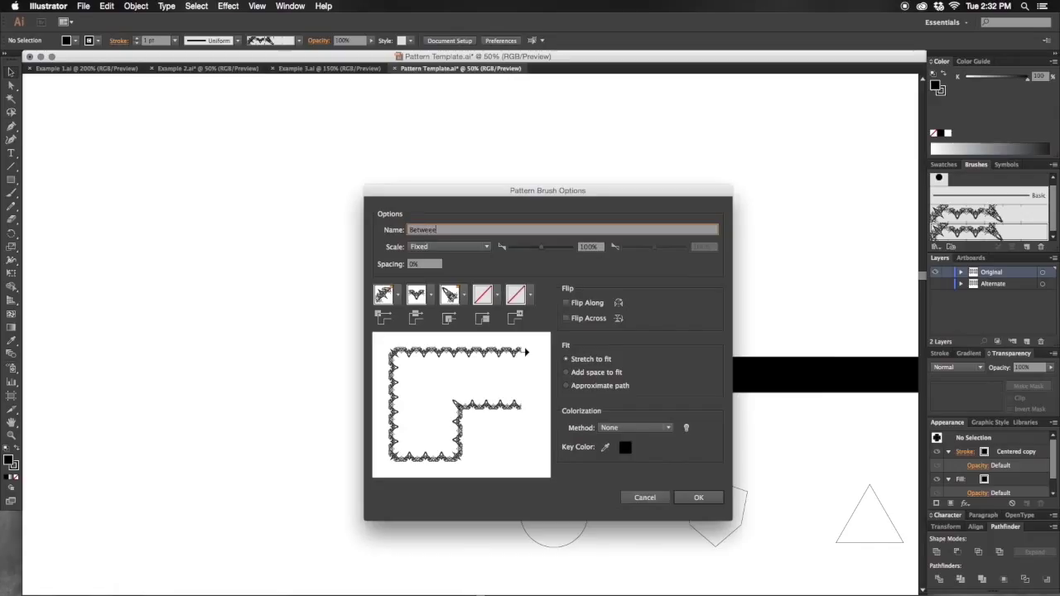
pyautogui.click(383, 294)
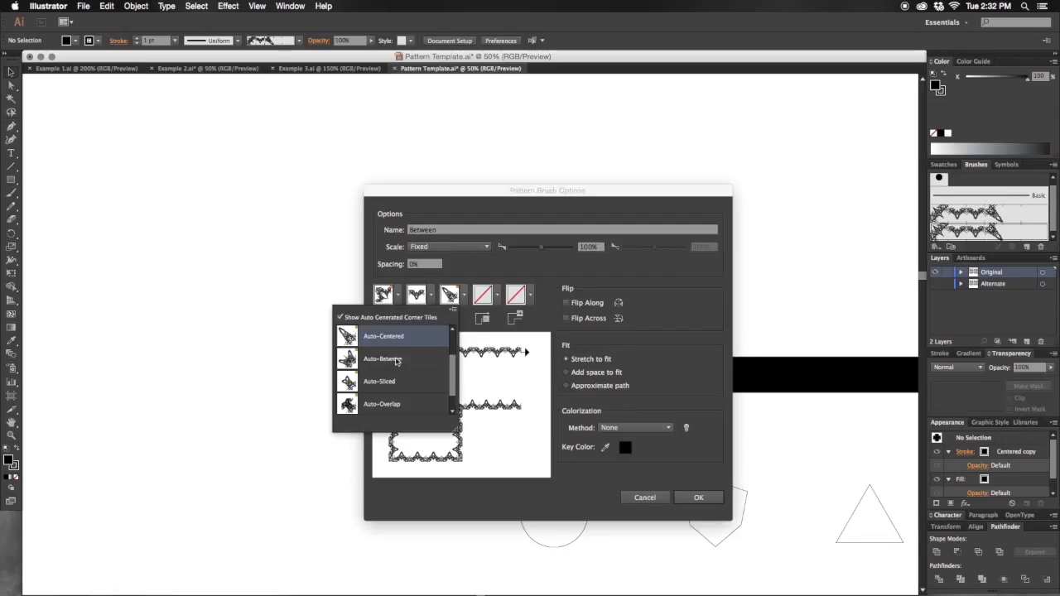
pyautogui.click(384, 334)
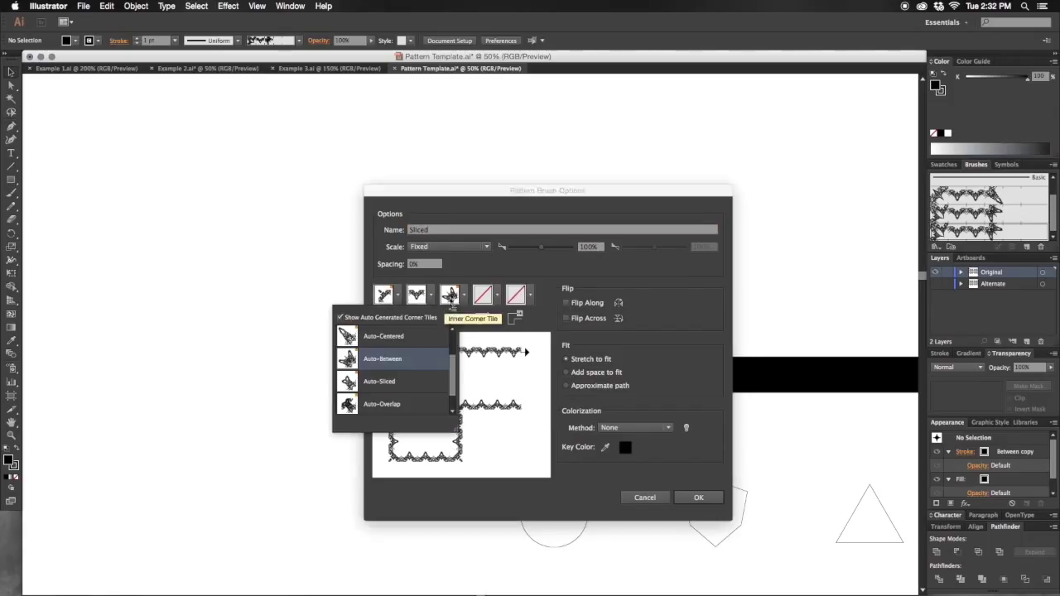
pyautogui.click(699, 497)
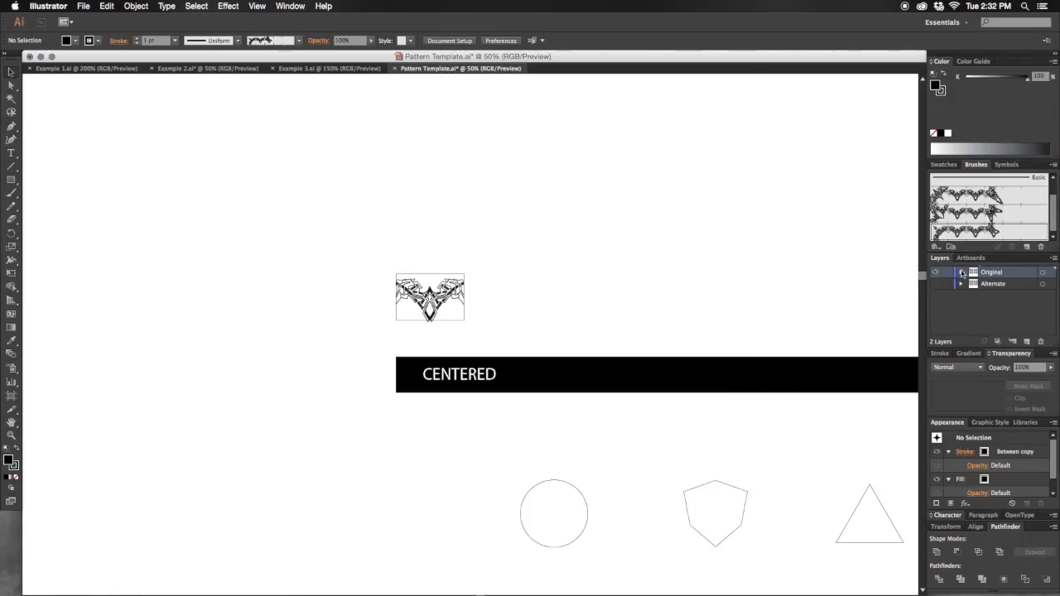
# Rename the next brush copy Overlap and give it the Auto-Overlap outer corner.
pyautogui.doubleClick(988, 232)
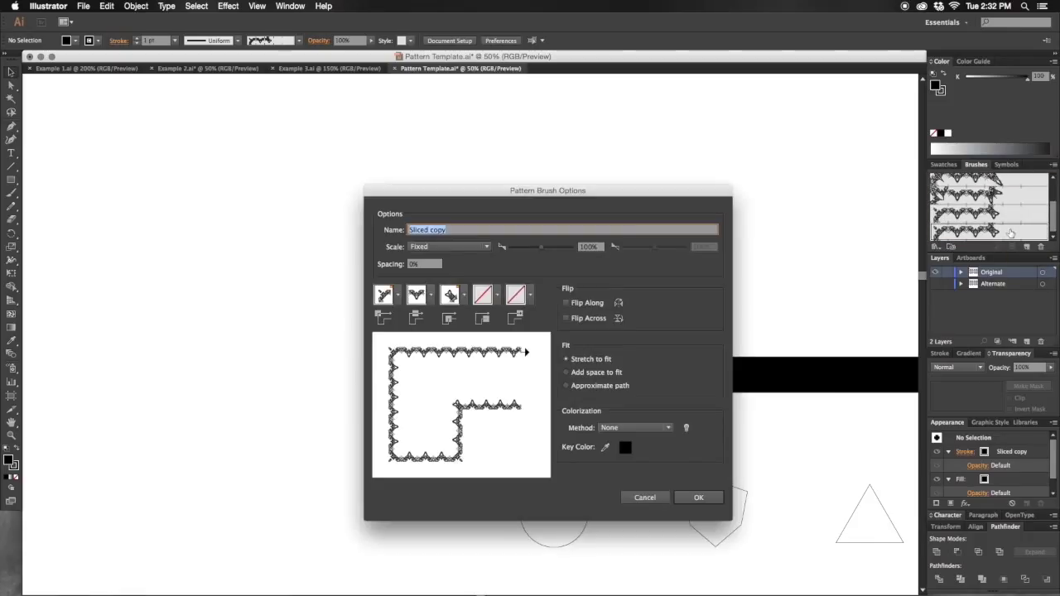
pyautogui.write('Overl')
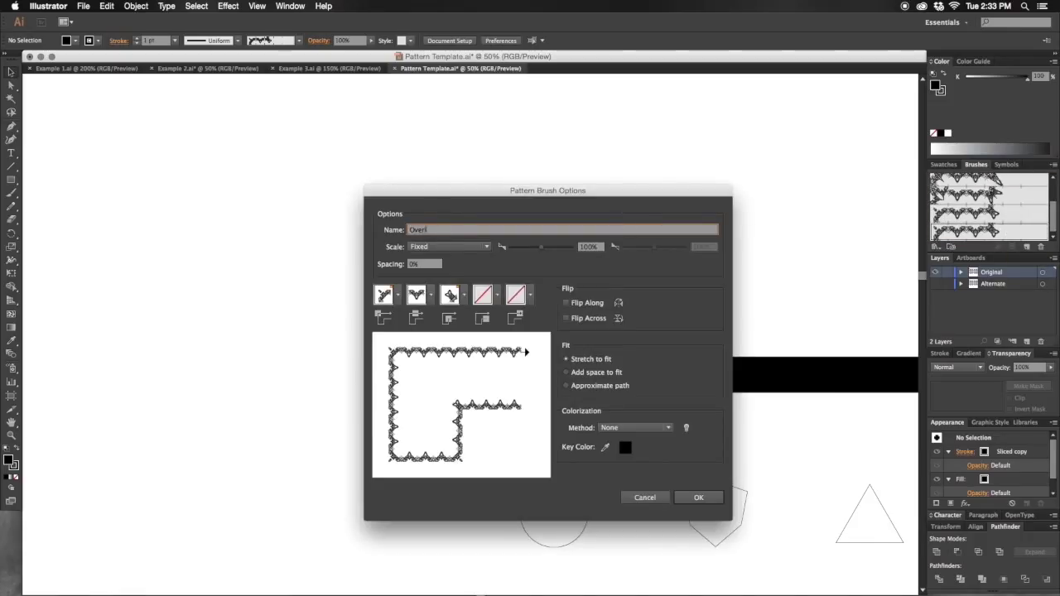
pyautogui.click(384, 295)
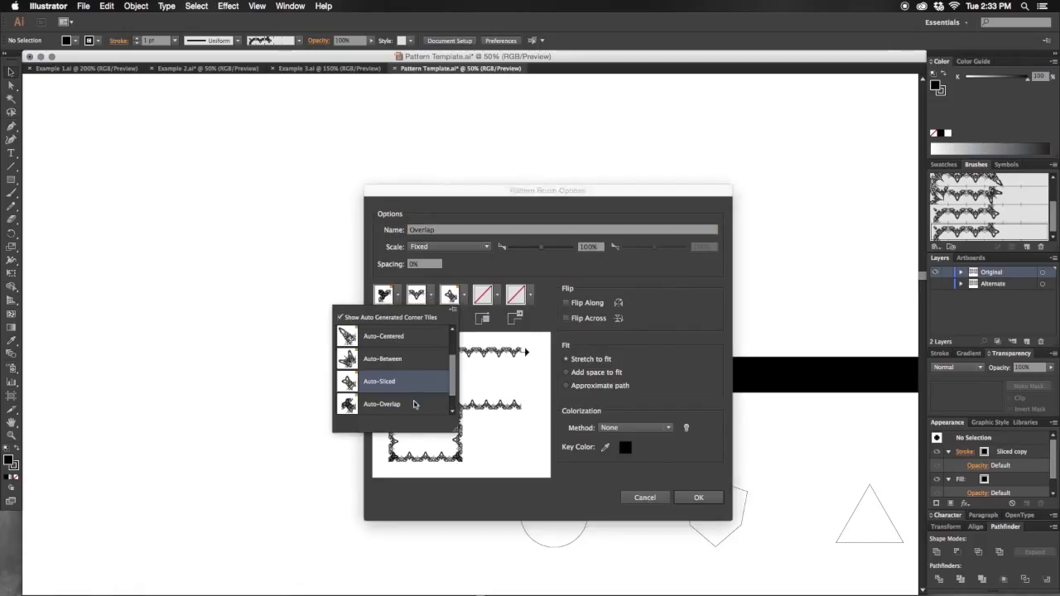
pyautogui.click(699, 497)
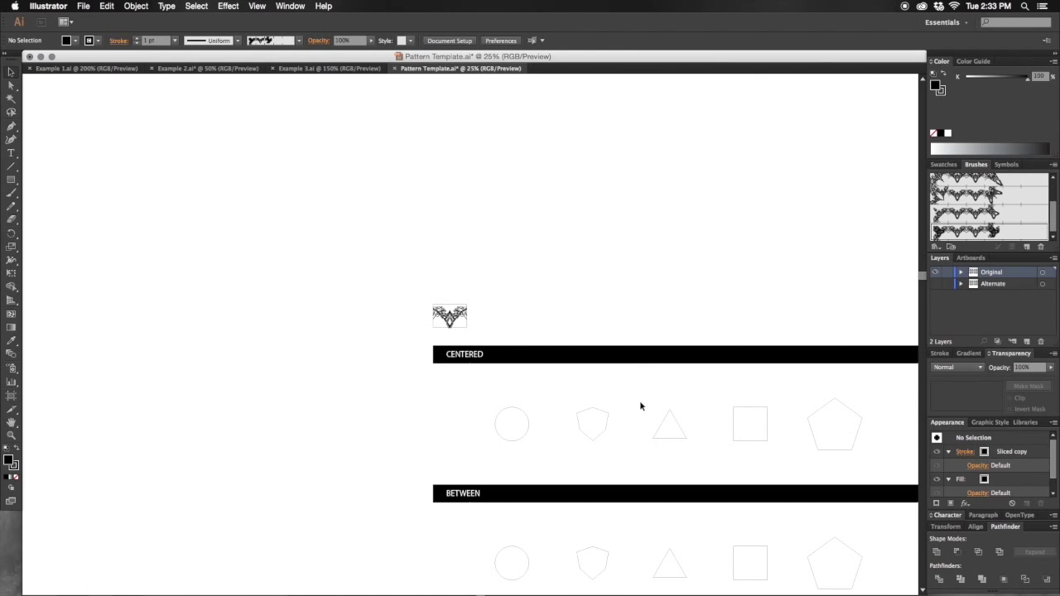
# Scroll to bring the full template of labelled outline shapes into view.
pyautogui.scroll(-3)
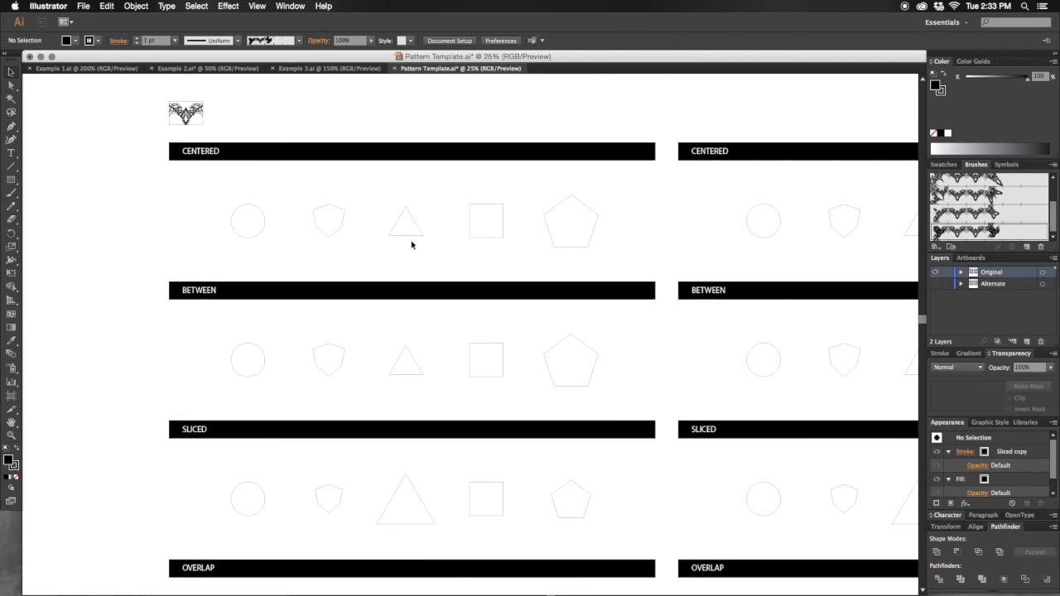
pyautogui.moveTo(490, 220)
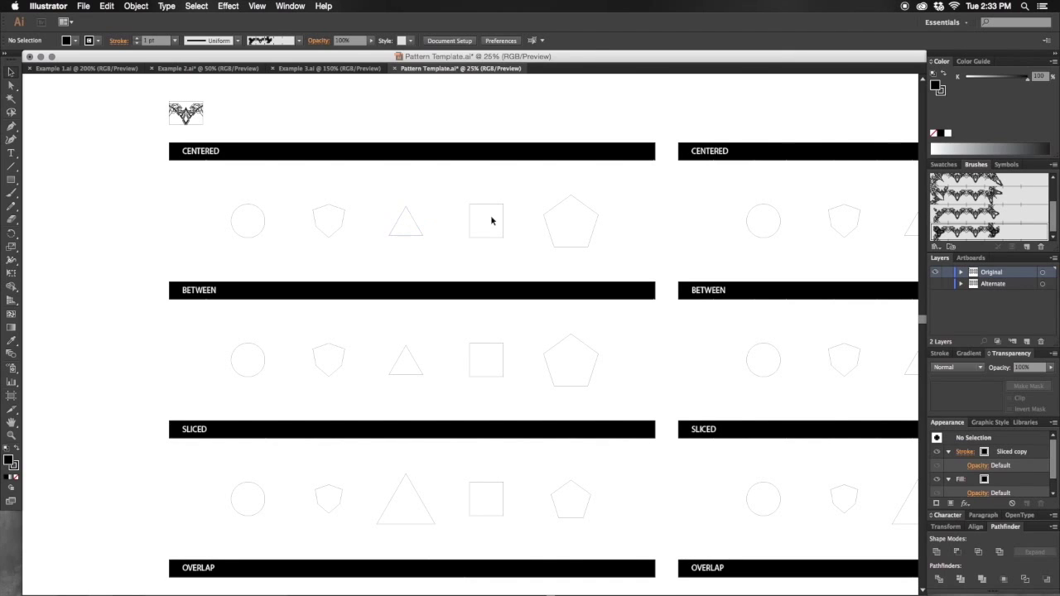
pyautogui.moveTo(583, 288)
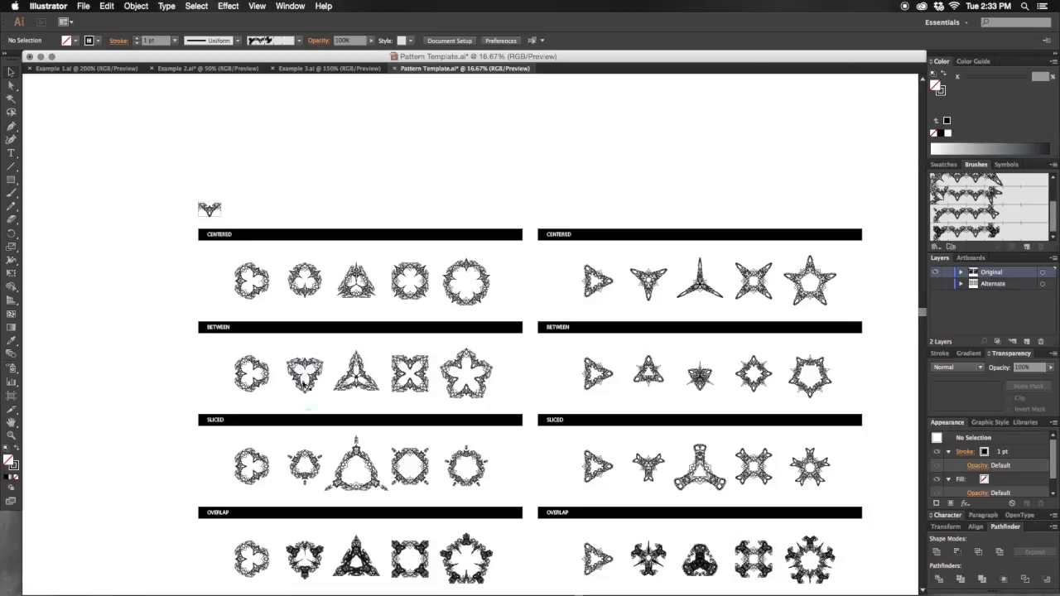
pyautogui.moveTo(301, 432)
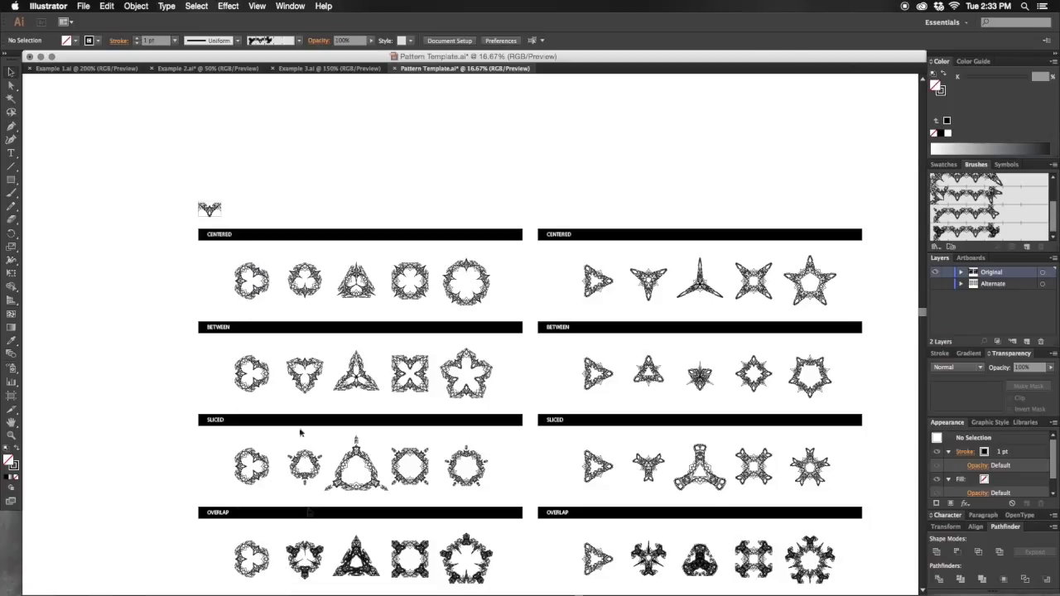
pyautogui.moveTo(446, 397)
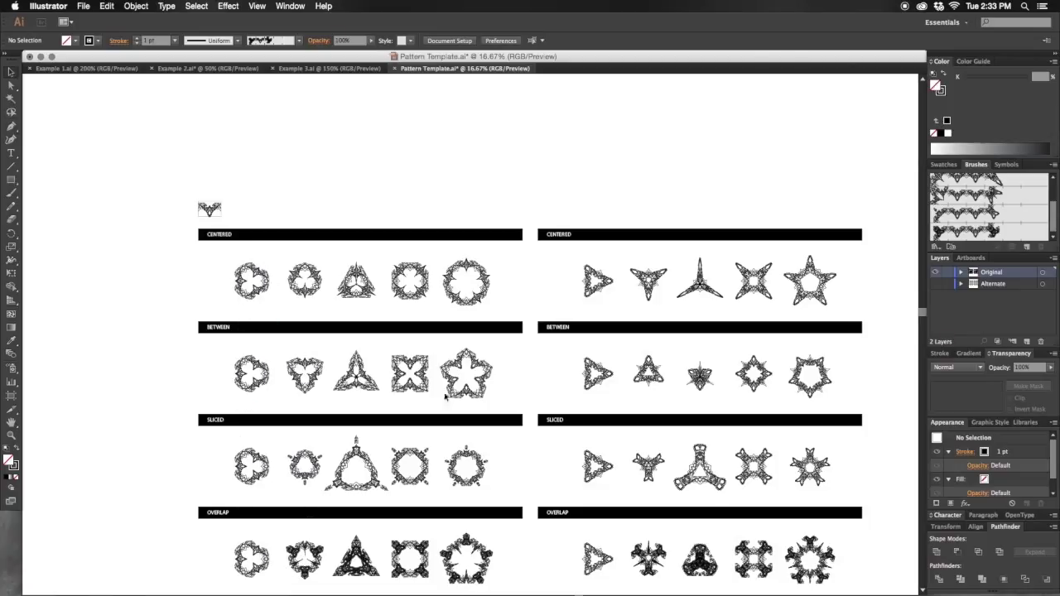
pyautogui.moveTo(600, 343)
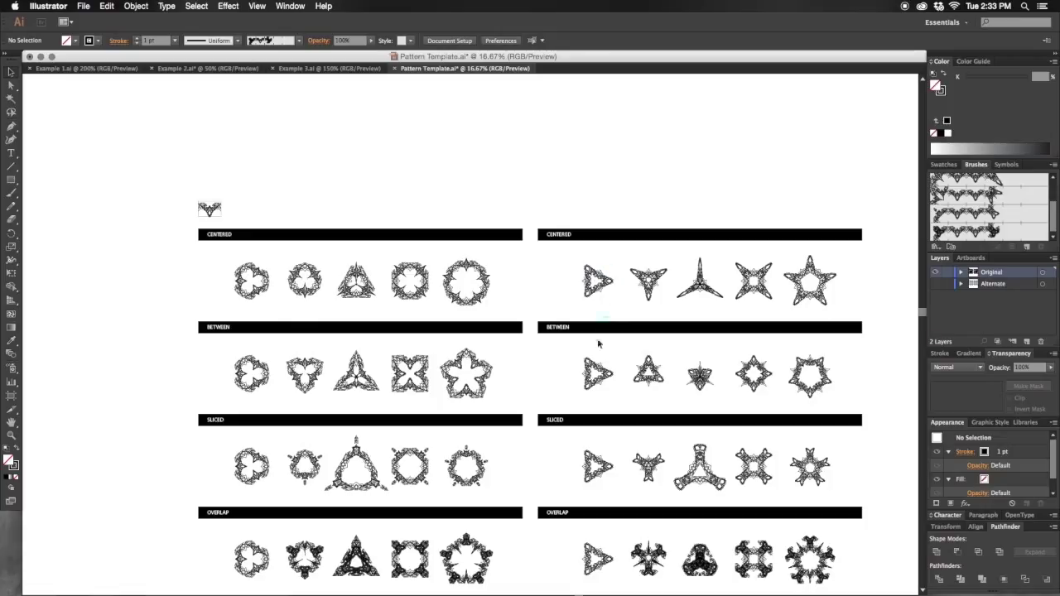
pyautogui.moveTo(279, 364)
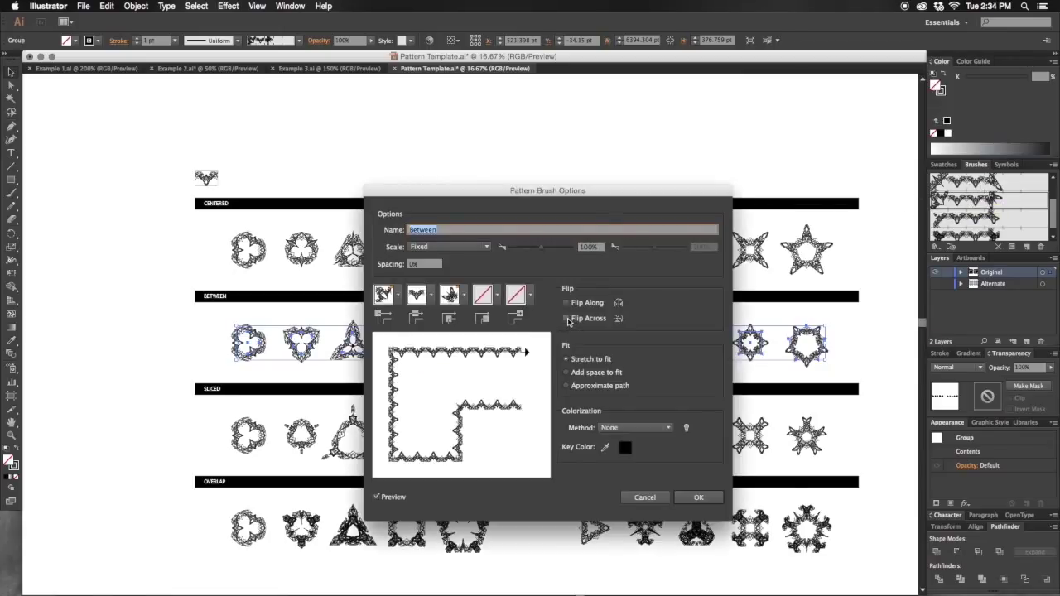
# Preview Flip Across on the Between motifs, toggling it, then cancel without changes.
pyautogui.moveTo(547, 189); pyautogui.dragTo(540, 312)
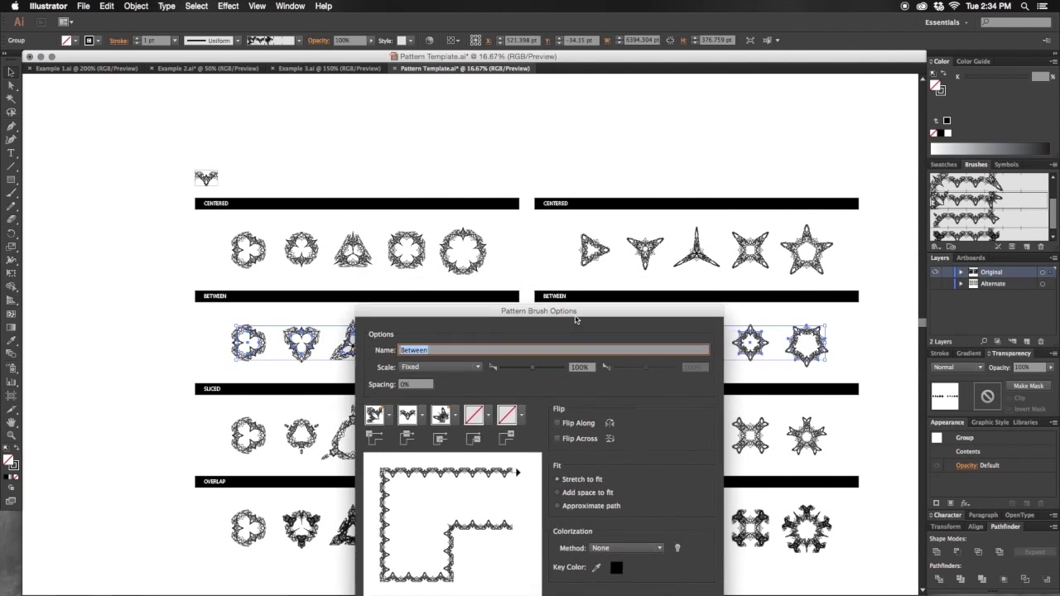
pyautogui.moveTo(539, 311); pyautogui.dragTo(533, 394)
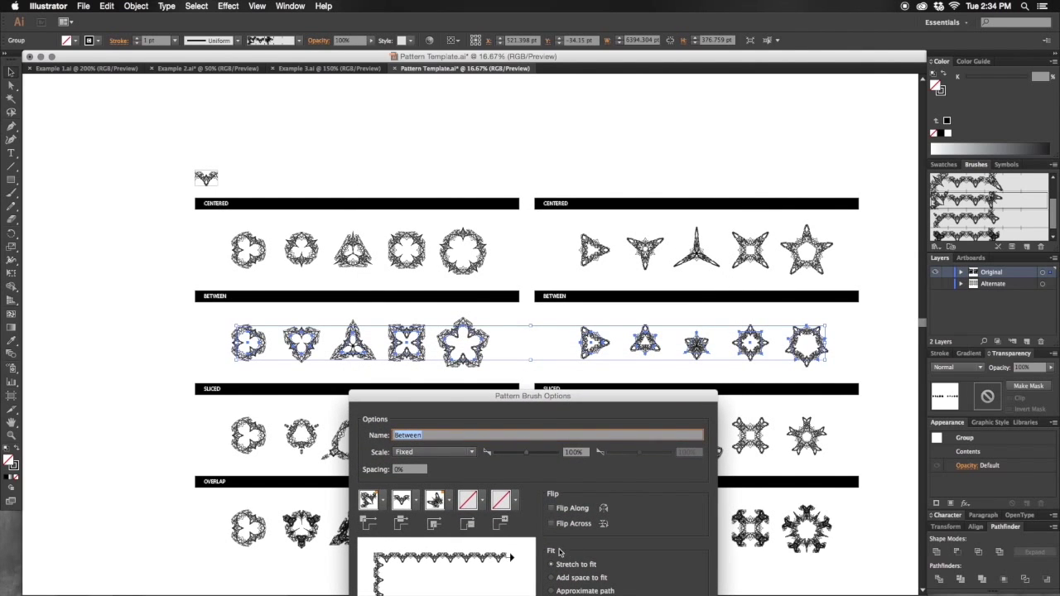
pyautogui.click(552, 524)
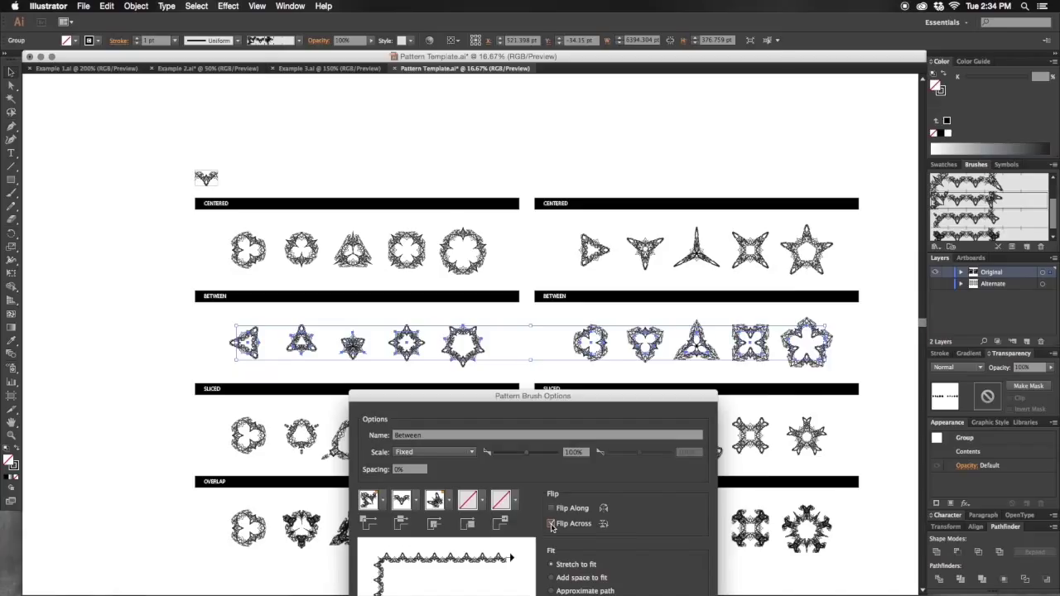
pyautogui.click(552, 524)
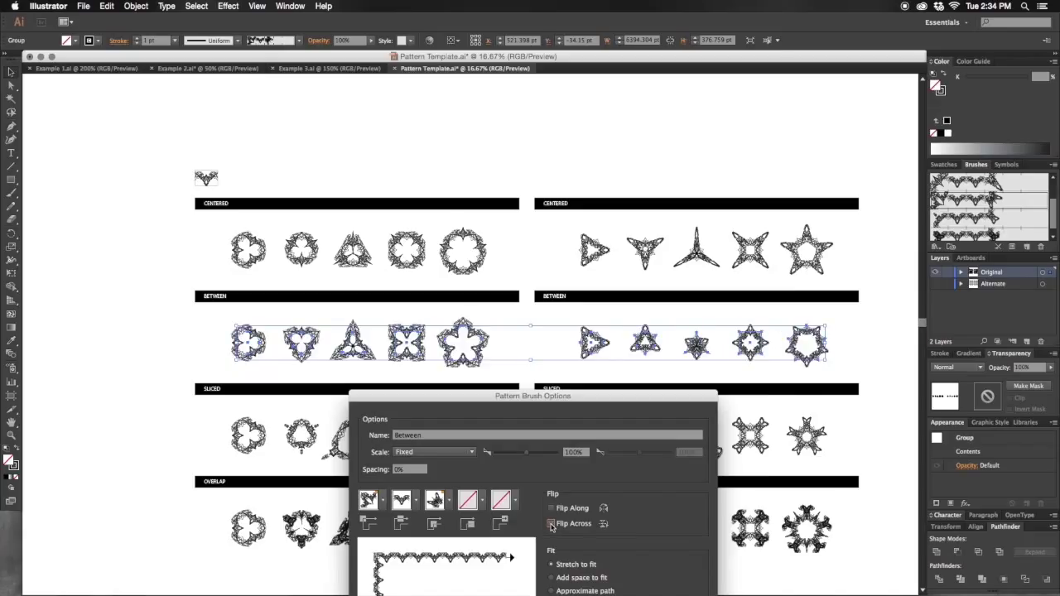
pyautogui.click(550, 524)
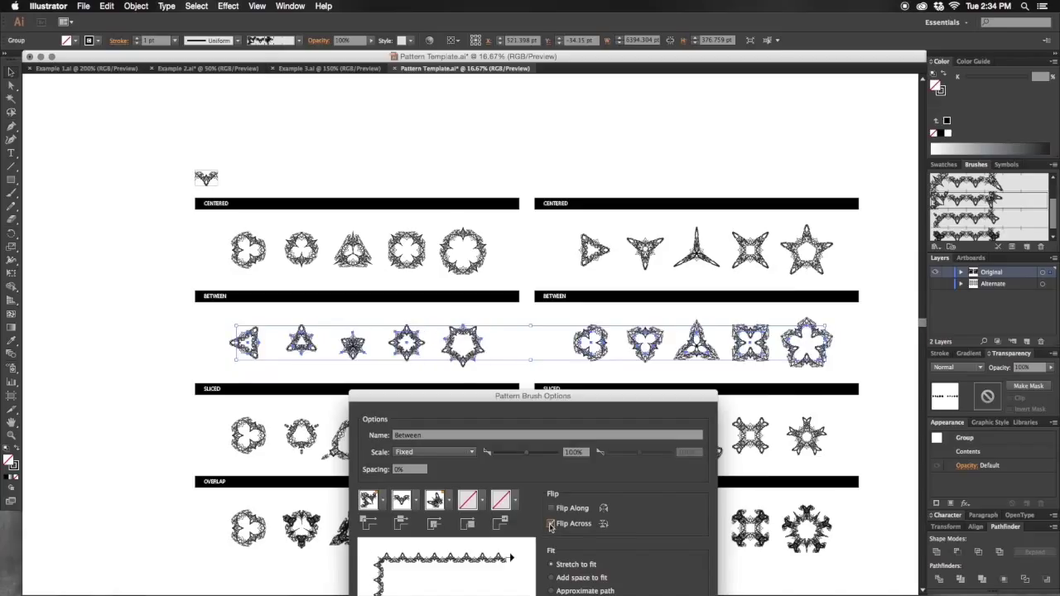
pyautogui.click(550, 523)
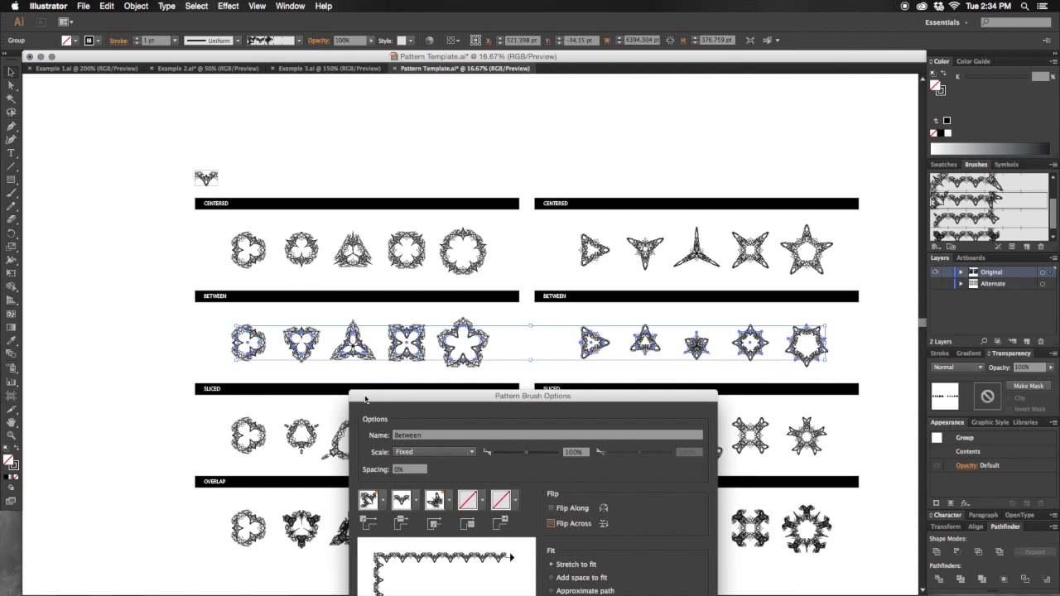
pyautogui.moveTo(533, 396); pyautogui.dragTo(547, 159)
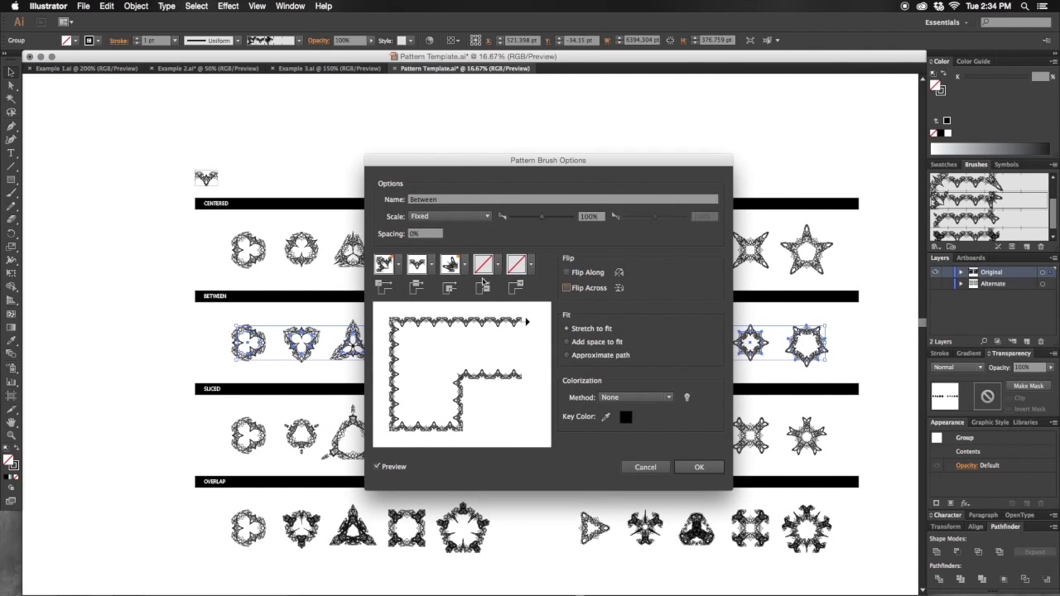
pyautogui.click(700, 467)
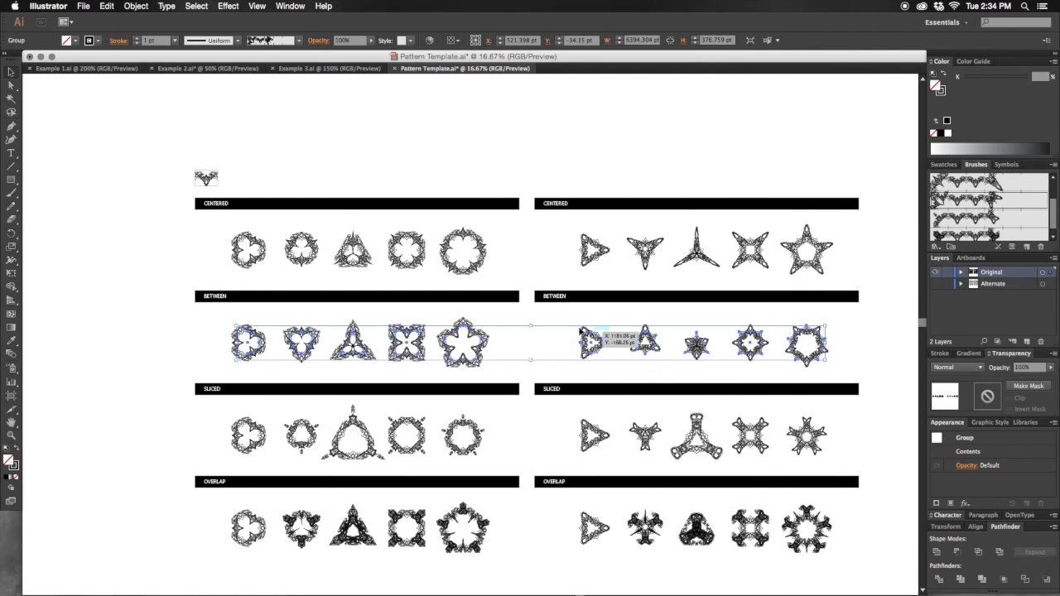
pyautogui.moveTo(629, 361)
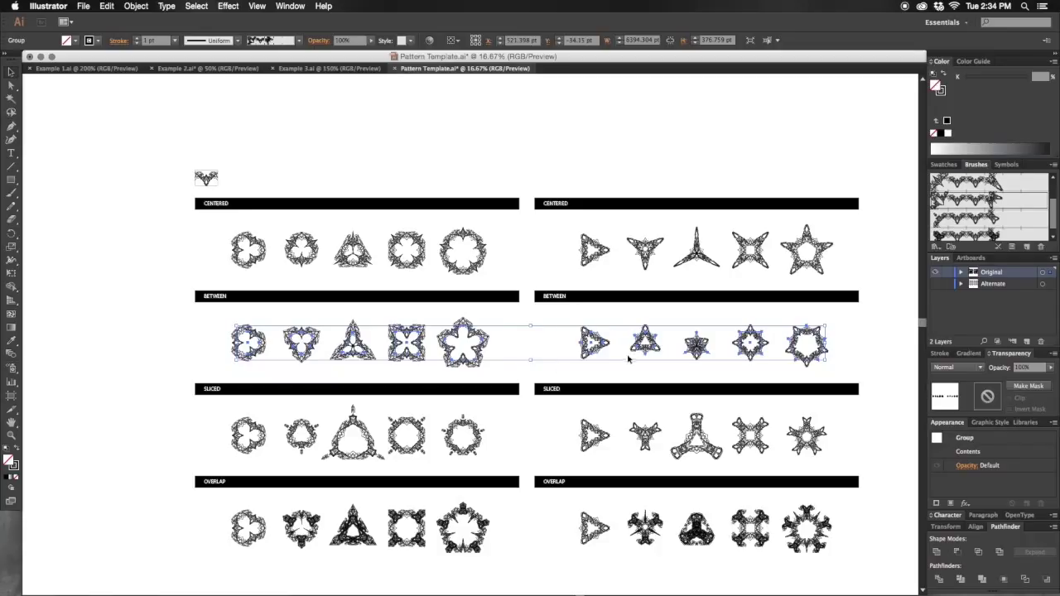
pyautogui.moveTo(614, 347)
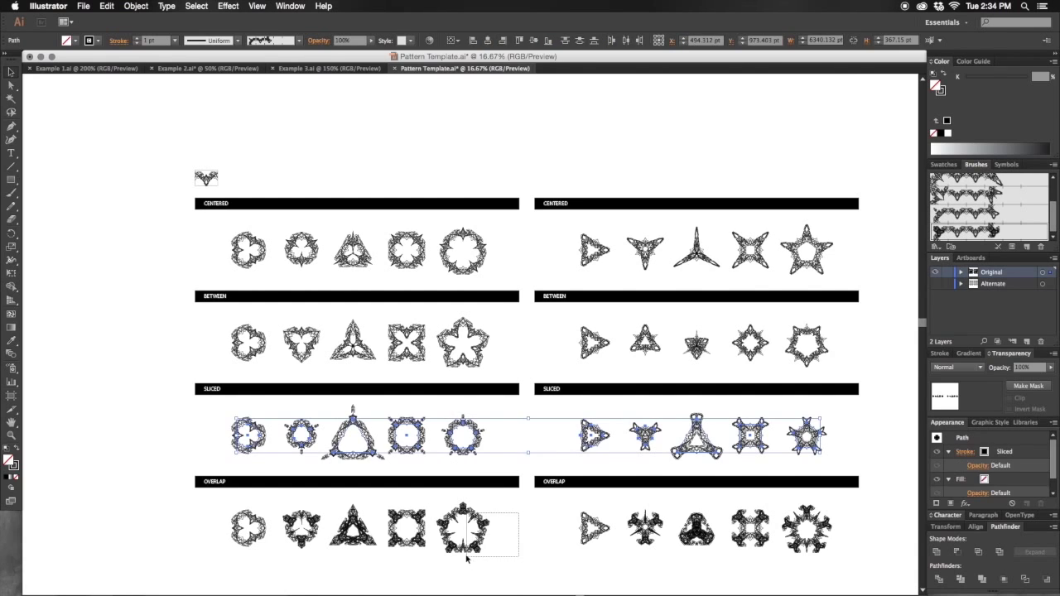
# Expand the square motif's brush stroke into plain outlines via Object > Expand Appearance, then deselect.
pyautogui.click(463, 249)
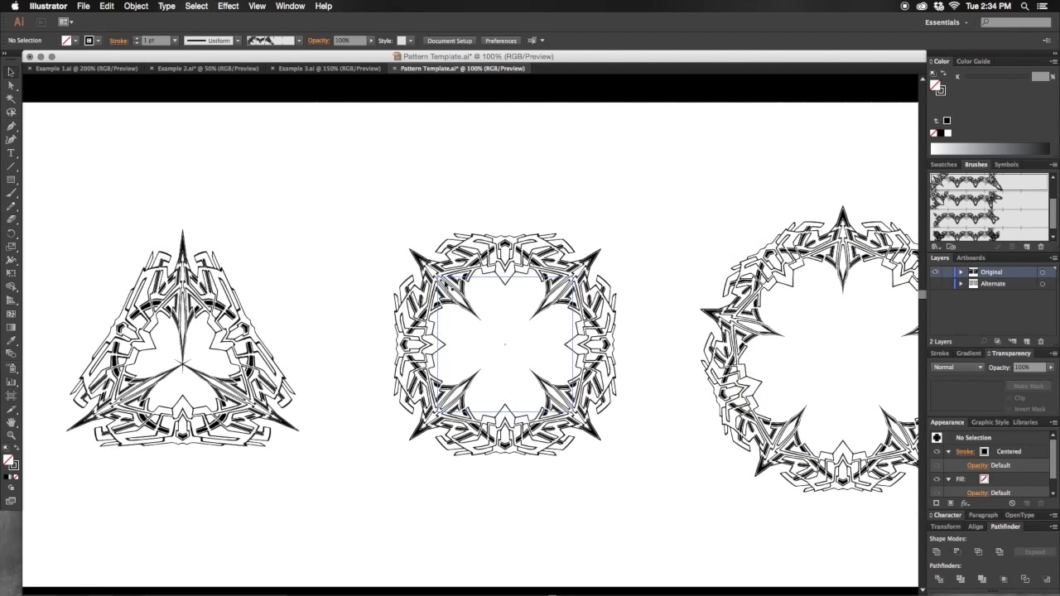
pyautogui.click(505, 343)
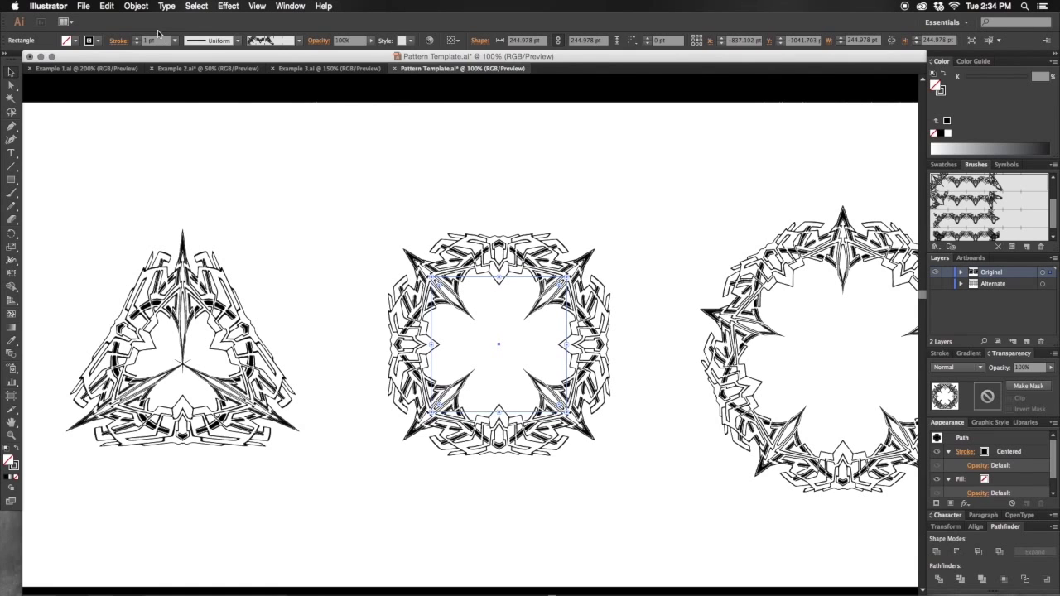
pyautogui.click(136, 6)
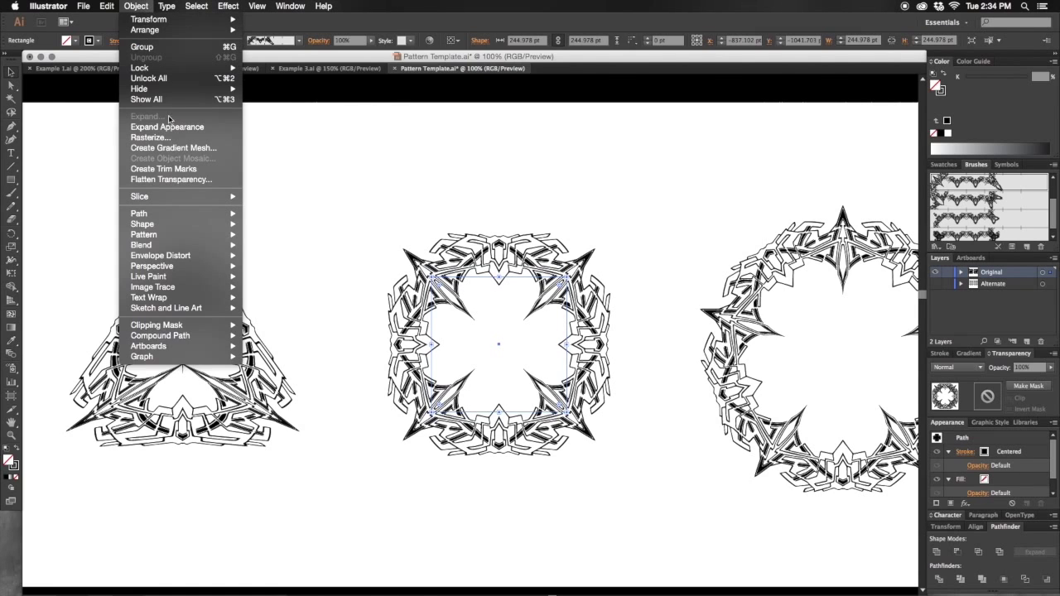
pyautogui.click(144, 116)
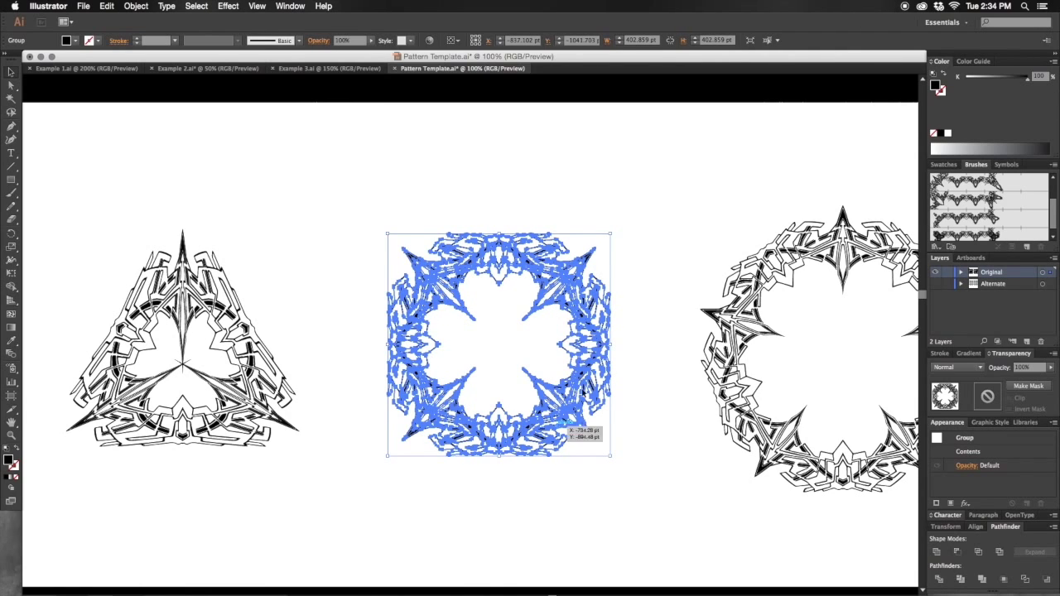
pyautogui.click(618, 202)
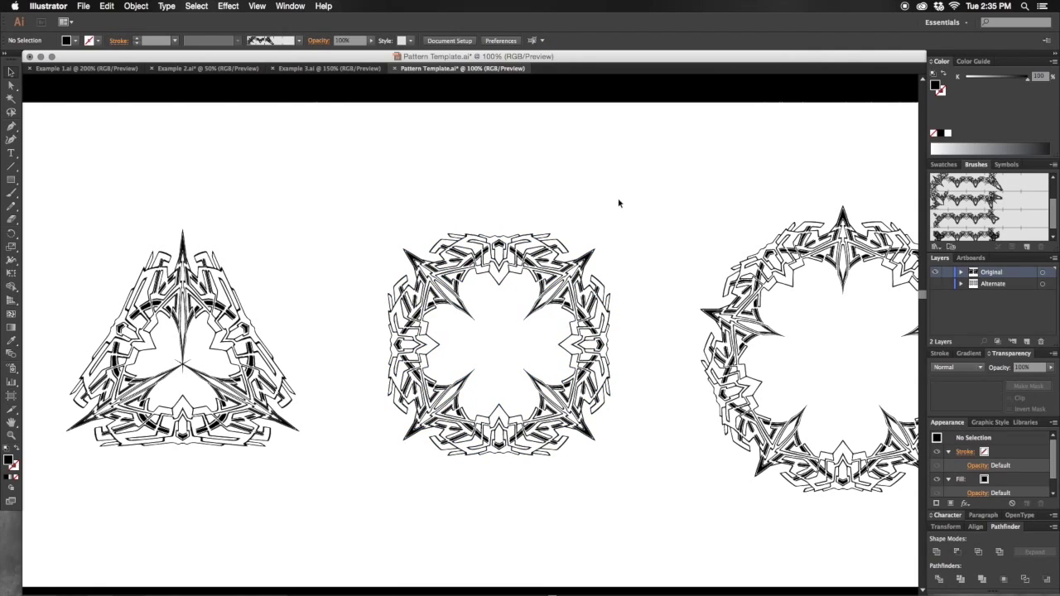
pyautogui.moveTo(466, 311)
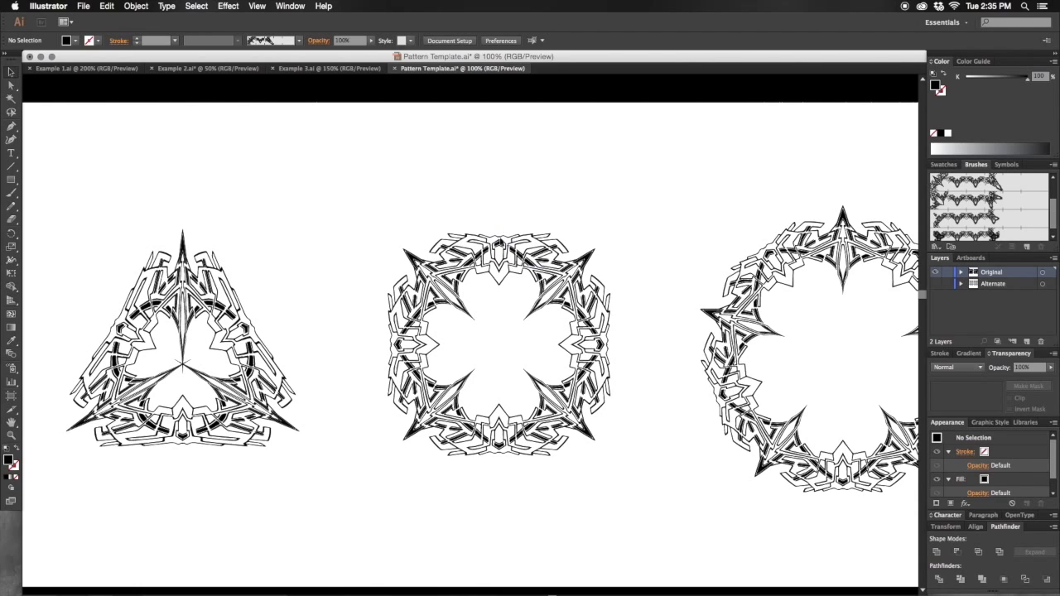
pyautogui.moveTo(494, 220)
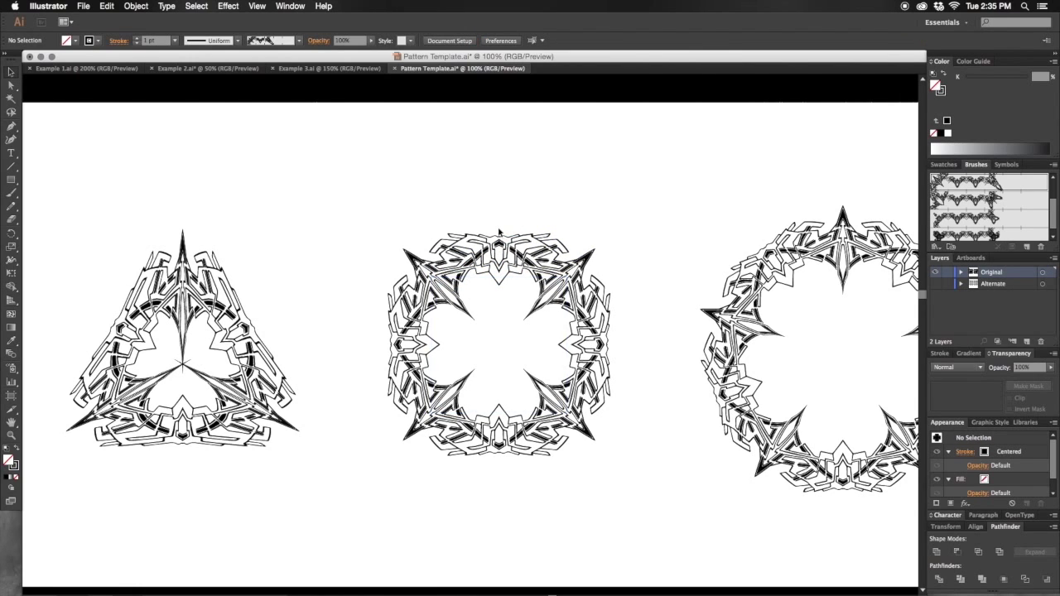
pyautogui.moveTo(500, 223)
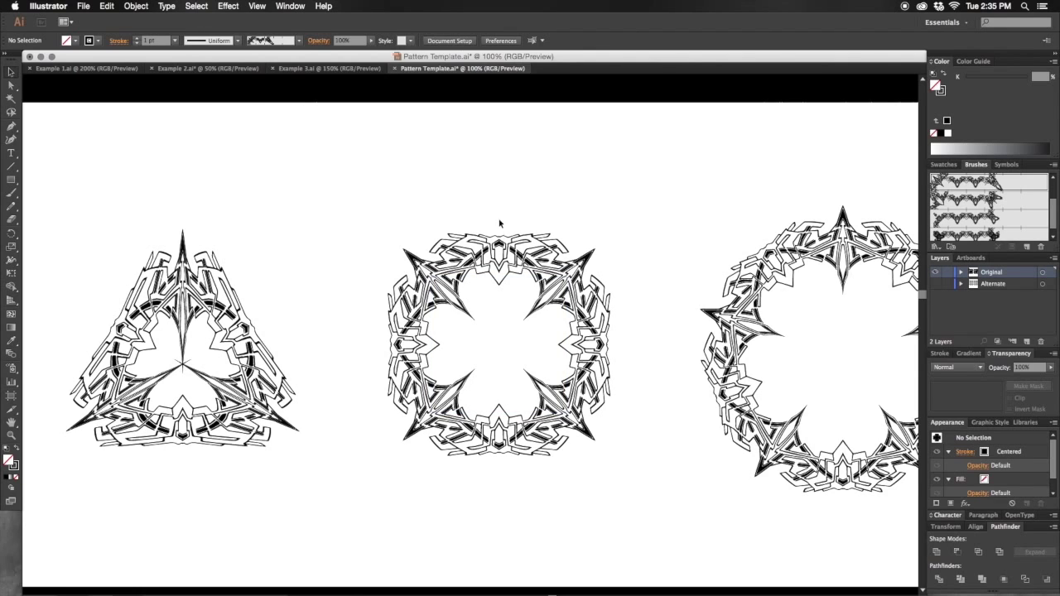
pyautogui.moveTo(500, 296)
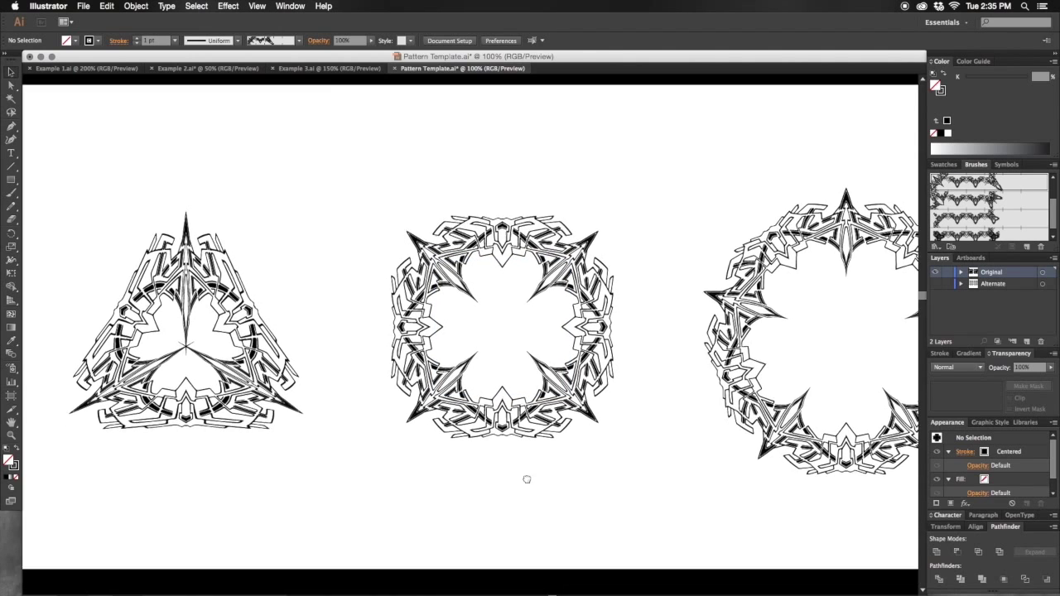
pyautogui.scroll(-3)
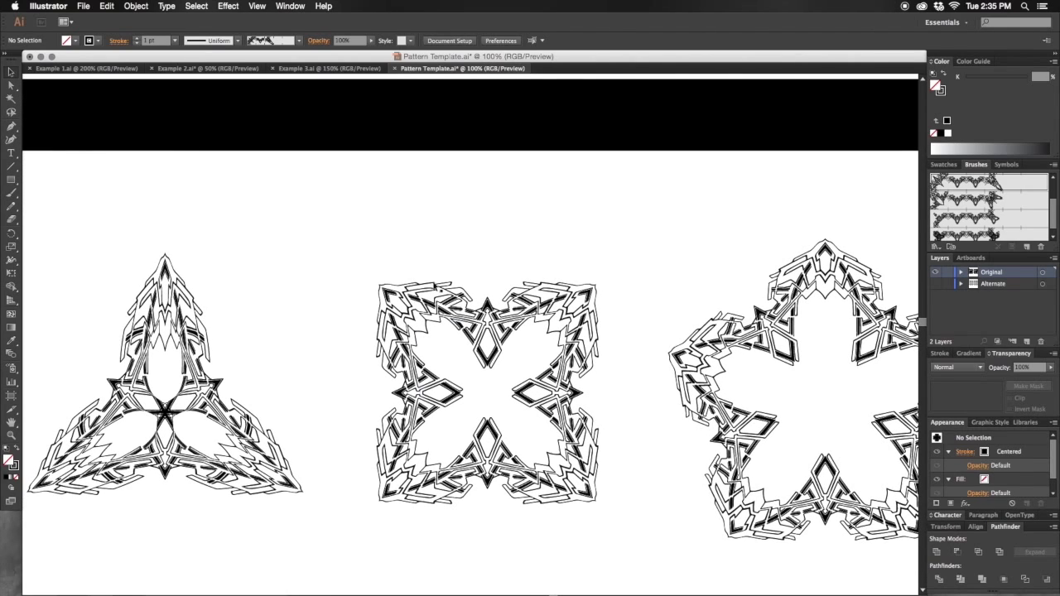
pyautogui.moveTo(397, 185)
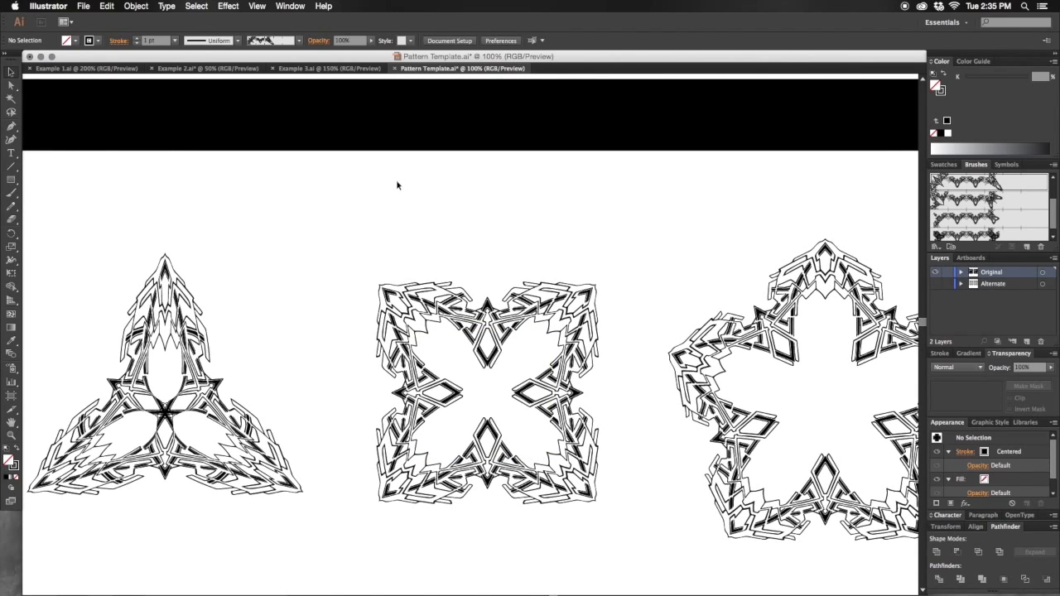
pyautogui.moveTo(361, 273)
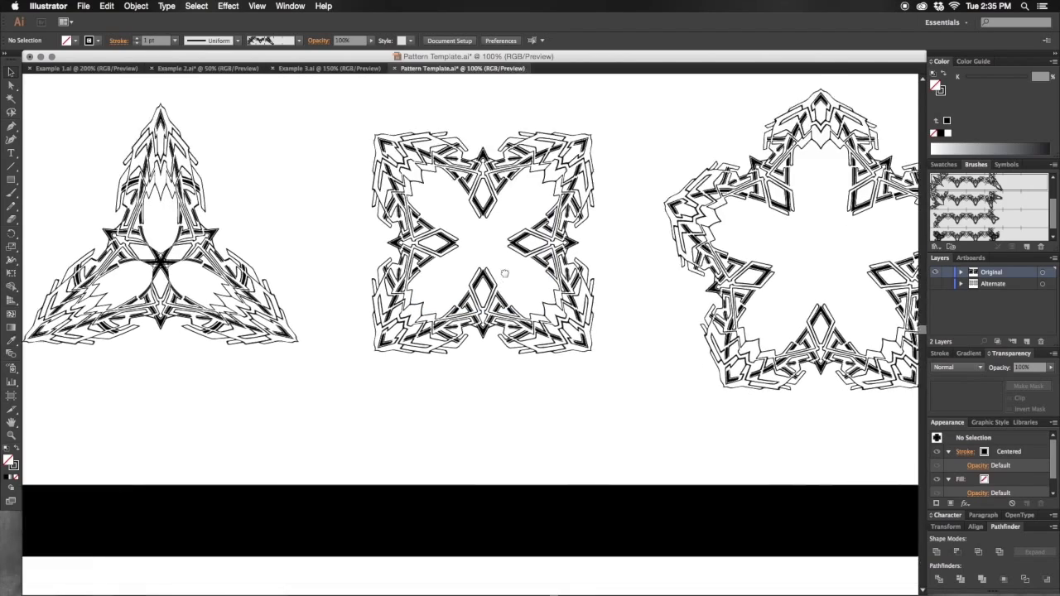
pyautogui.scroll(-3)
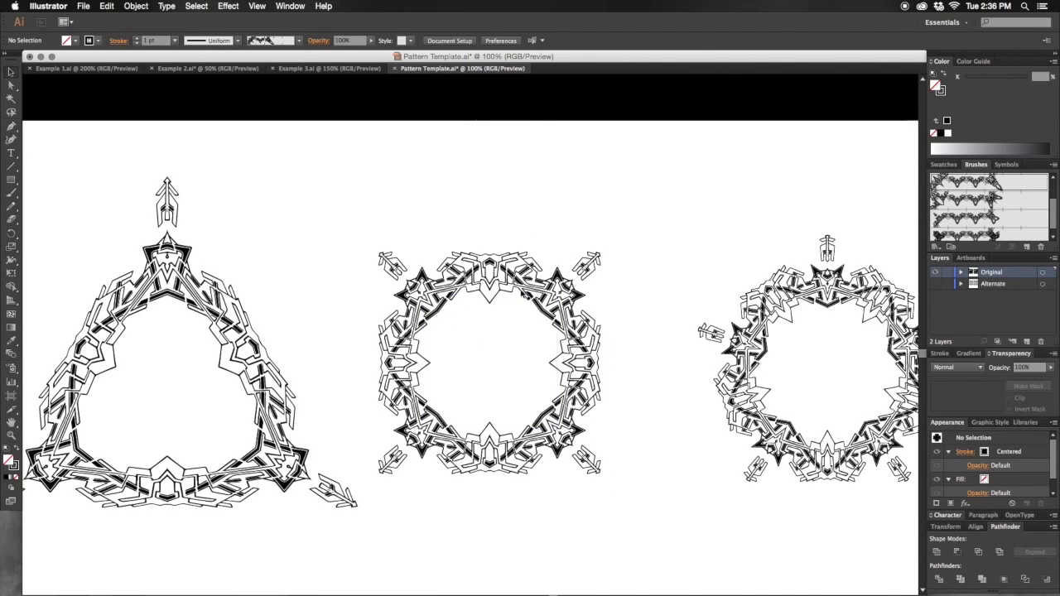
# Expand the diamond-cornered square motif's stroke into outlines and pull one corner tile toward the upper right.
pyautogui.click(489, 361)
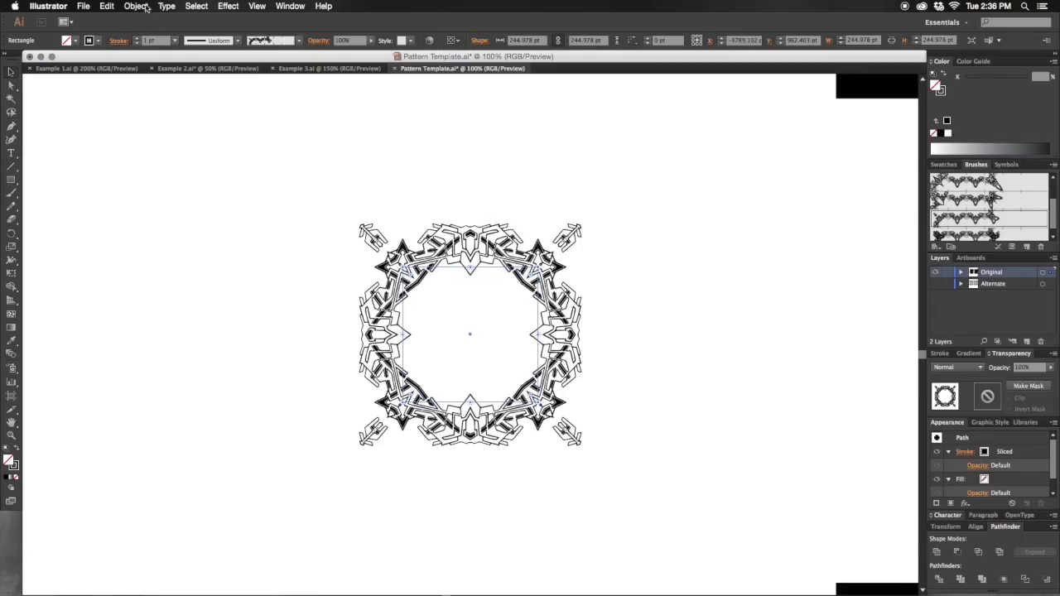
pyautogui.click(470, 335)
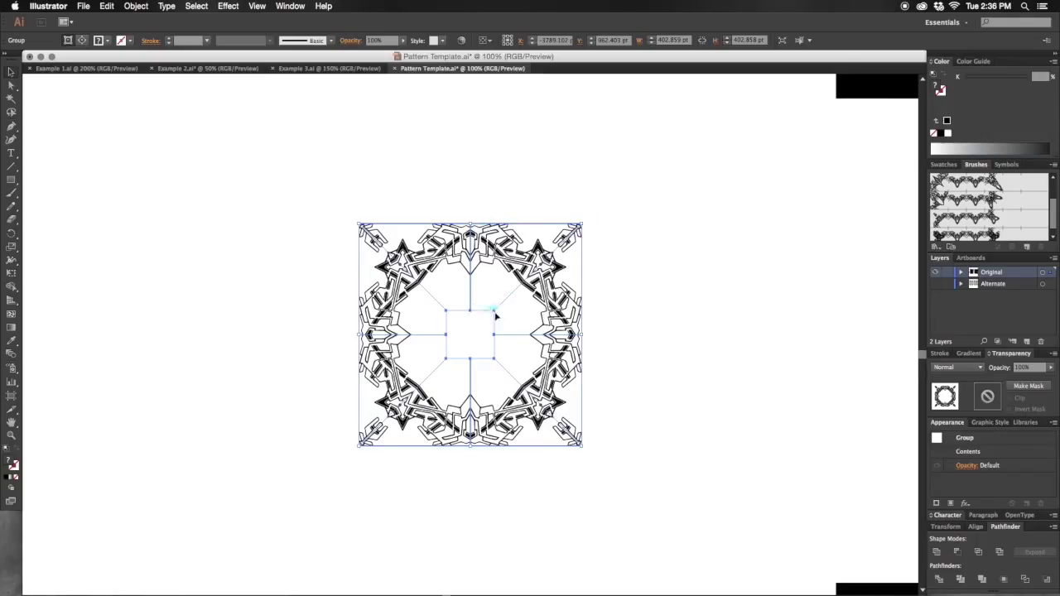
pyautogui.doubleClick(493, 313)
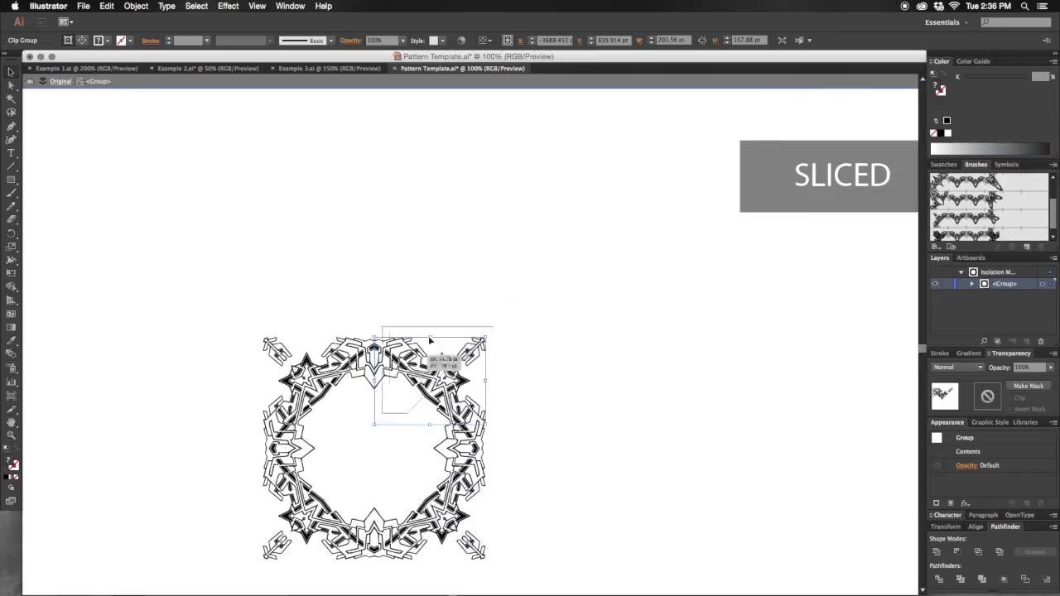
pyautogui.moveTo(429, 381); pyautogui.dragTo(513, 269)
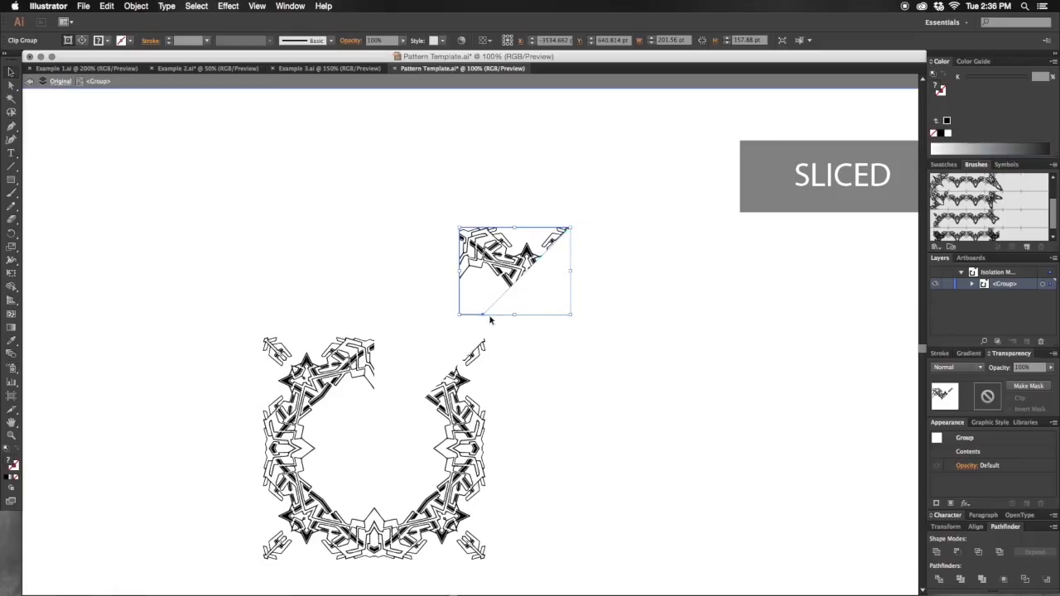
# Drag the sliced corner segment fully clear of the frame so it sits detached above it.
pyautogui.click(523, 343)
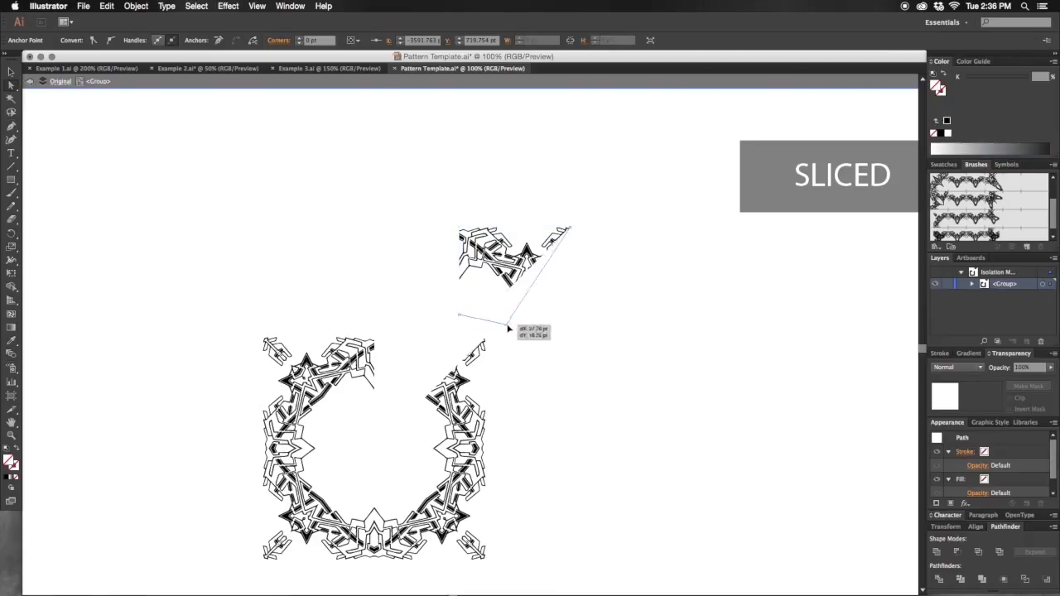
pyautogui.moveTo(510, 328); pyautogui.dragTo(524, 313)
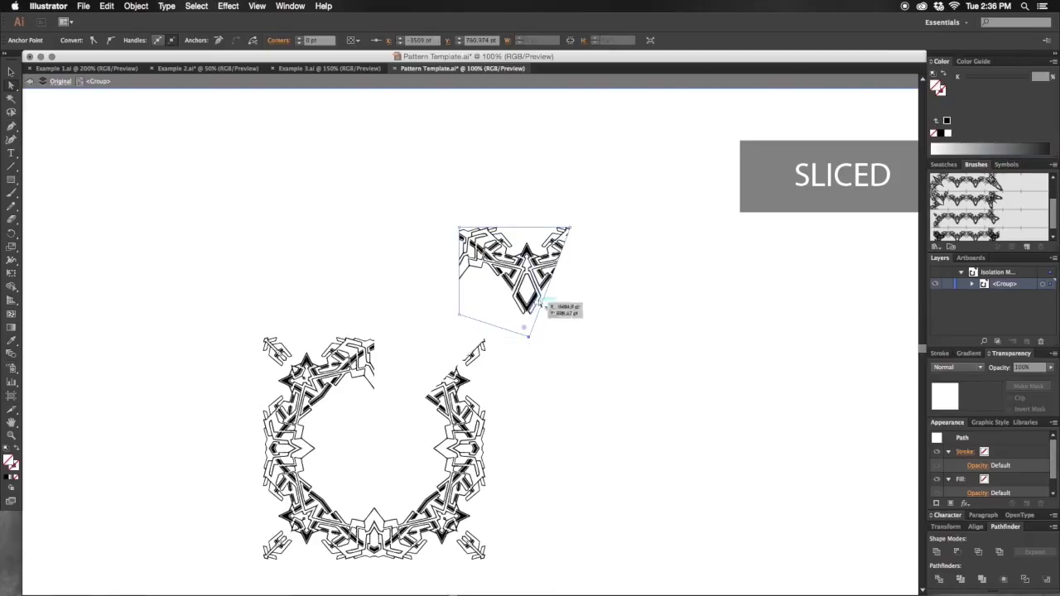
pyautogui.moveTo(545, 308); pyautogui.dragTo(503, 257)
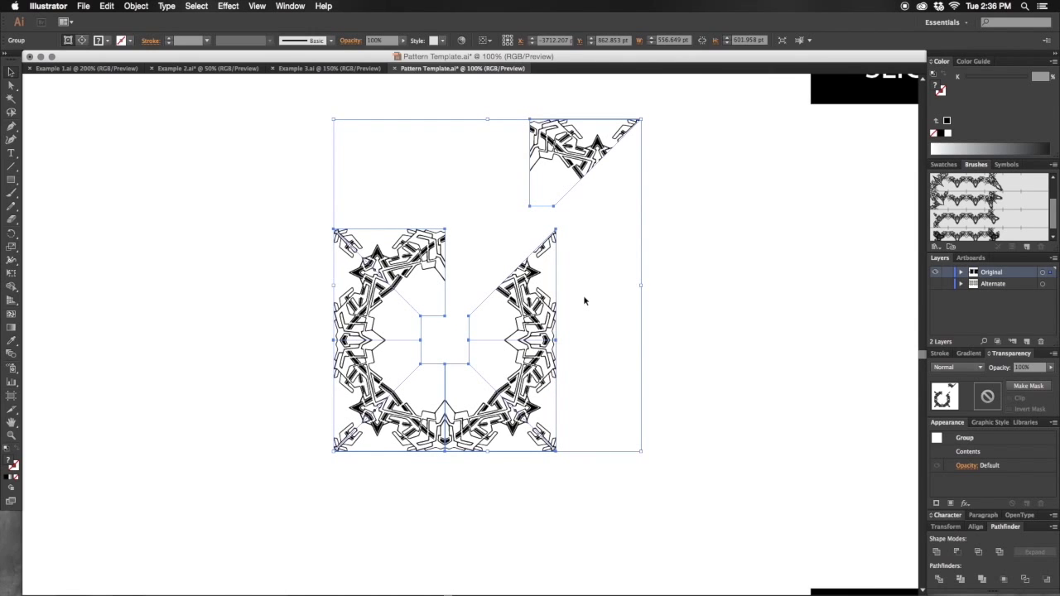
pyautogui.moveTo(589, 369)
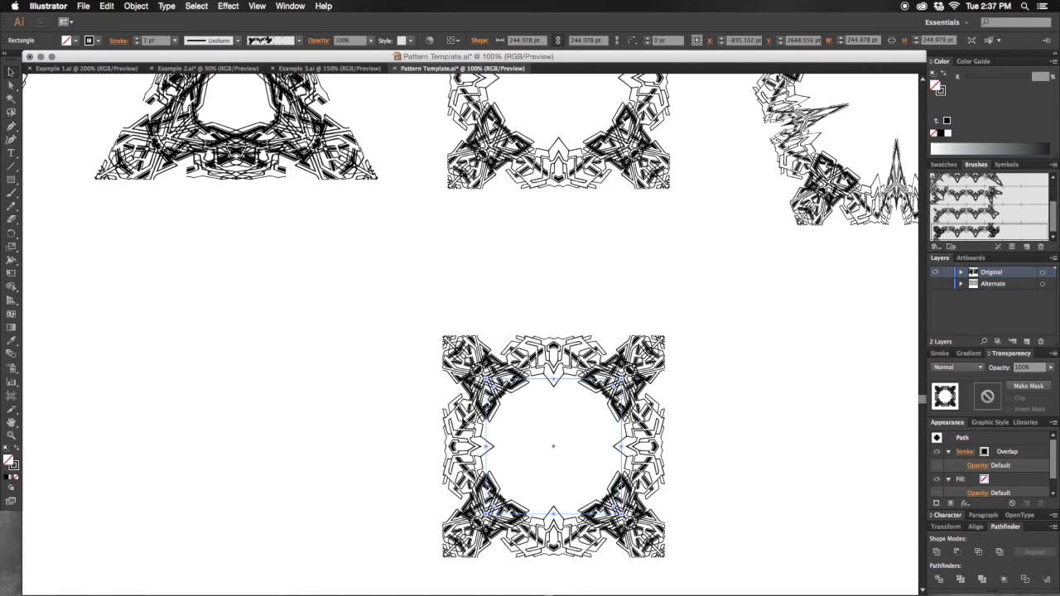
pyautogui.moveTo(485, 334)
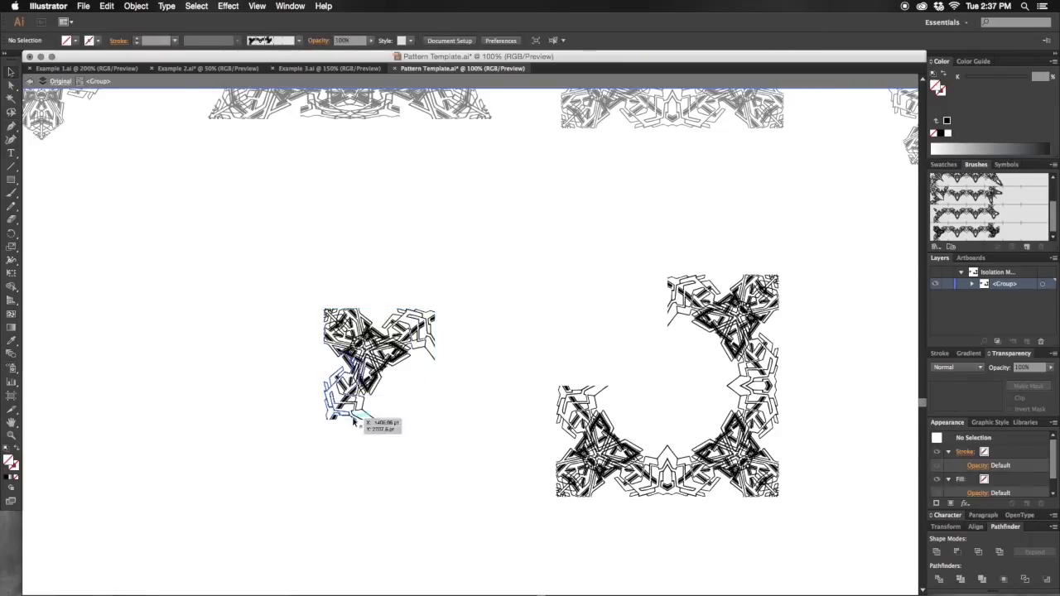
# Pull the left corner piece of the star-cornered frame aside so it sits apart from the rest.
pyautogui.click(378, 364)
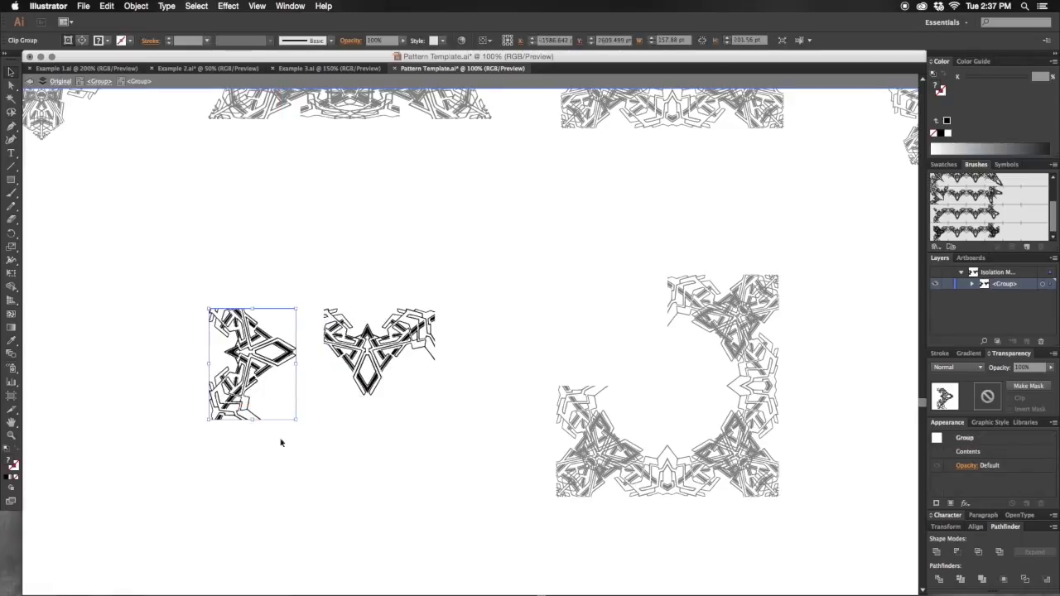
pyautogui.moveTo(378, 350); pyautogui.dragTo(372, 364)
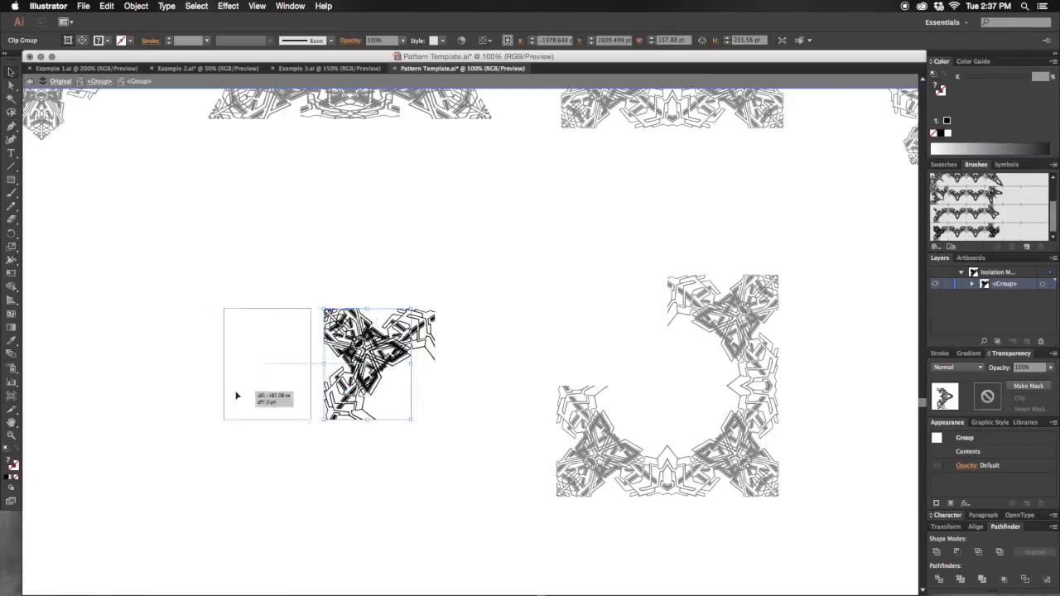
pyautogui.moveTo(378, 365); pyautogui.dragTo(248, 364)
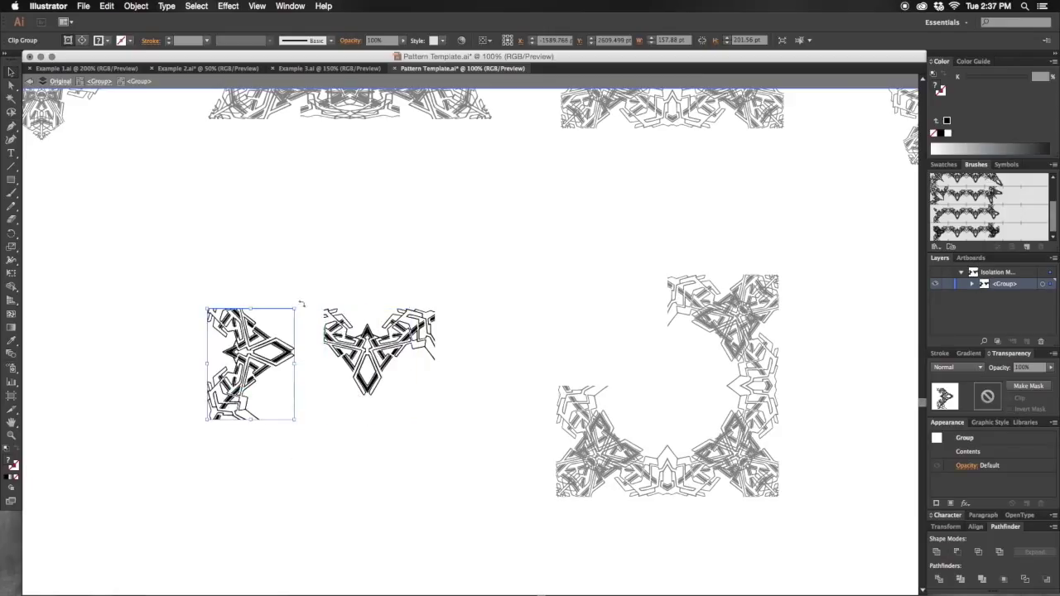
pyautogui.moveTo(240, 447)
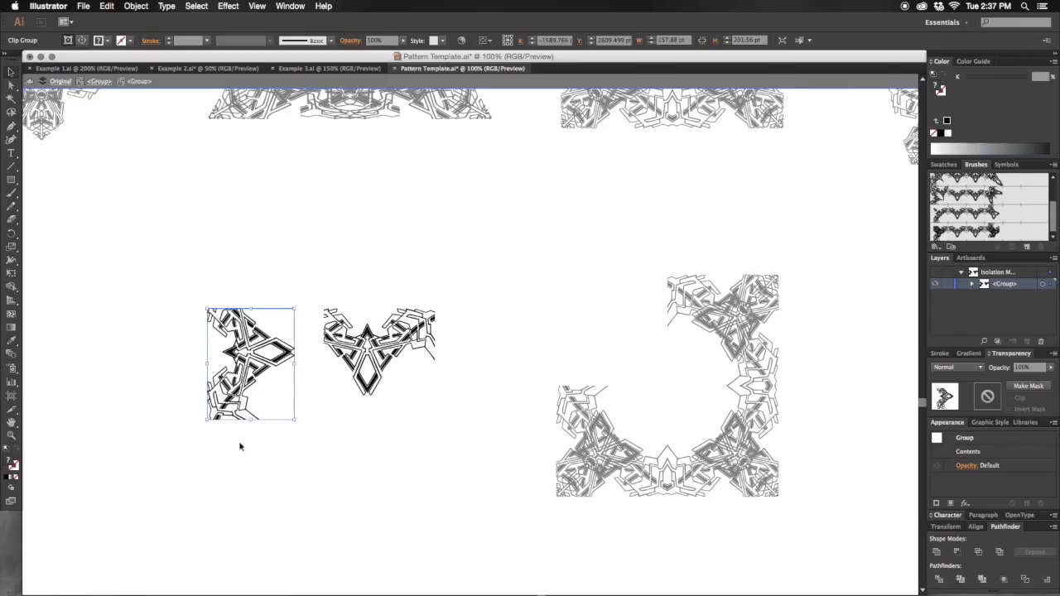
pyautogui.moveTo(570, 326)
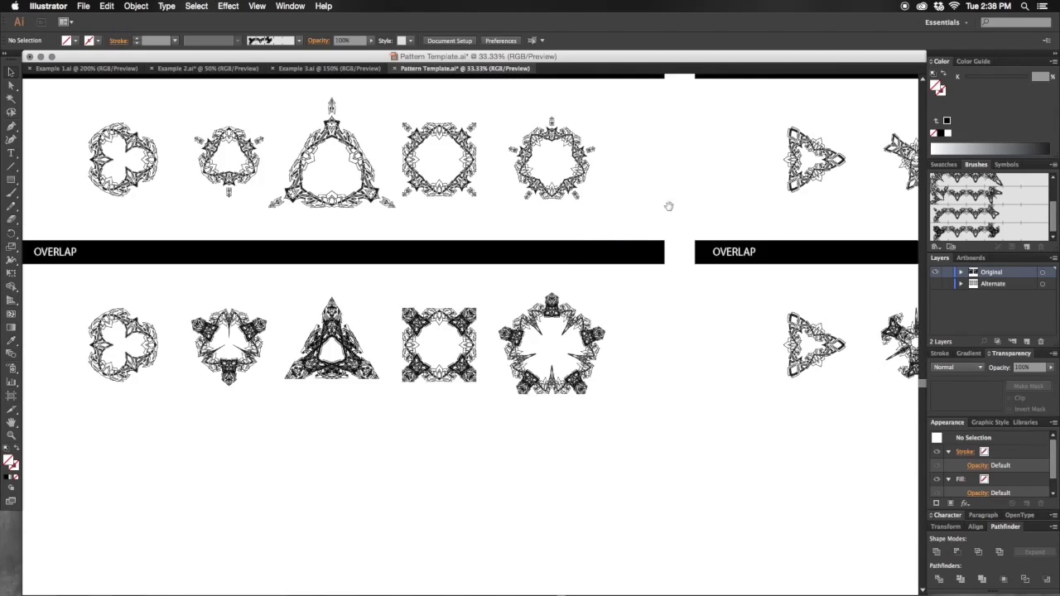
pyautogui.scroll(-3)
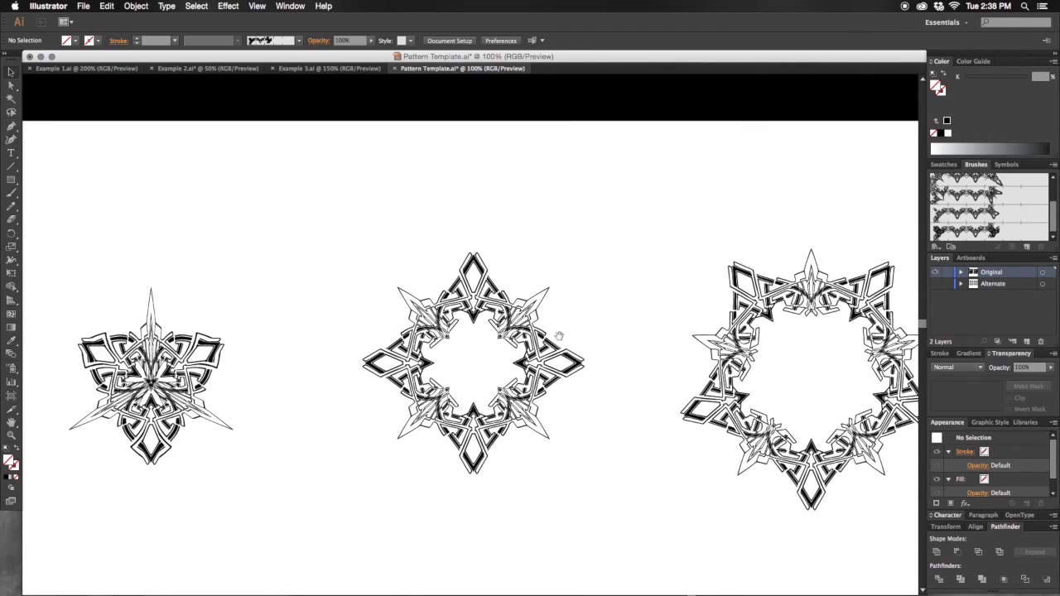
pyautogui.moveTo(553, 418)
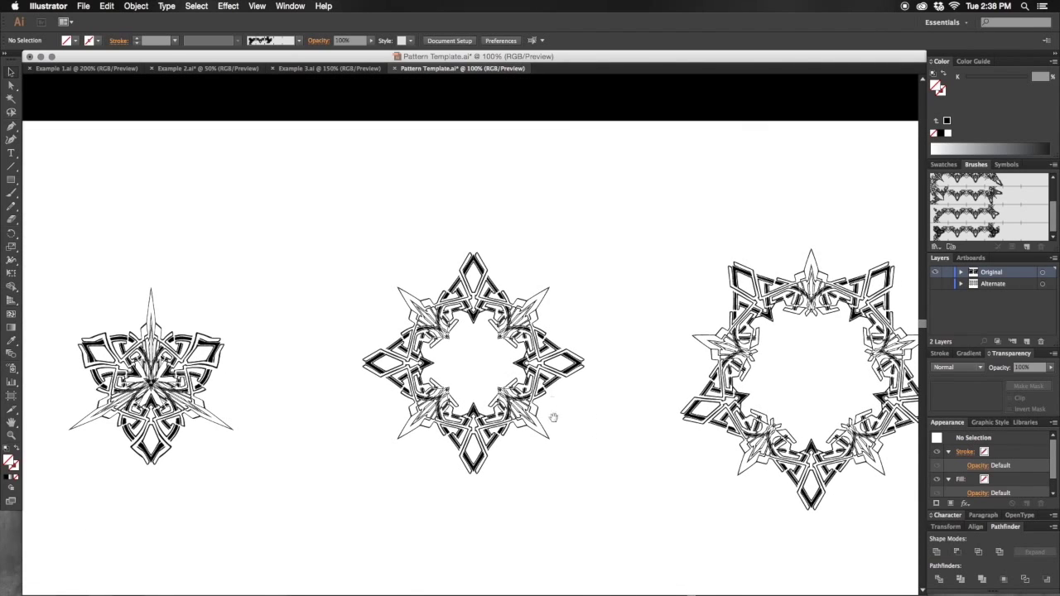
pyautogui.scroll(3)
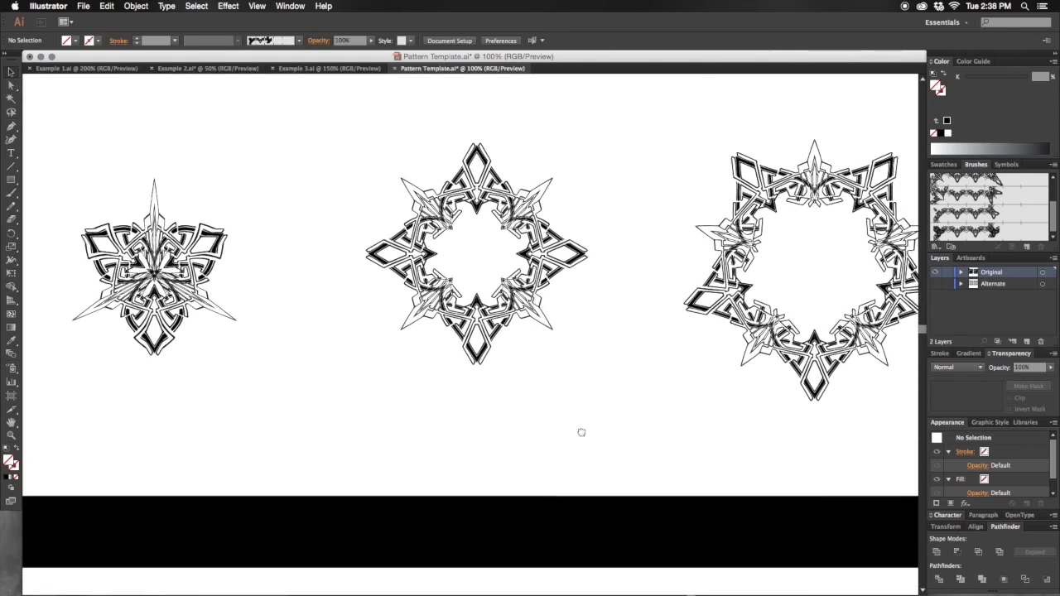
pyautogui.scroll(-3)
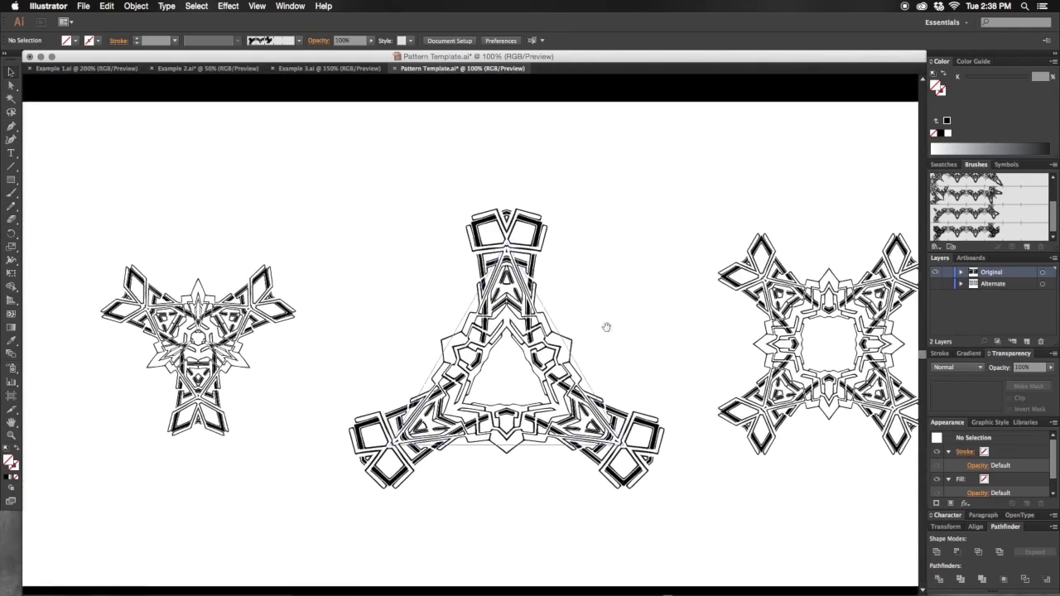
# Preview the central triangle motif at uniform scales of 43%, 13% and 170%.
pyautogui.click(505, 348)
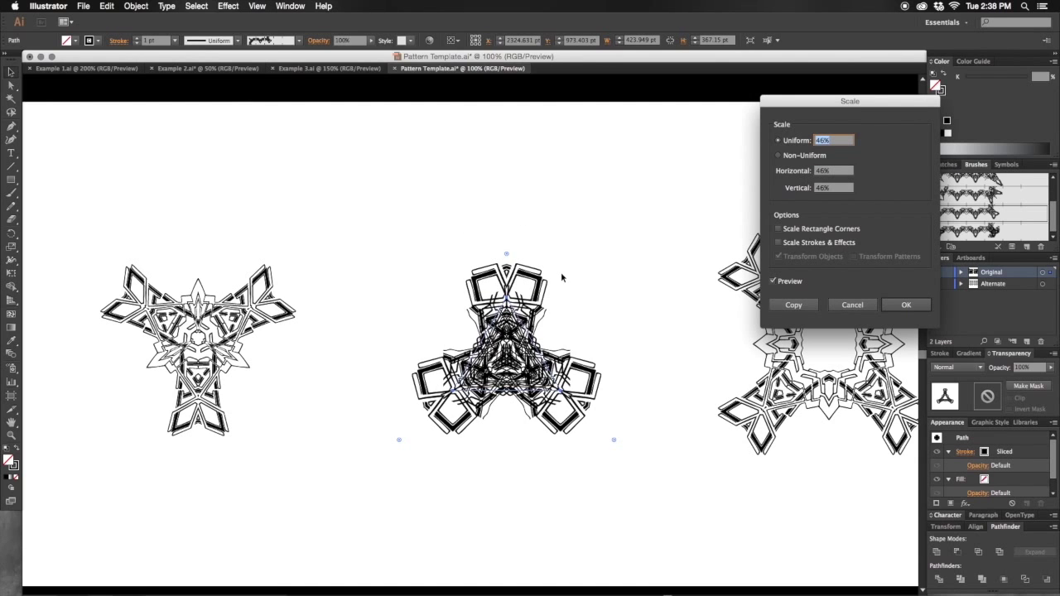
pyautogui.write('43%')
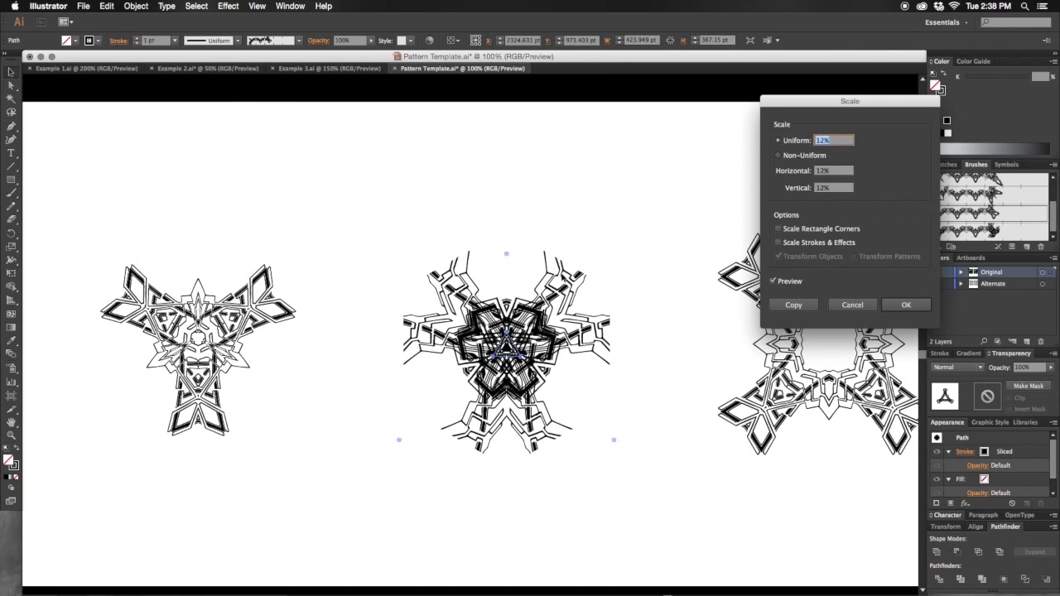
pyautogui.write('13%')
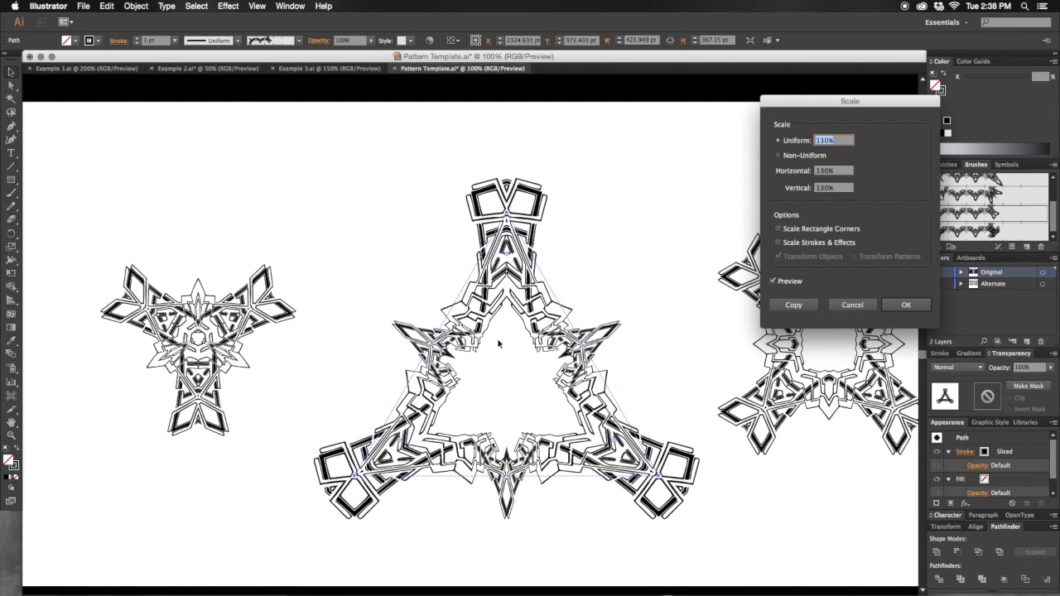
pyautogui.moveTo(500, 343)
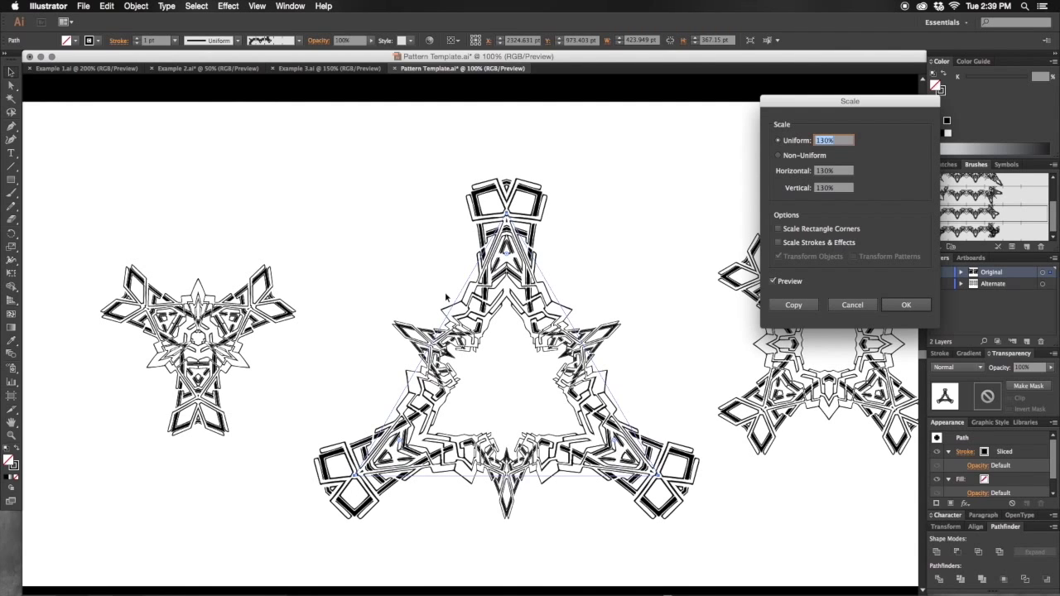
pyautogui.write('170%')
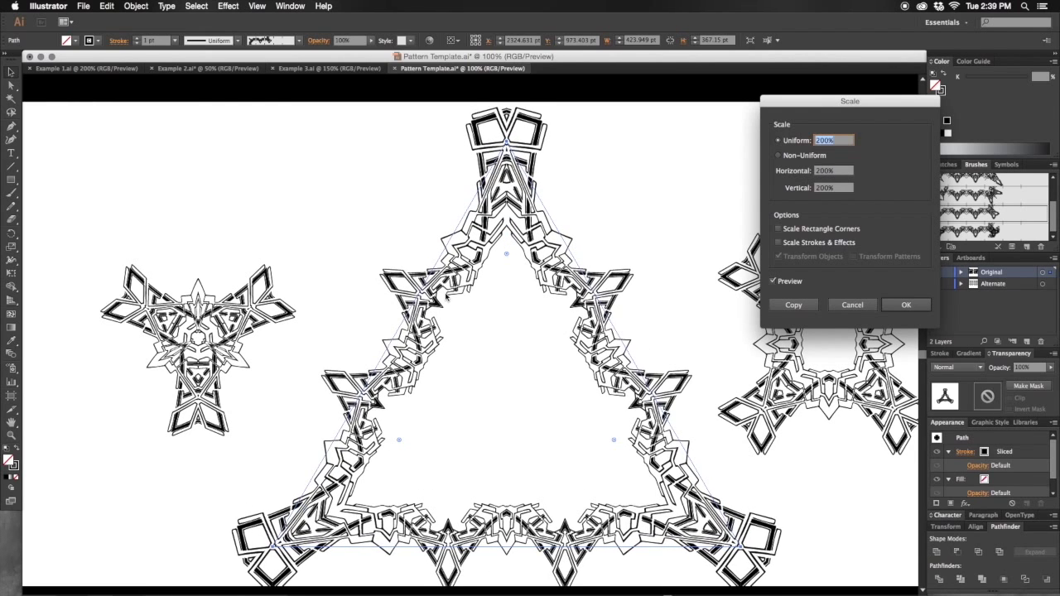
# Preview the star motif at 240%, 220% and 160% uniform scale and apply the chosen size.
pyautogui.write('240%')
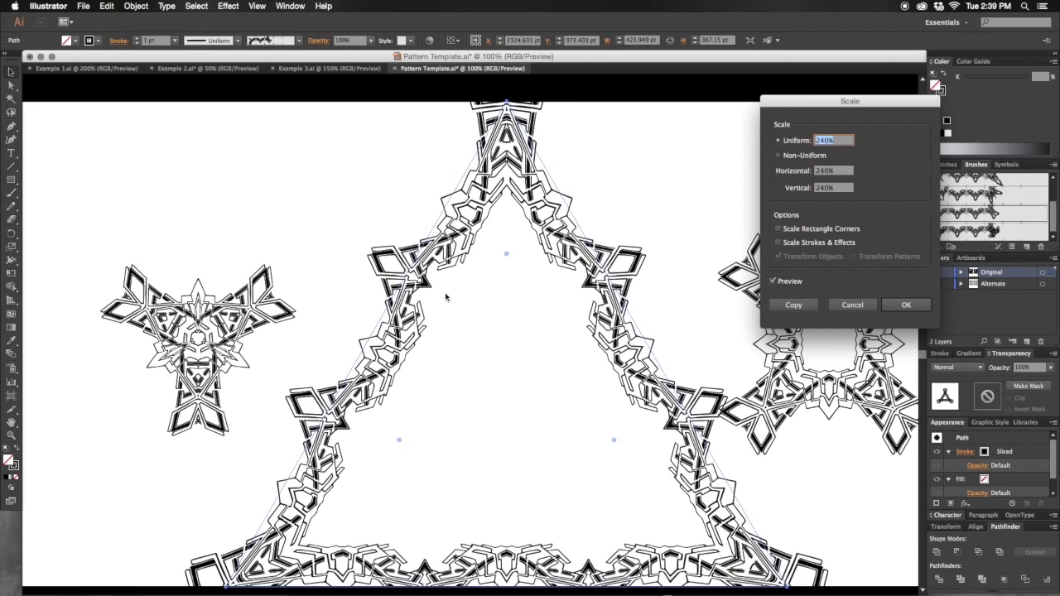
pyautogui.write('220%')
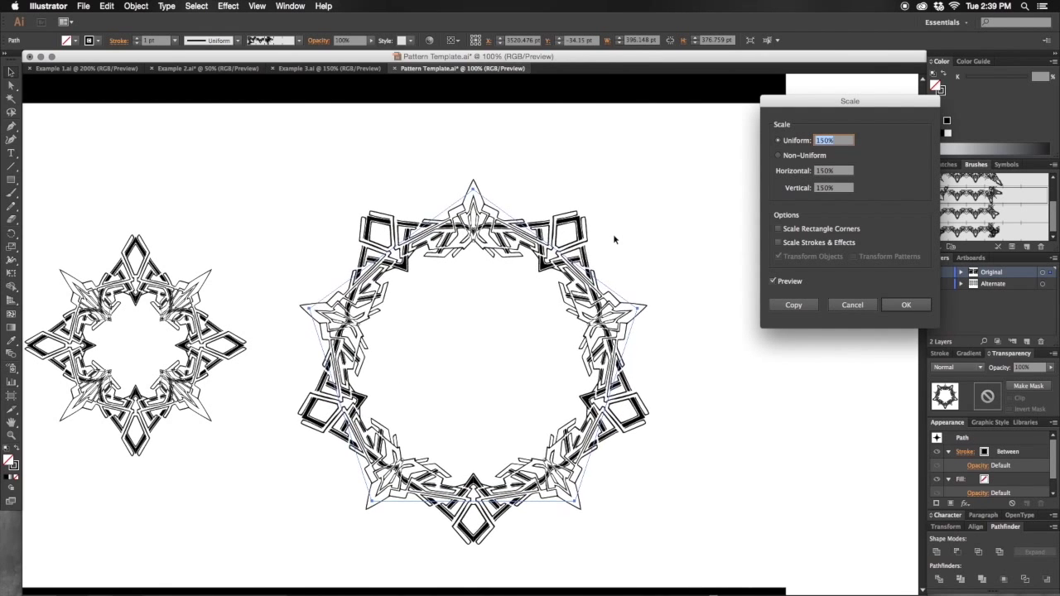
pyautogui.write('160%')
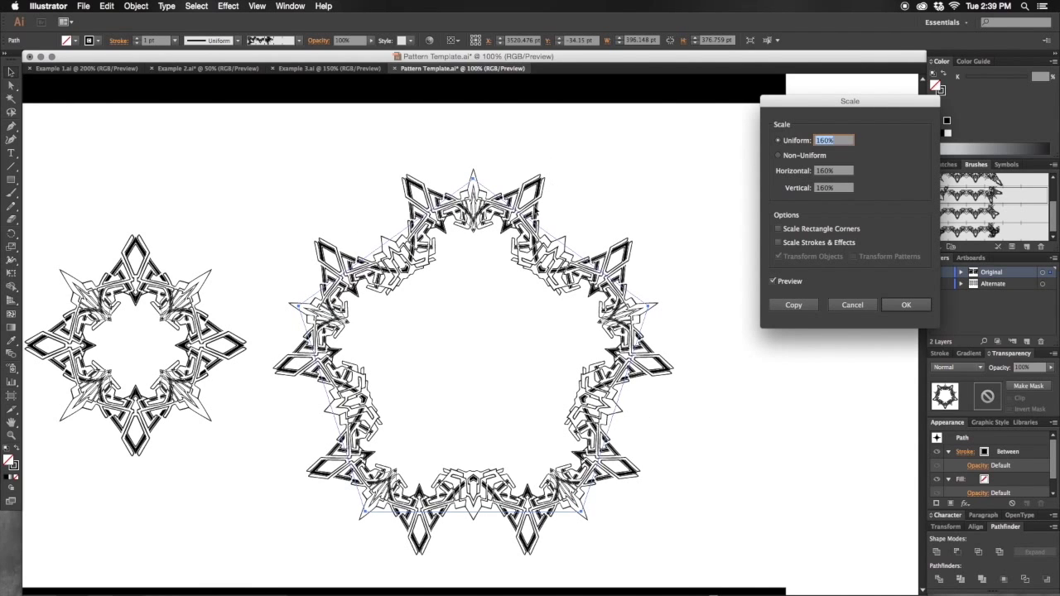
pyautogui.moveTo(554, 361)
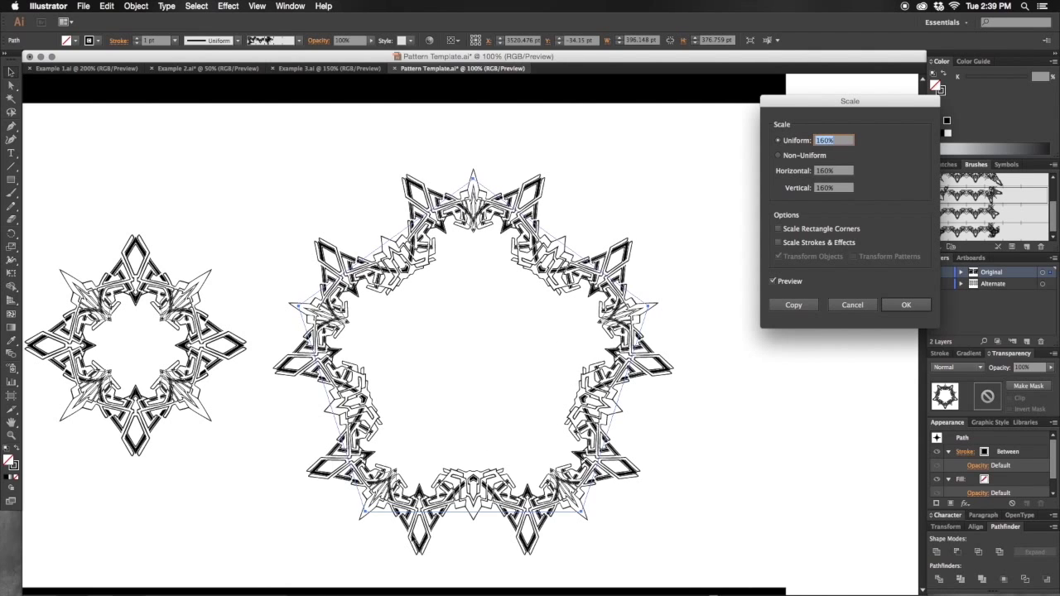
pyautogui.moveTo(480, 374)
pyautogui.write('80')
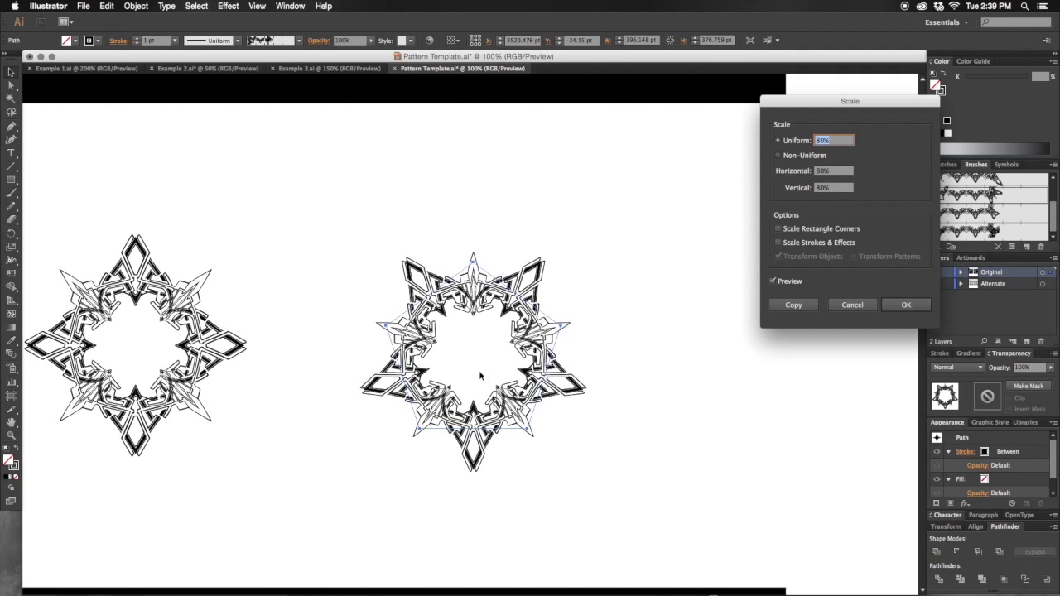
pyautogui.click(906, 305)
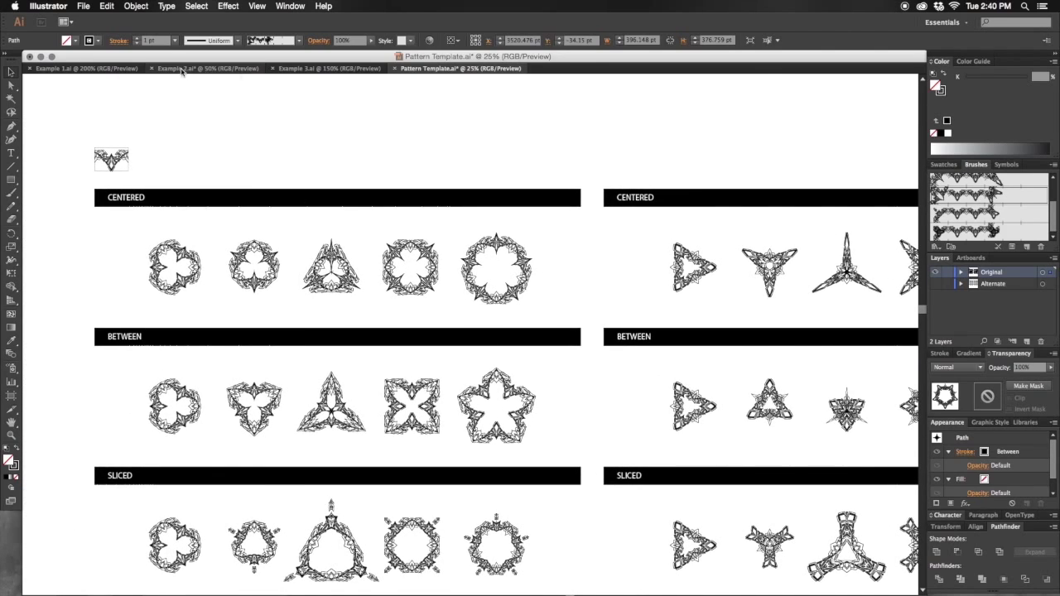
# Return to the first example document and select the striped triangle motif.
pyautogui.click(86, 68)
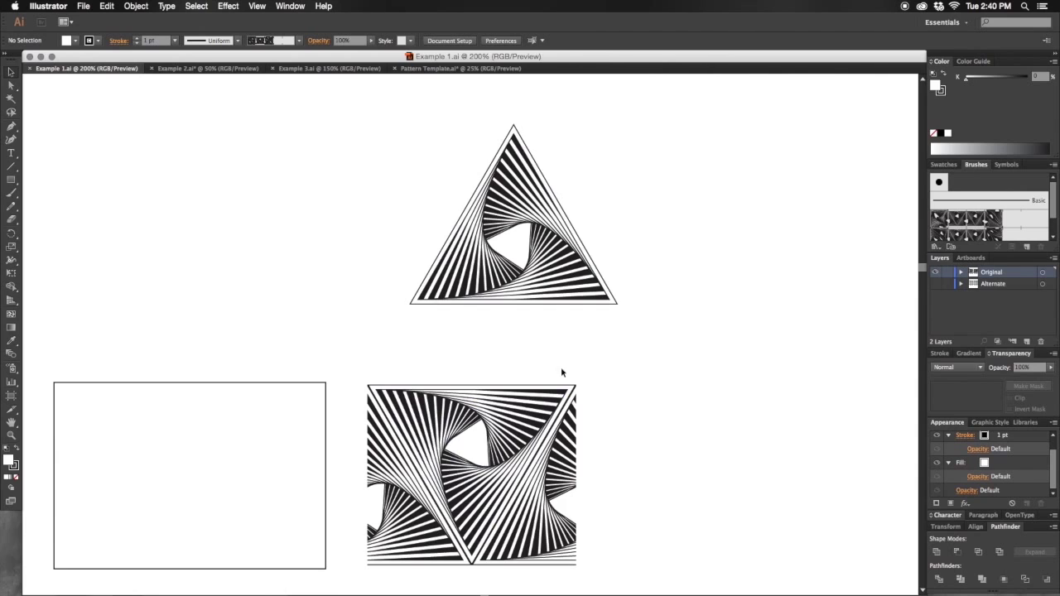
pyautogui.scroll(-3)
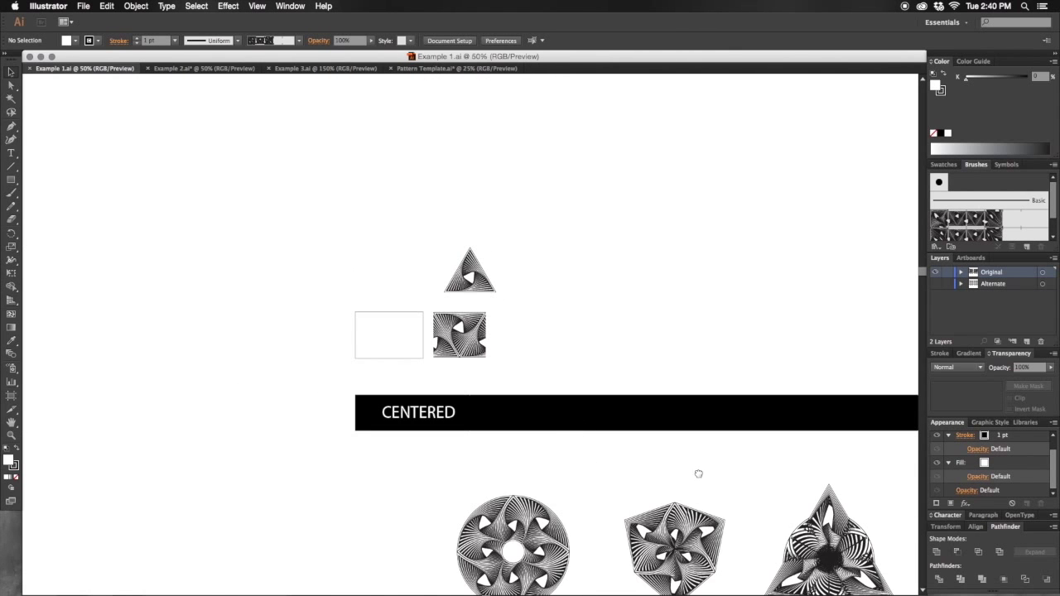
pyautogui.scroll(-3)
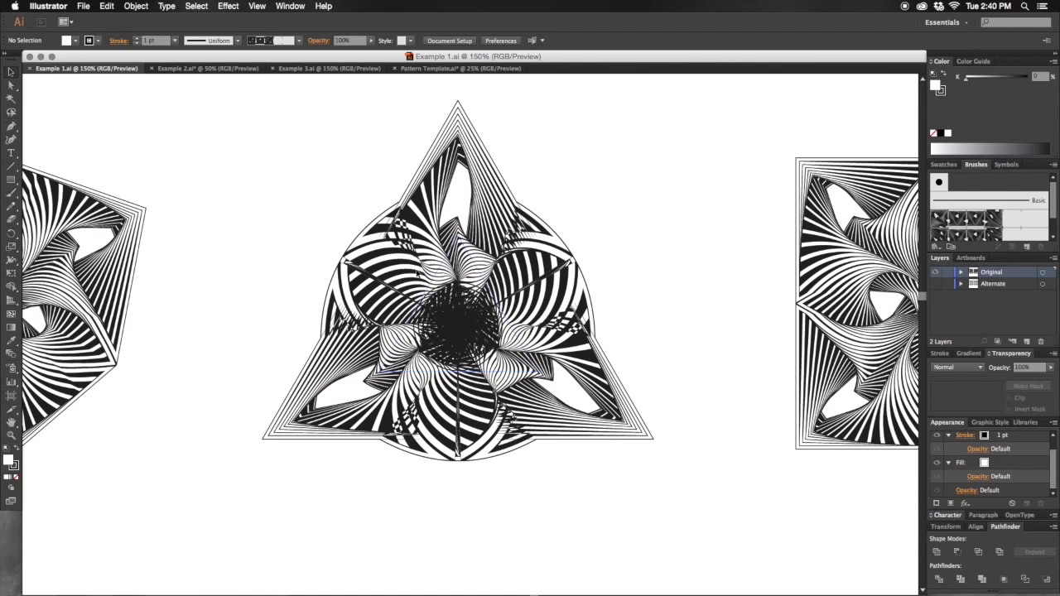
pyautogui.click(467, 333)
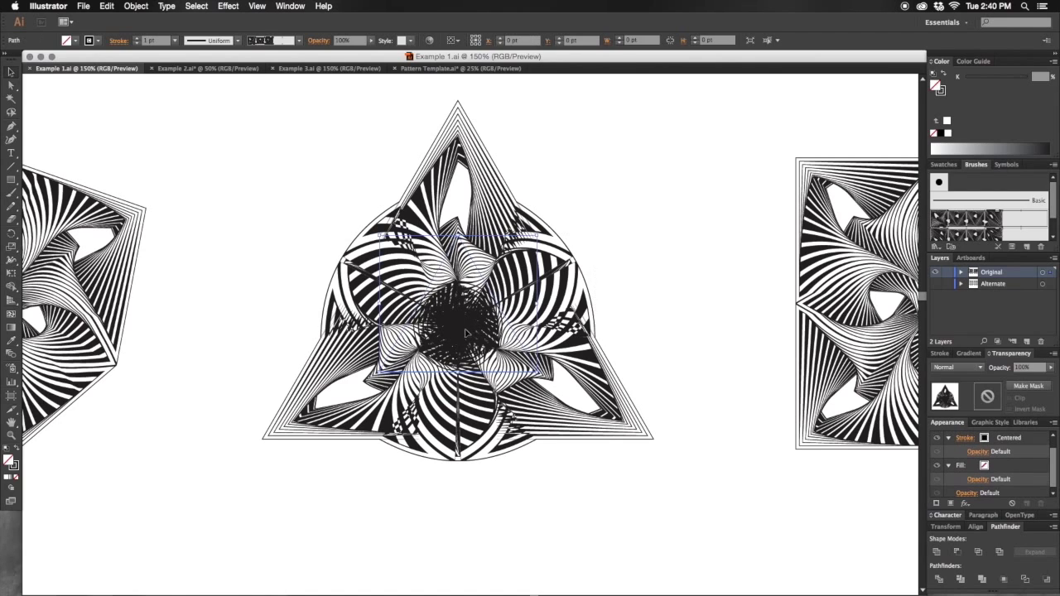
# Adjust the triangle's pattern brush stroke until a small open triangle shows at its centre.
pyautogui.click(463, 331)
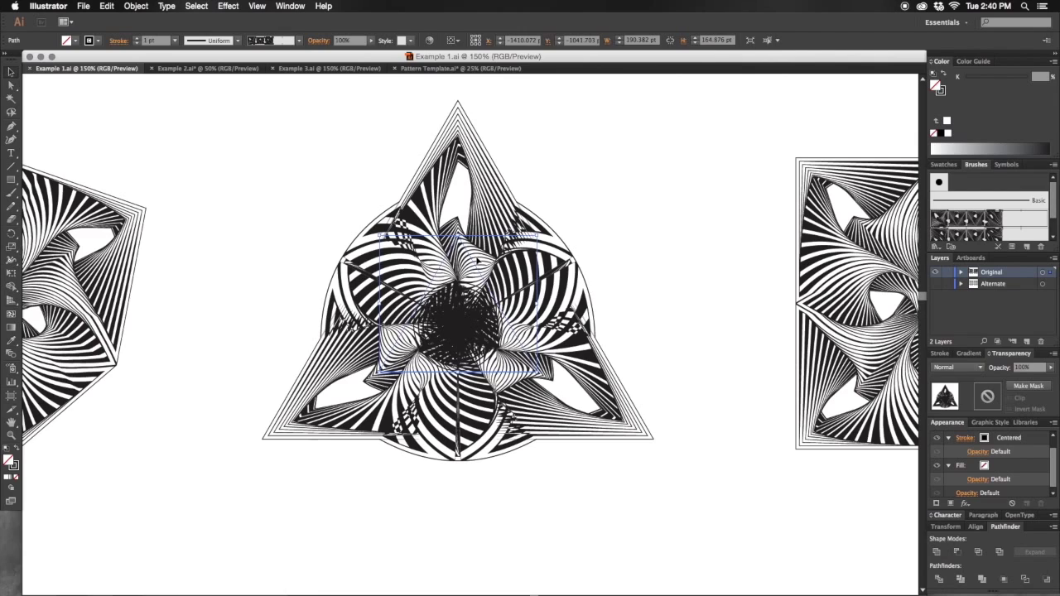
pyautogui.moveTo(477, 263)
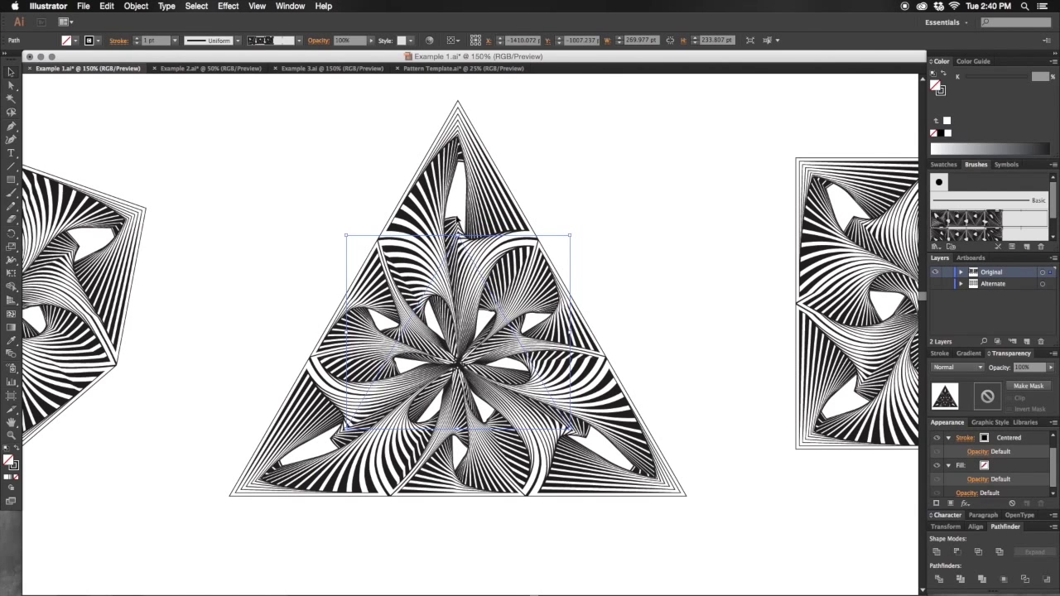
pyautogui.moveTo(430, 280)
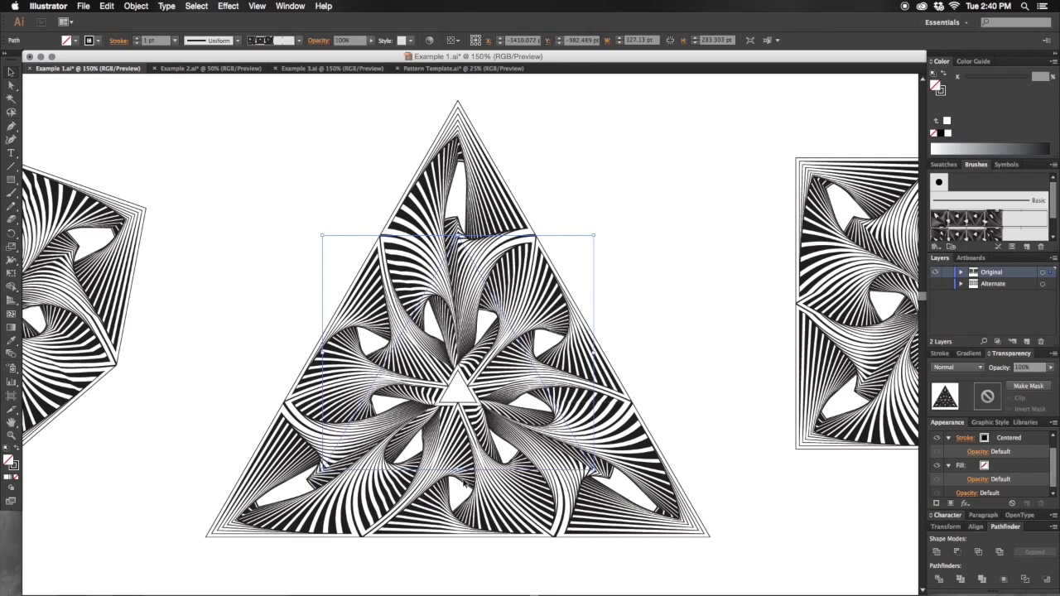
pyautogui.click(641, 305)
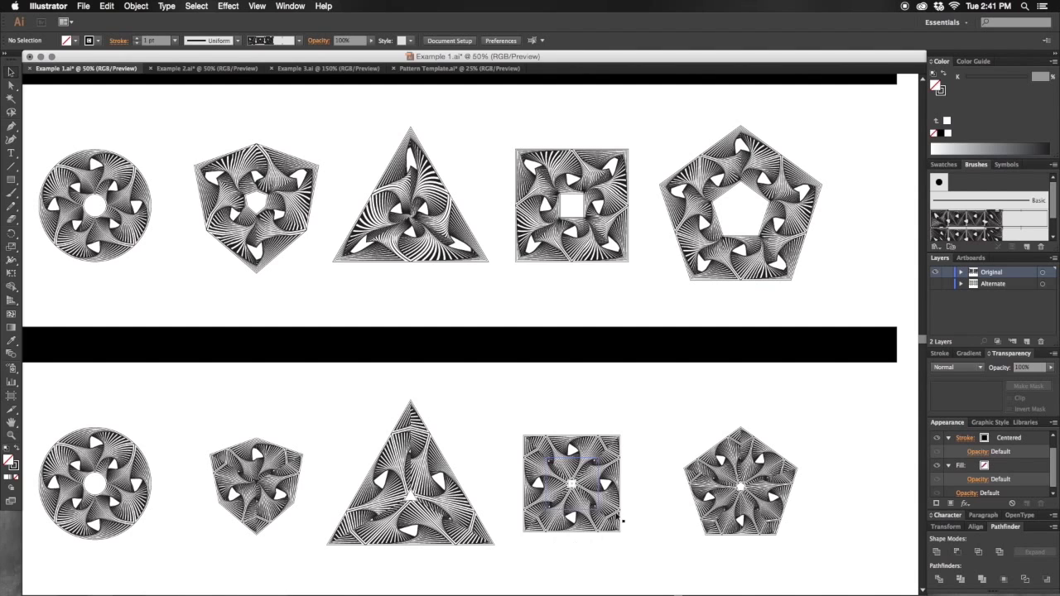
pyautogui.scroll(-3)
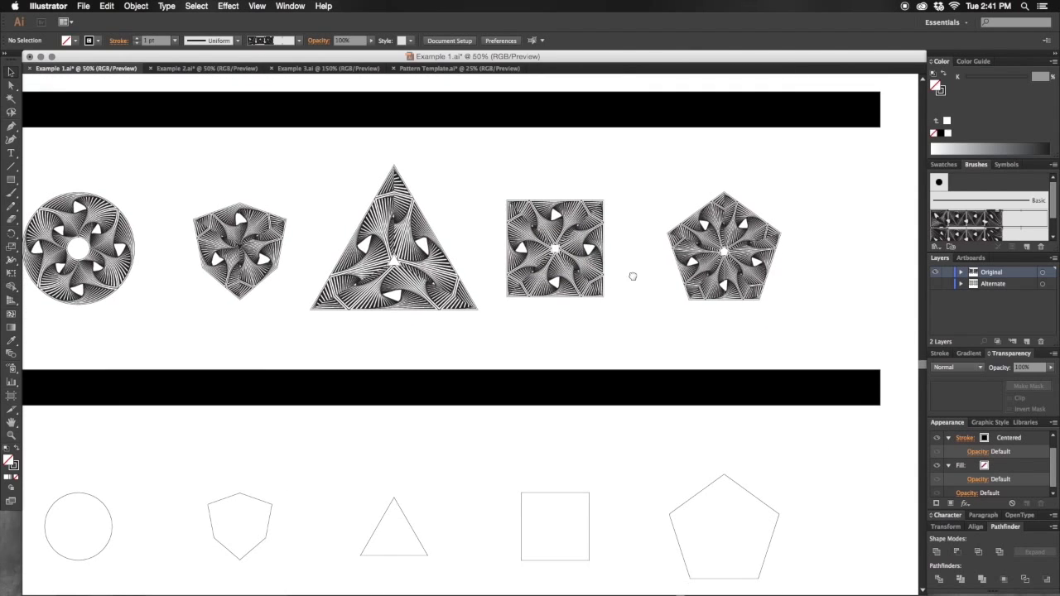
# Draw a square outlined with the ornamental pattern brush, then move to the calligraphic glyph document.
pyautogui.click(555, 248)
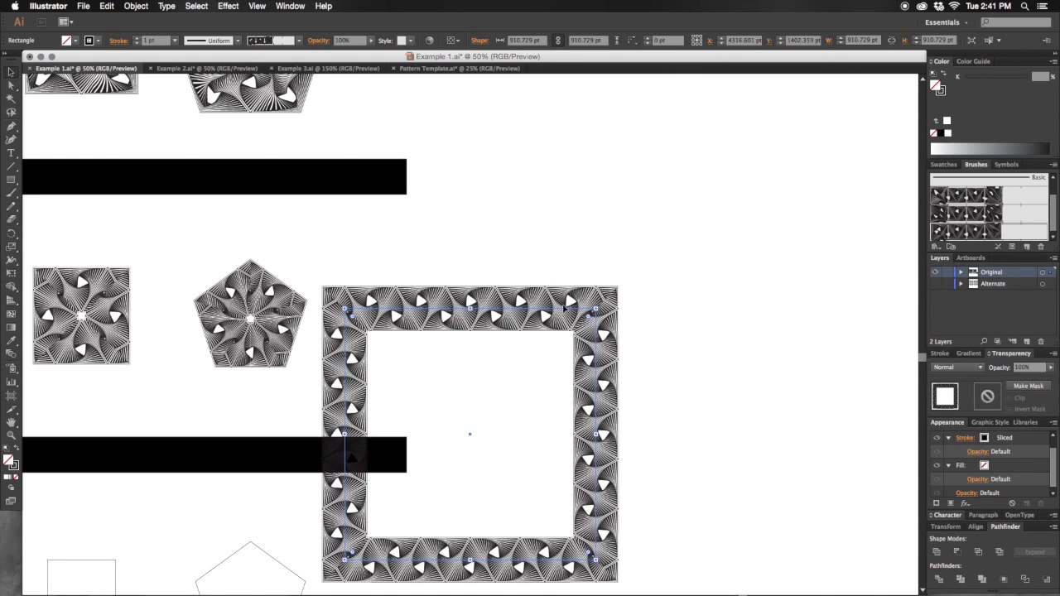
pyautogui.moveTo(471, 434); pyautogui.dragTo(613, 285)
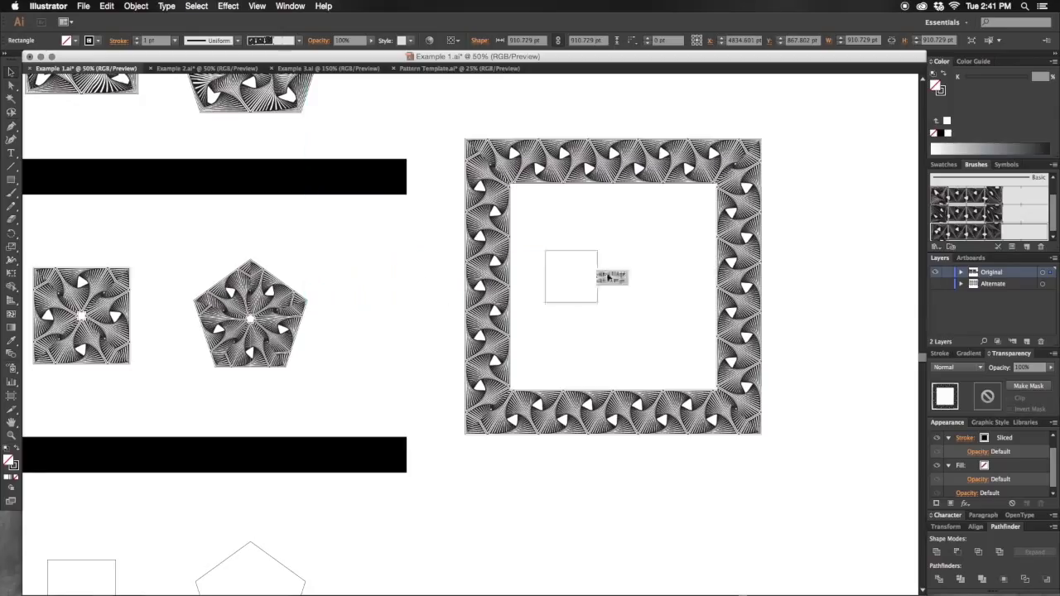
pyautogui.click(595, 522)
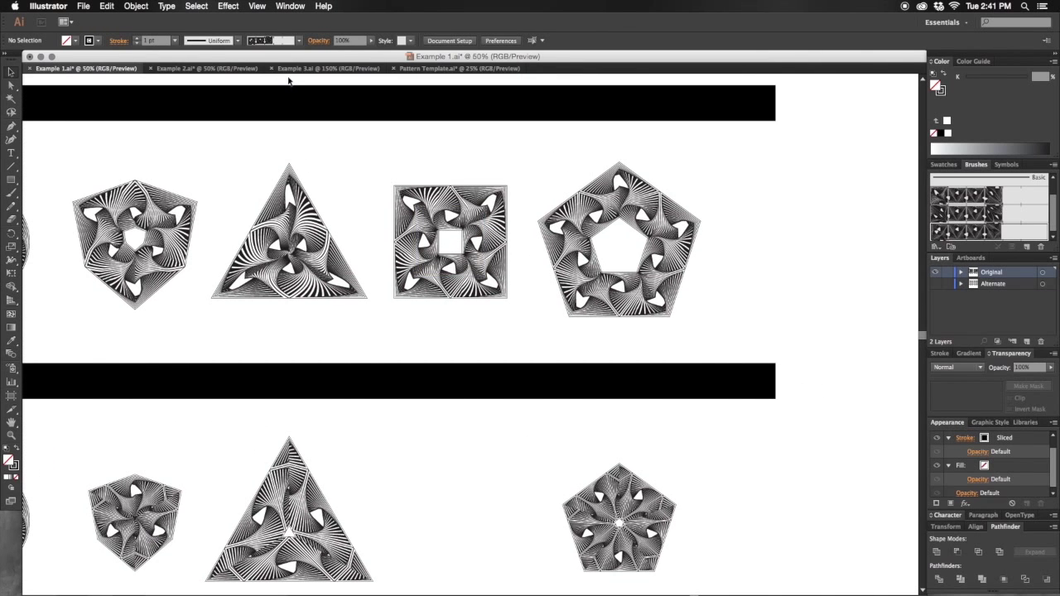
pyautogui.click(328, 68)
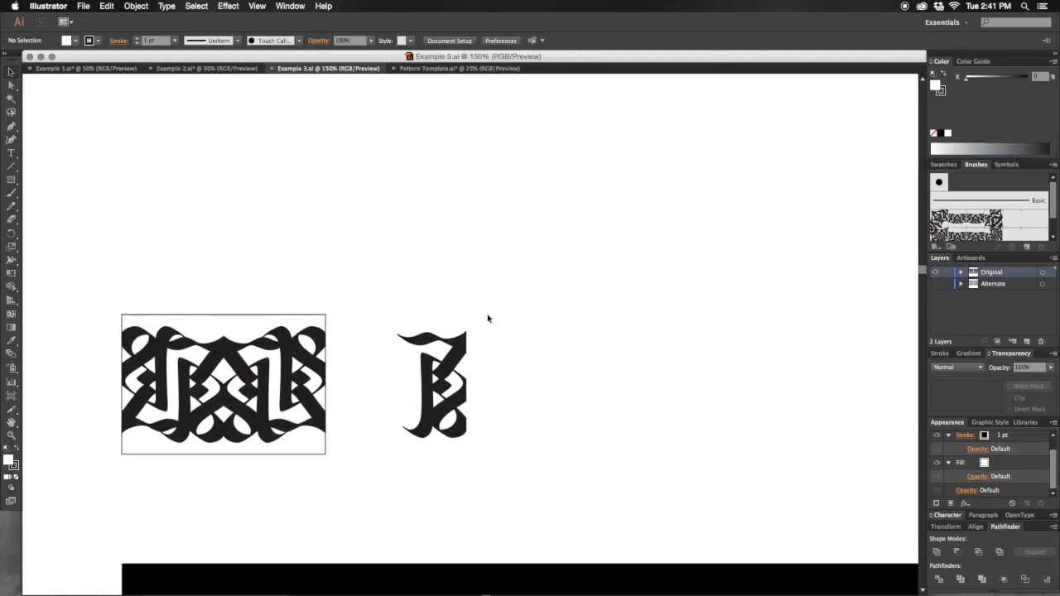
pyautogui.moveTo(419, 318)
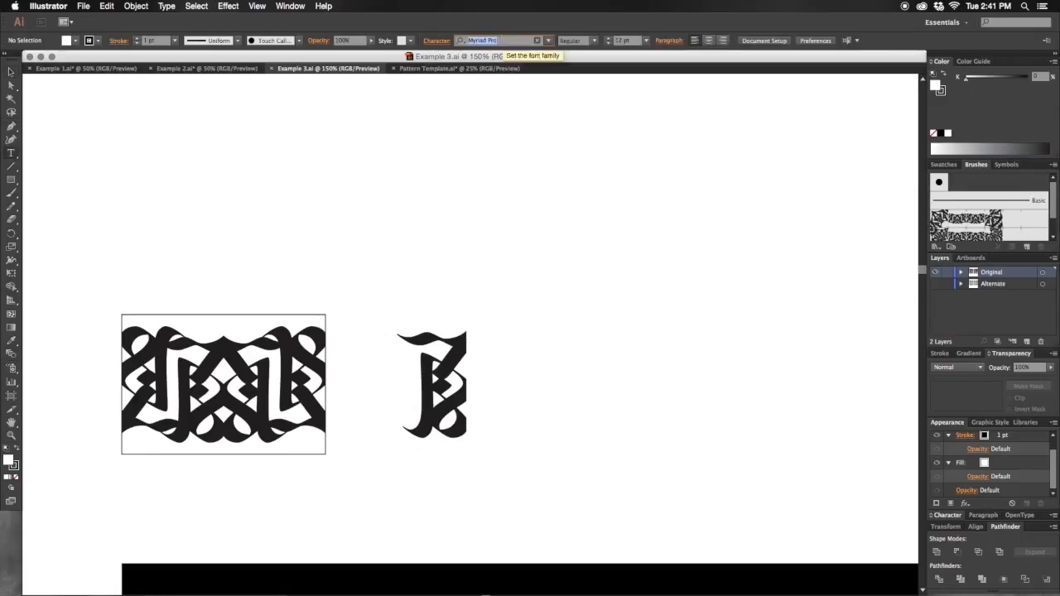
# Choose the ornamental script typeface and set a line of blackletter text beside the glyph artwork.
pyautogui.click(497, 39)
pyautogui.write('Banish Script')
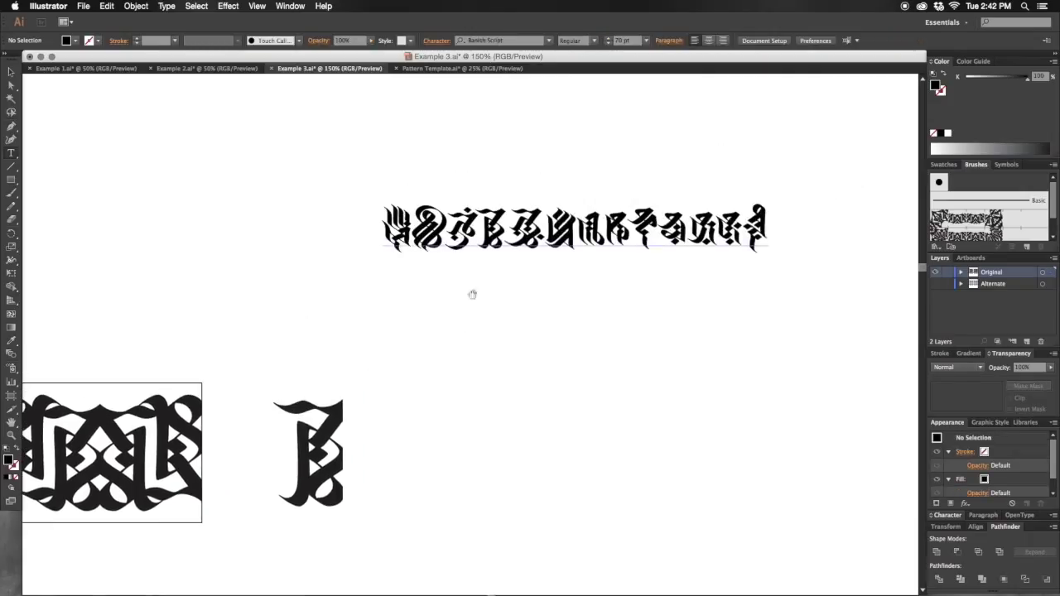
pyautogui.click(573, 228)
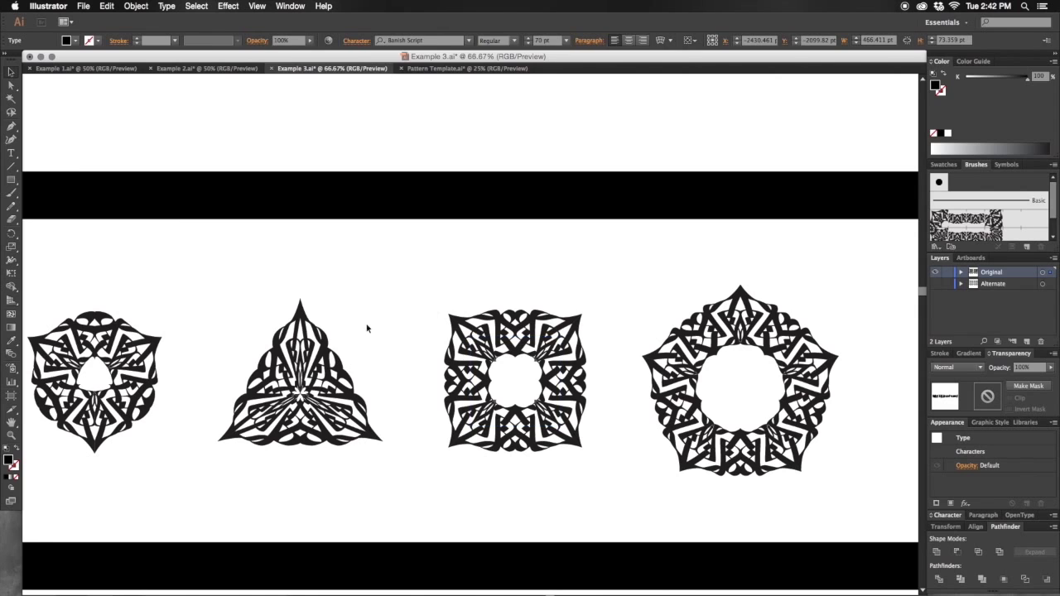
pyautogui.click(514, 381)
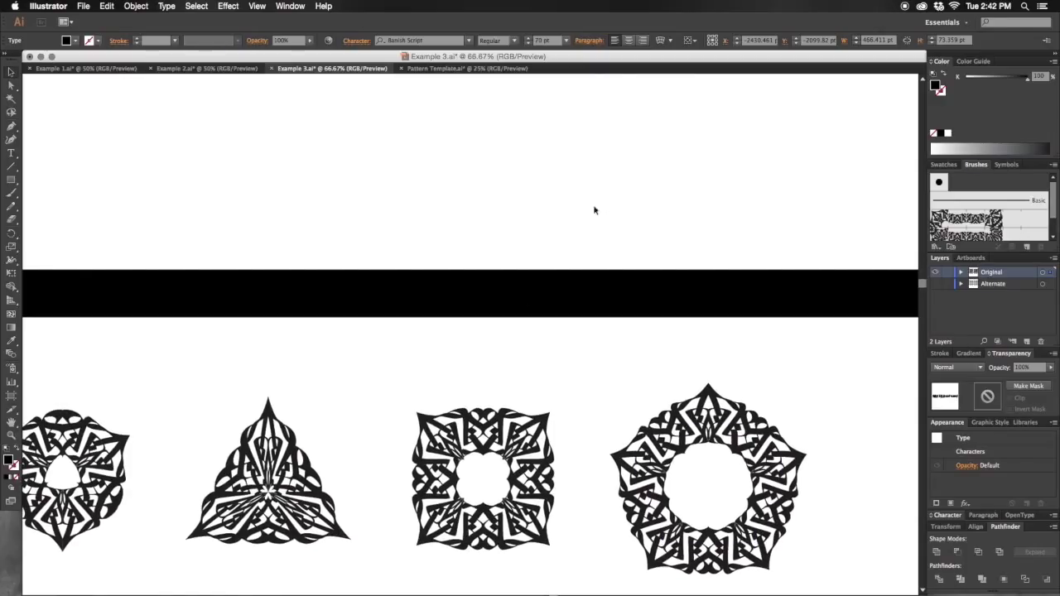
pyautogui.moveTo(604, 210)
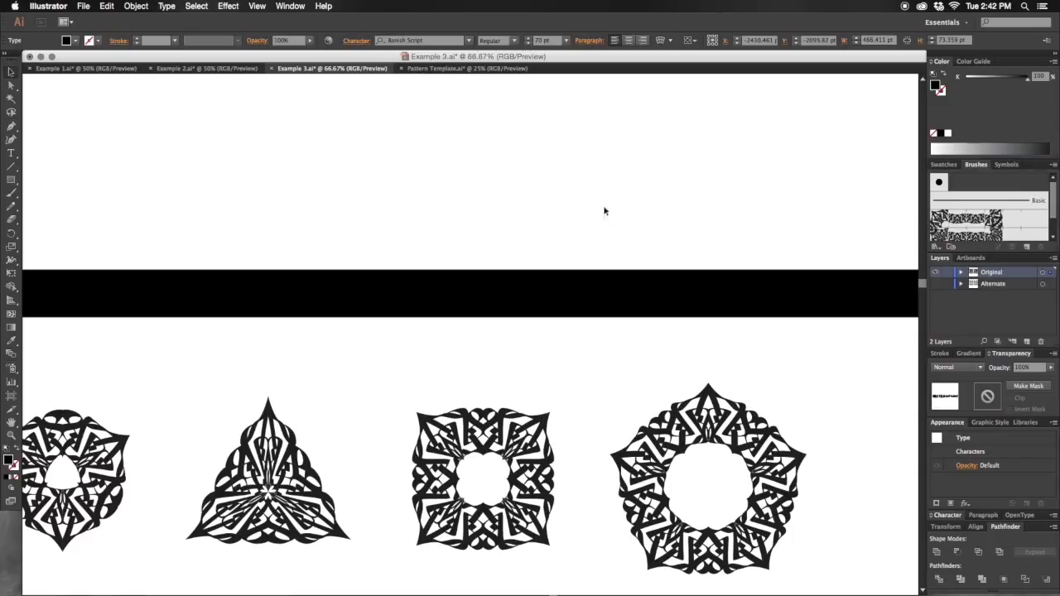
pyautogui.moveTo(593, 212)
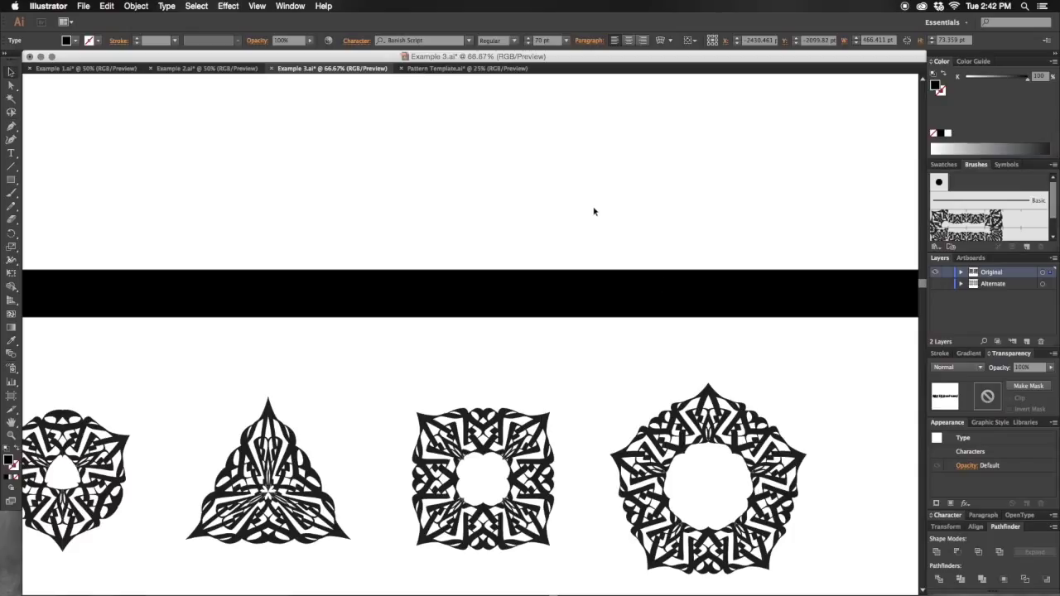
# Reshape the knotwork-brushed rectangle into a tall page border and type lines of script text inside it.
pyautogui.click(483, 478)
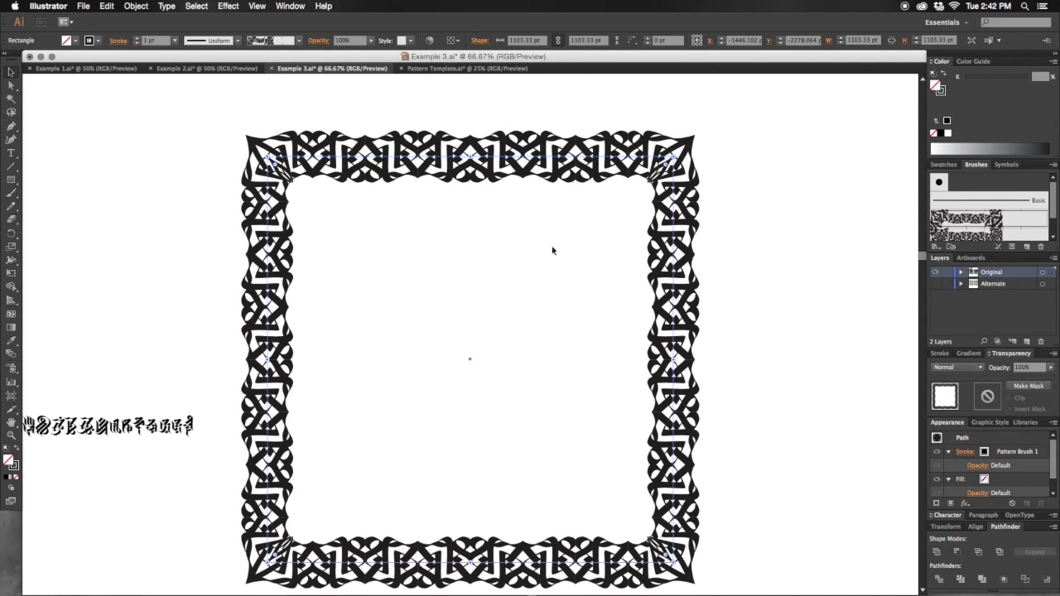
pyautogui.moveTo(471, 358); pyautogui.dragTo(587, 366)
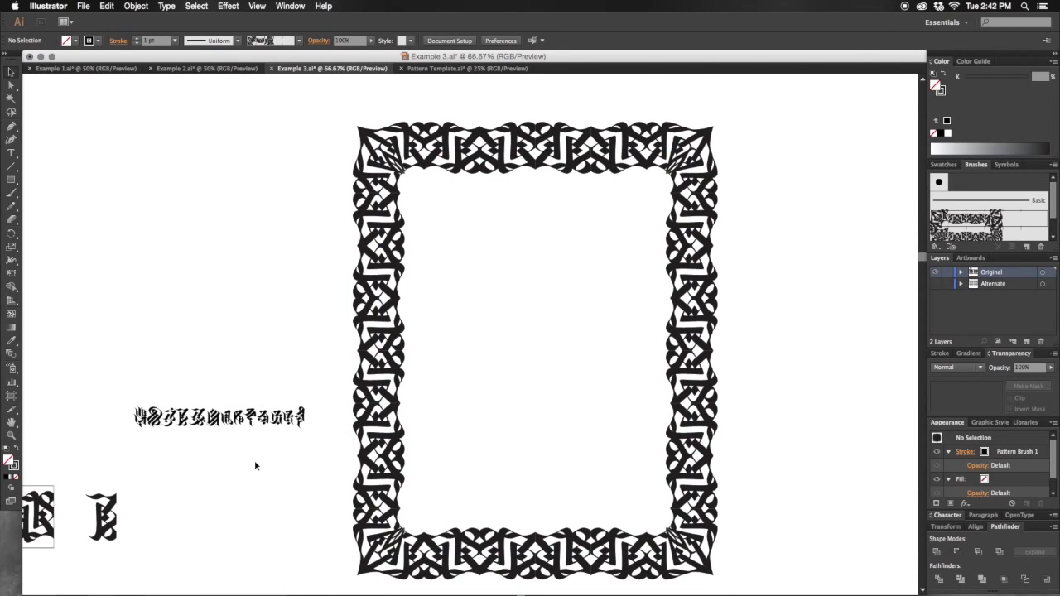
pyautogui.moveTo(219, 418); pyautogui.dragTo(514, 205)
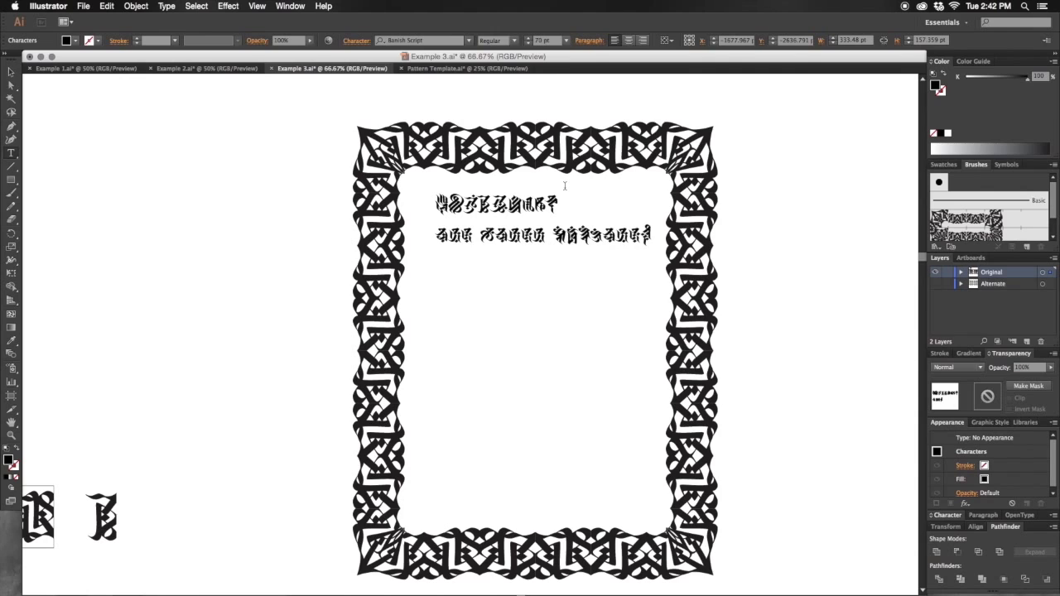
pyautogui.write('text')
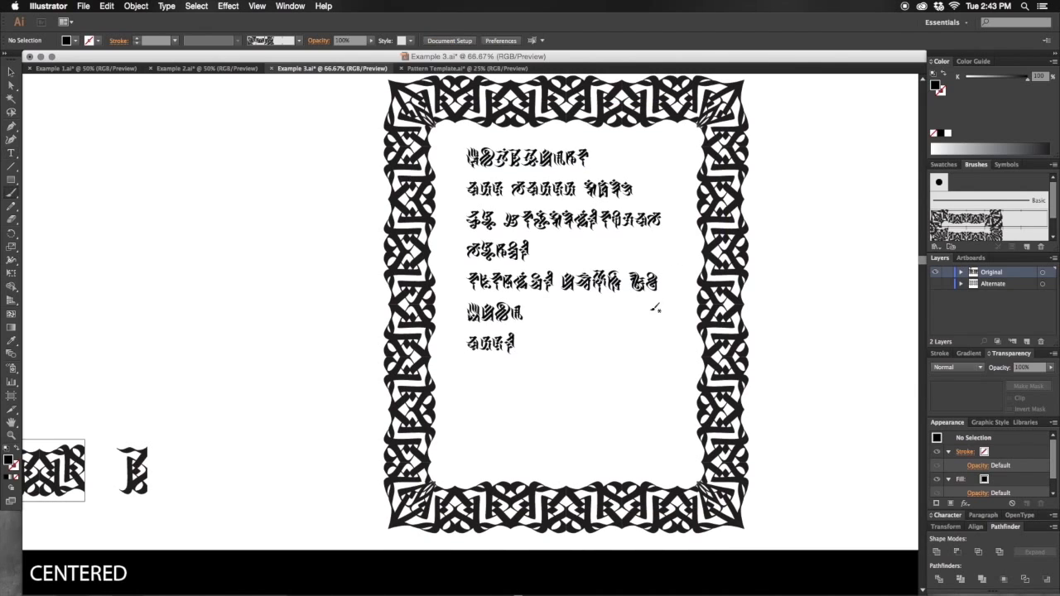
pyautogui.moveTo(384, 335)
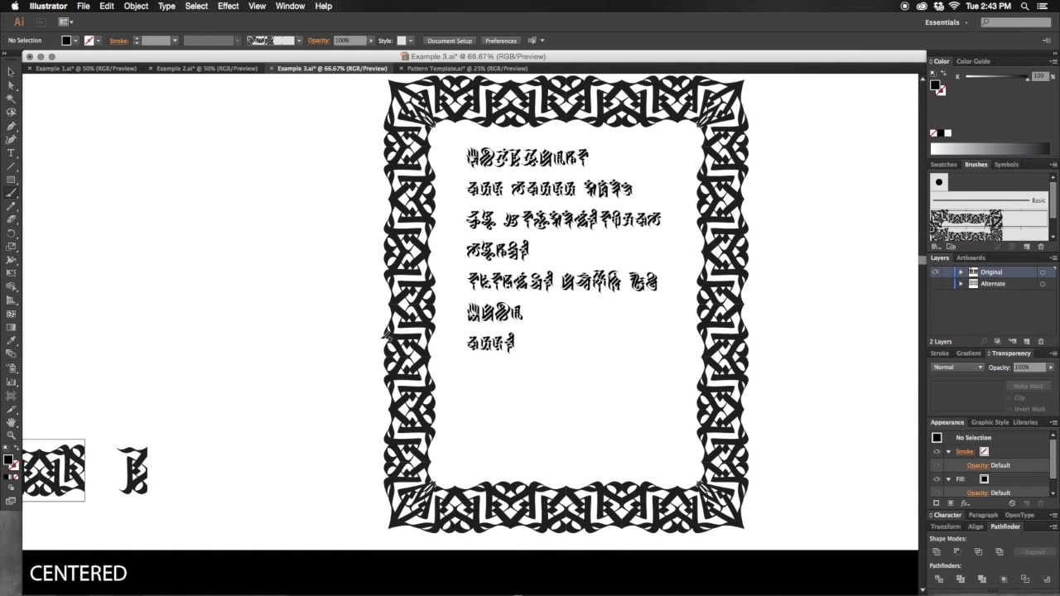
pyautogui.moveTo(275, 484)
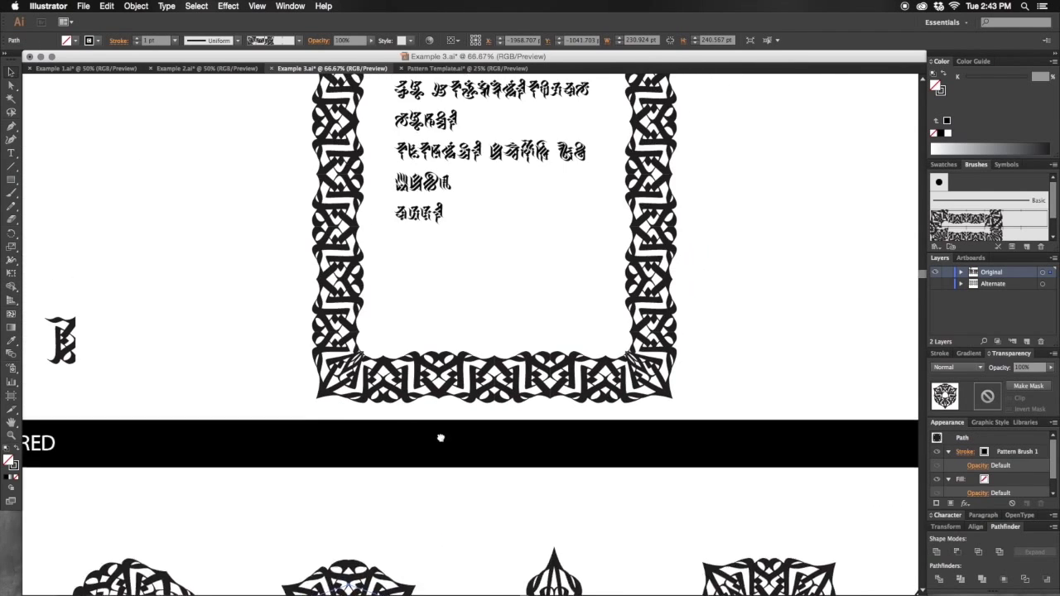
pyautogui.scroll(3)
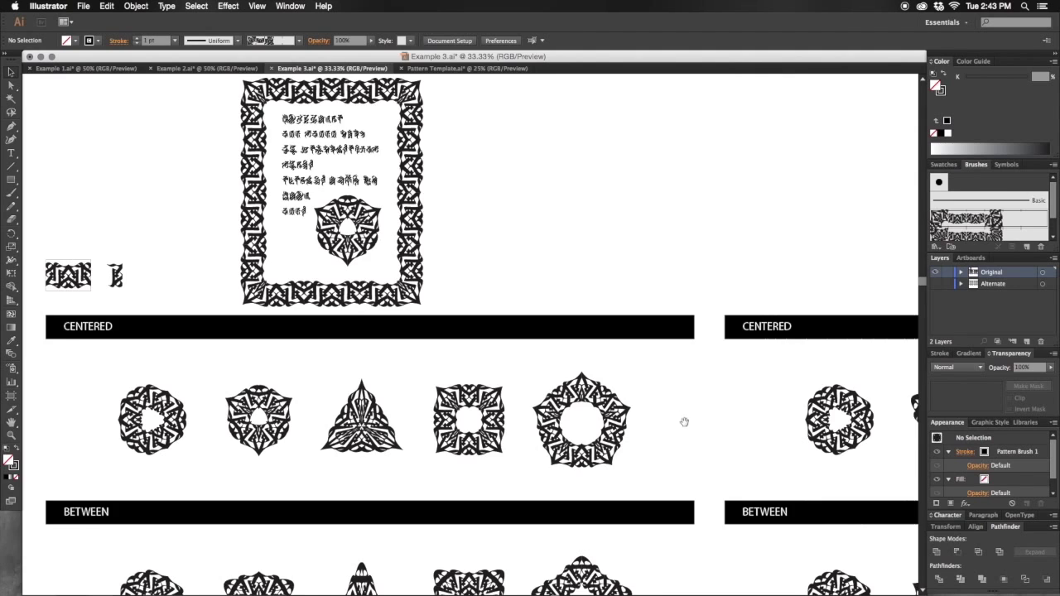
pyautogui.scroll(-3)
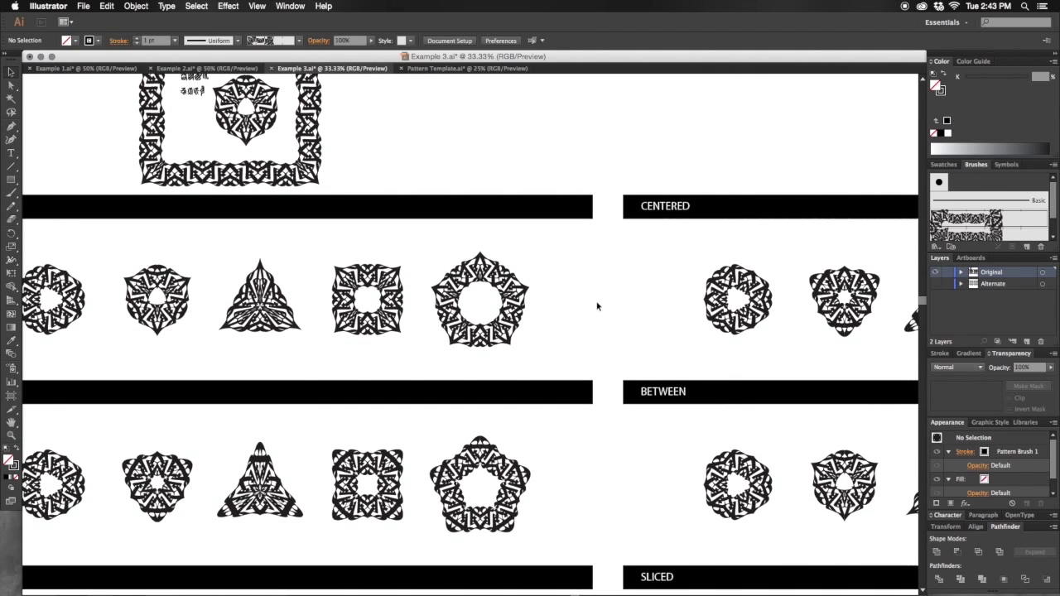
pyautogui.moveTo(601, 313)
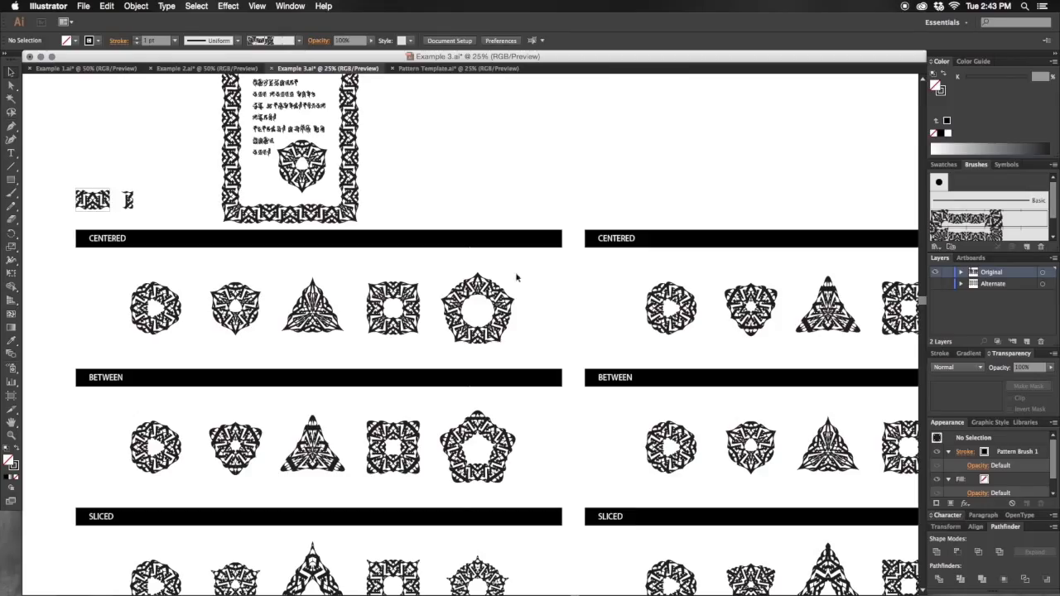
pyautogui.moveTo(457, 265)
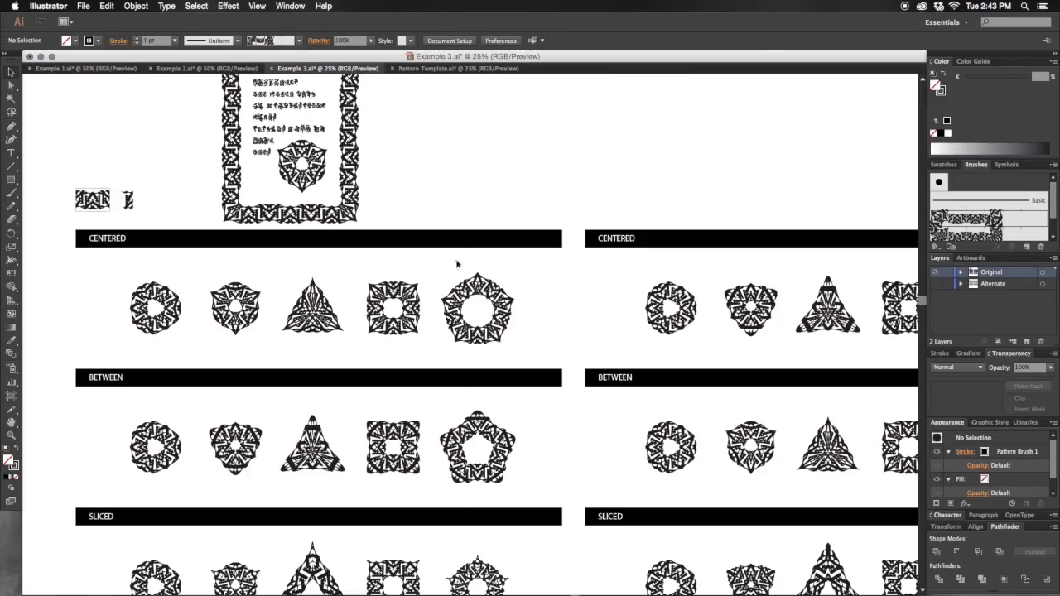
pyautogui.moveTo(525, 307)
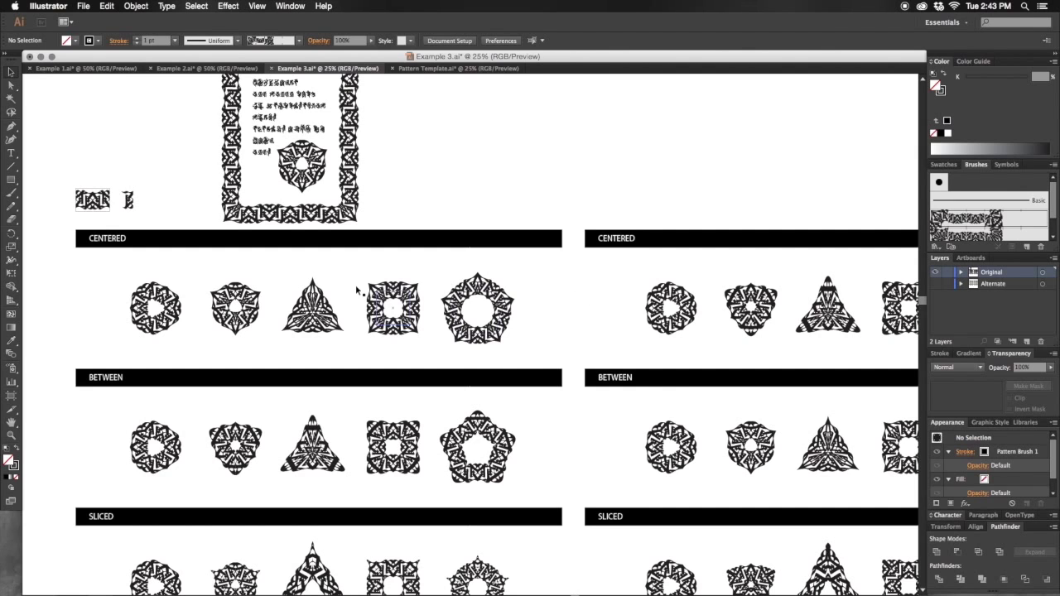
pyautogui.moveTo(517, 439)
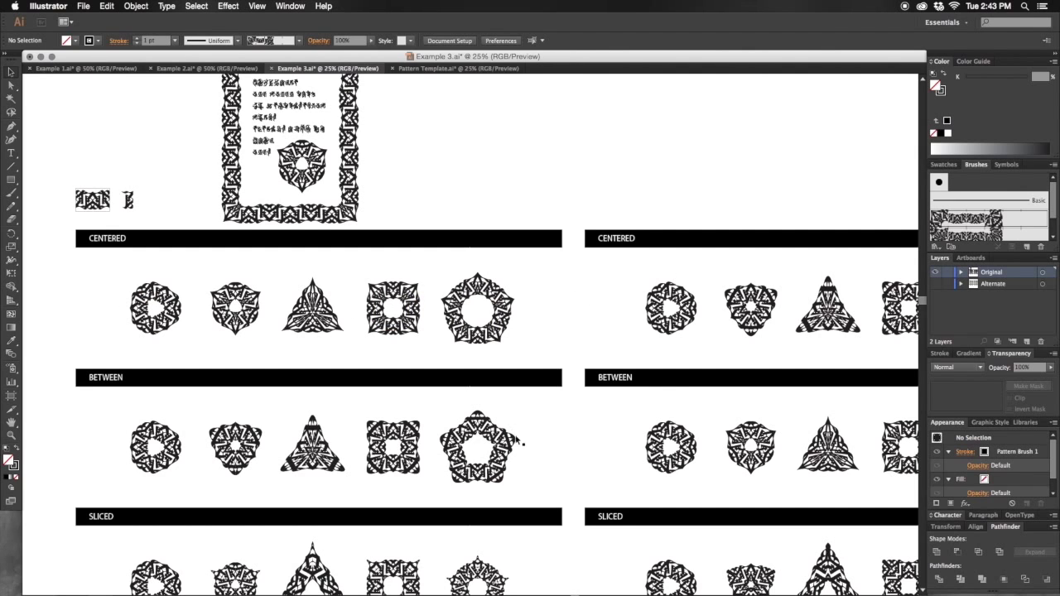
pyautogui.scroll(-3)
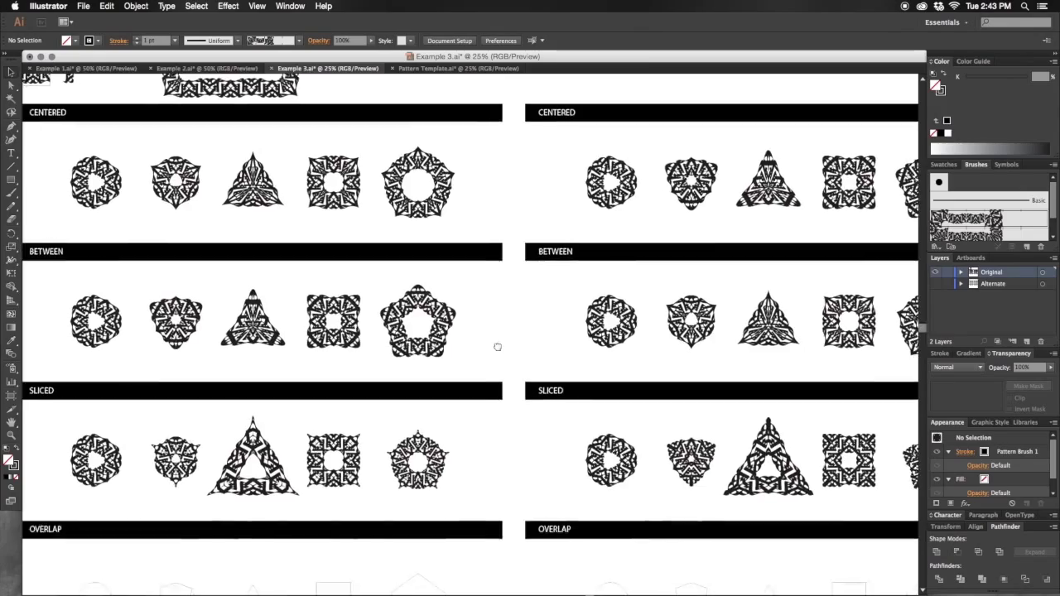